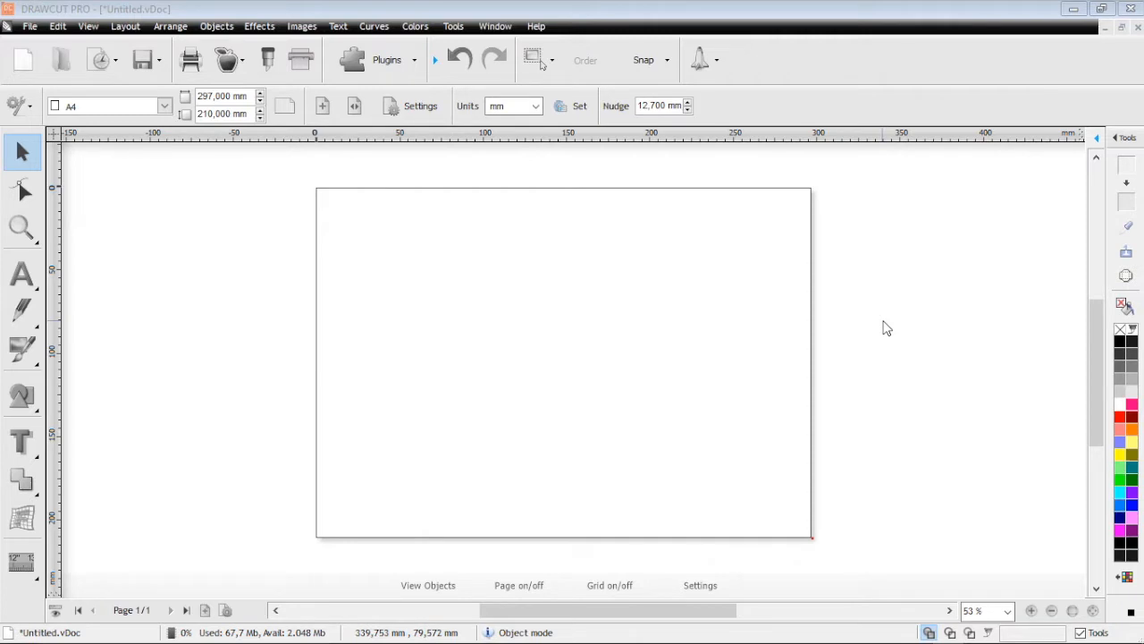
pyautogui.moveTo(762, 283)
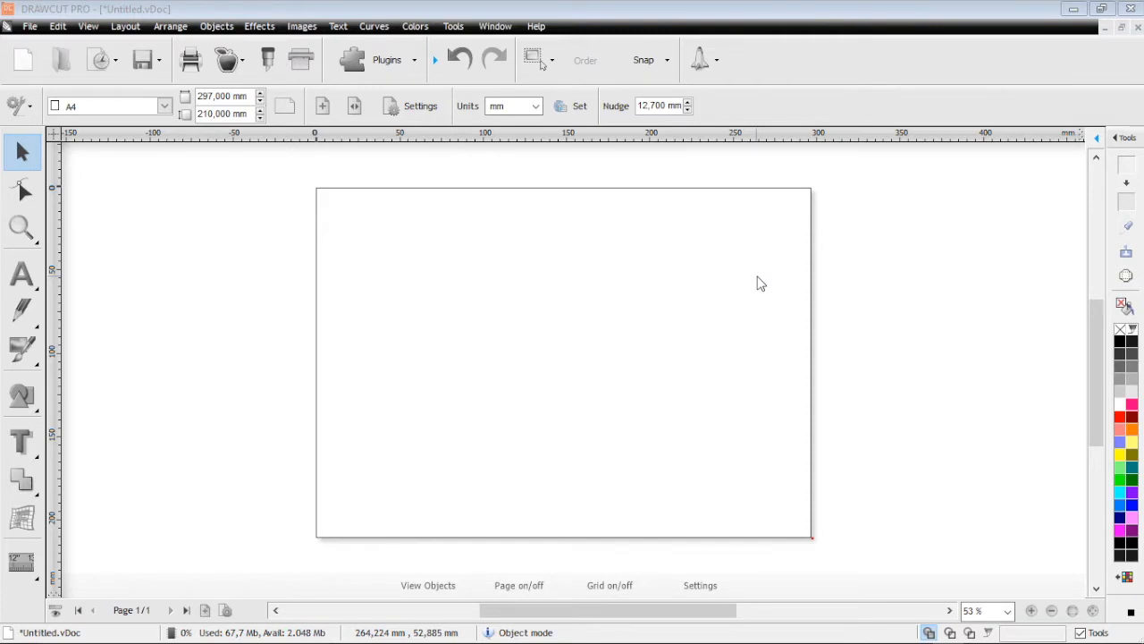
pyautogui.moveTo(530, 279)
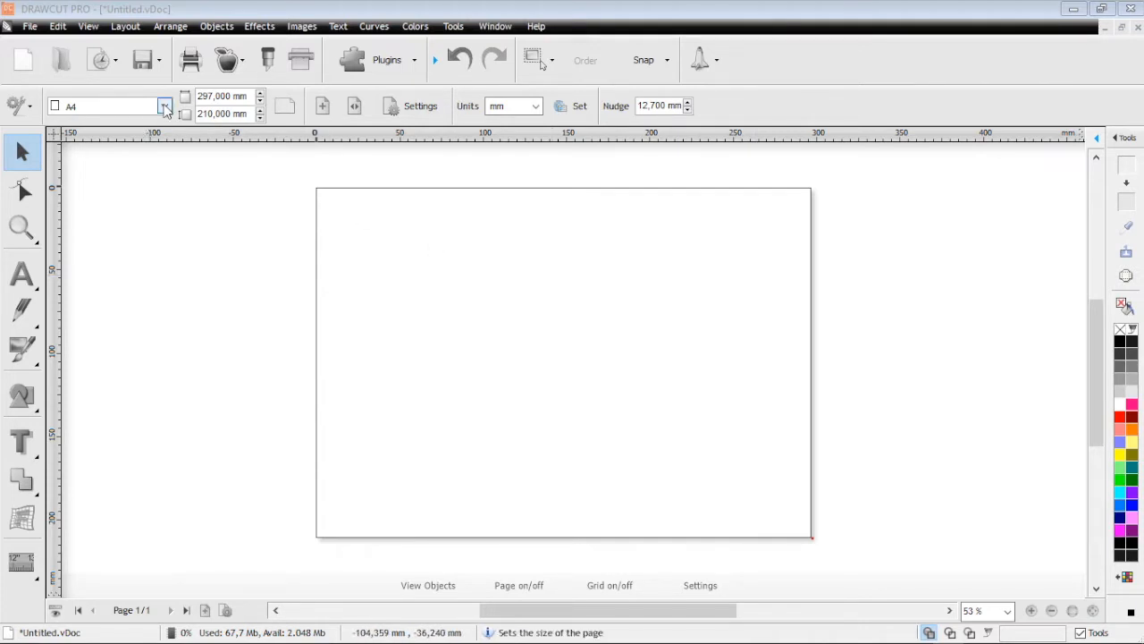
# Flip the page to portrait and back to landscape, then enter Artistic Text mode
pyautogui.click(164, 107)
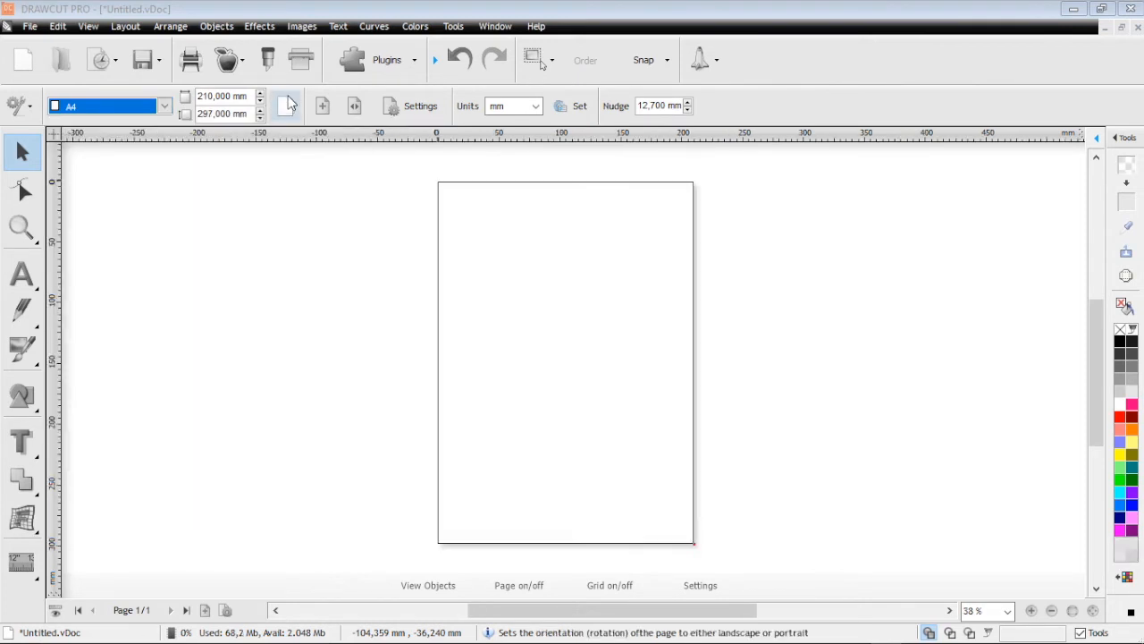
pyautogui.click(286, 104)
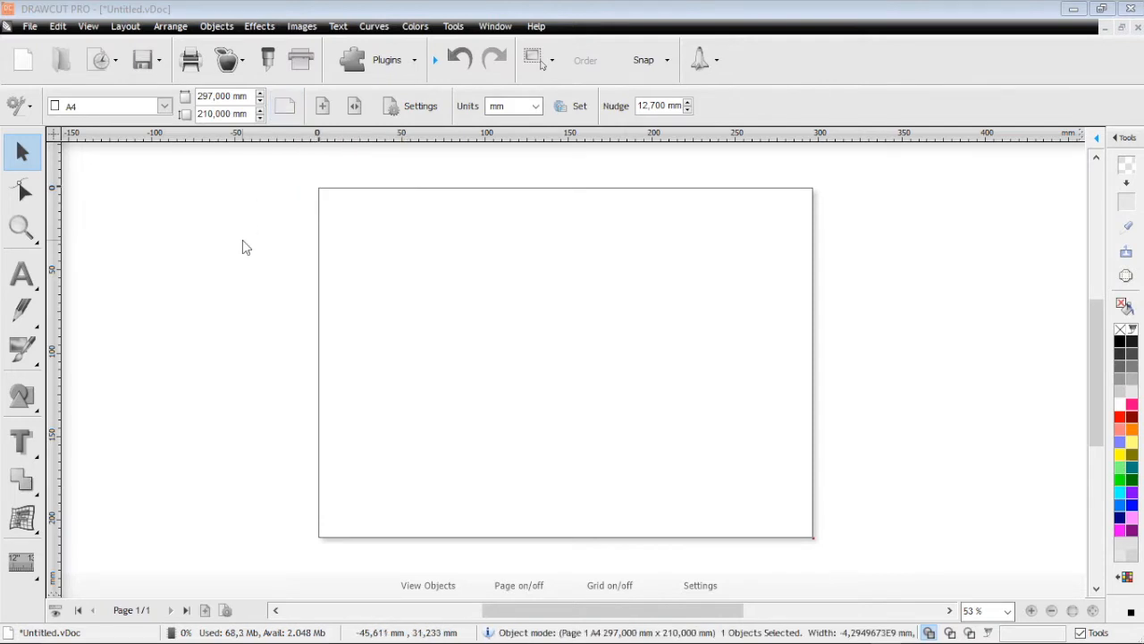
pyautogui.click(22, 275)
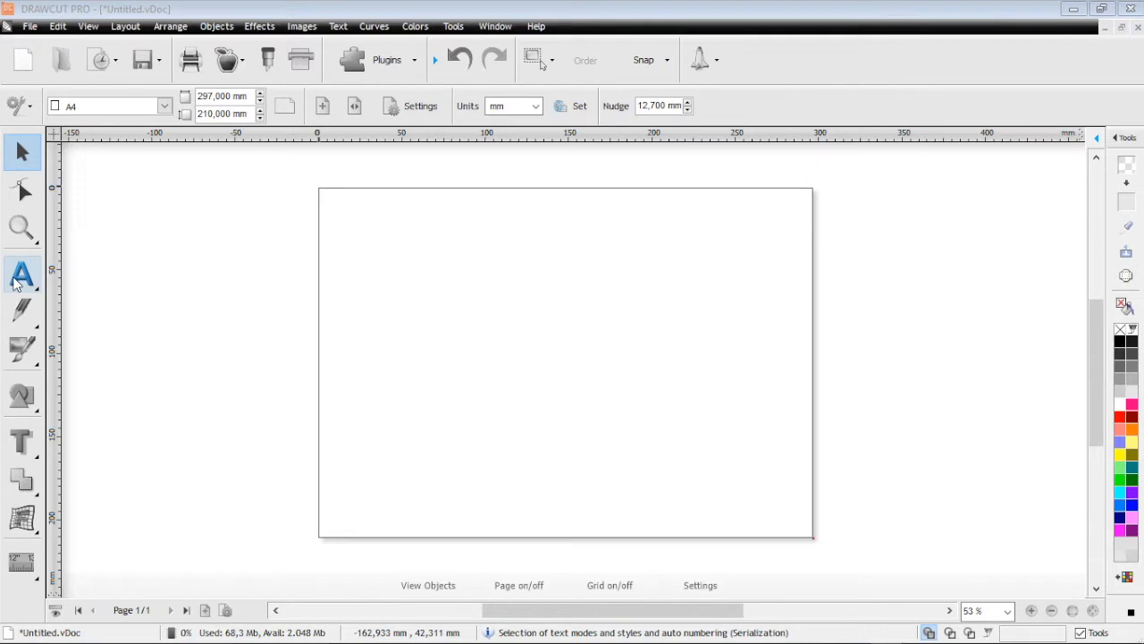
pyautogui.click(21, 187)
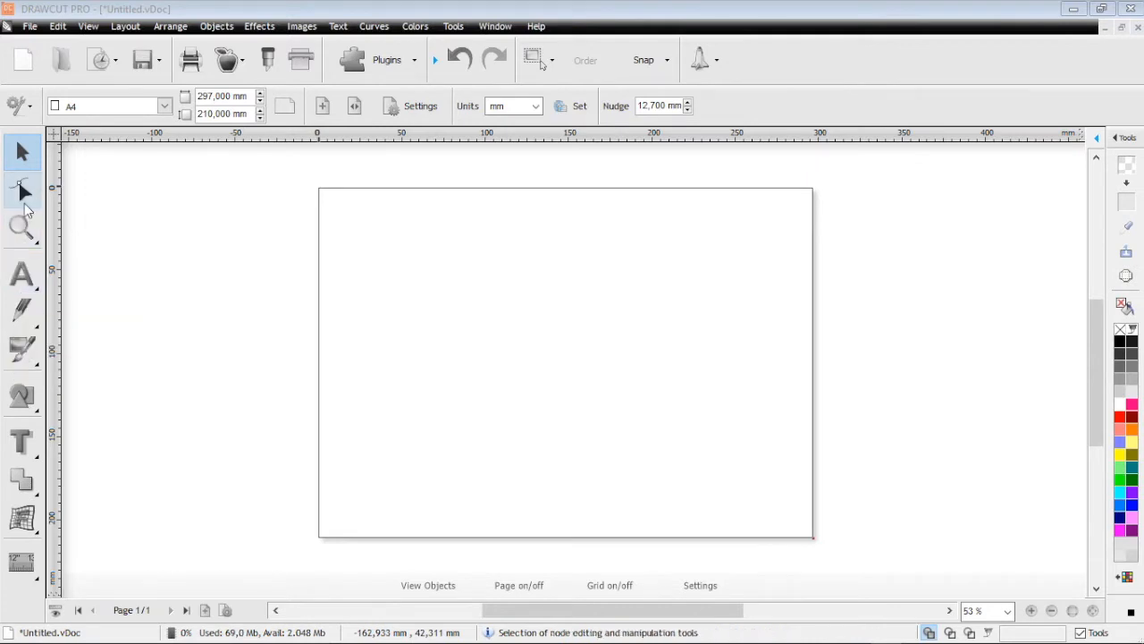
pyautogui.click(22, 225)
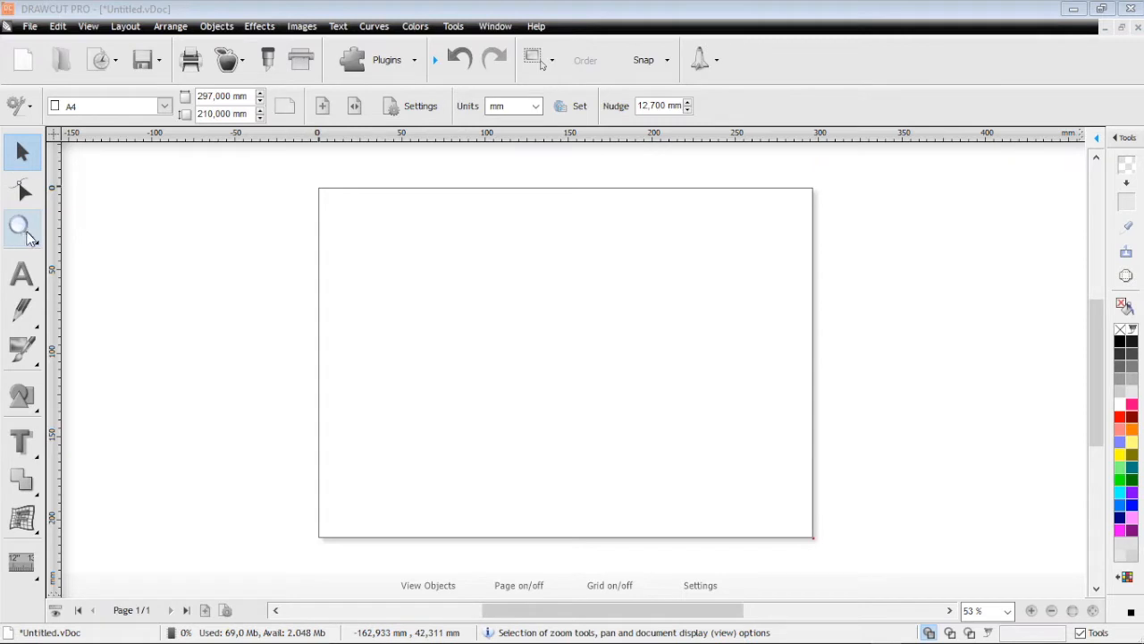
pyautogui.moveTo(21, 275)
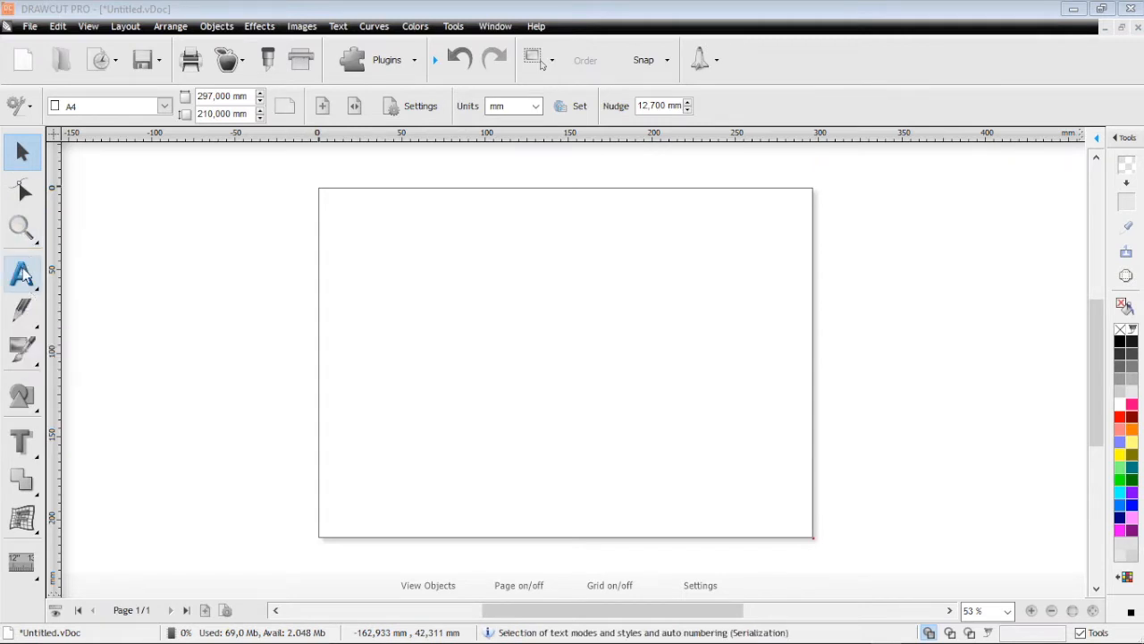
pyautogui.click(21, 275)
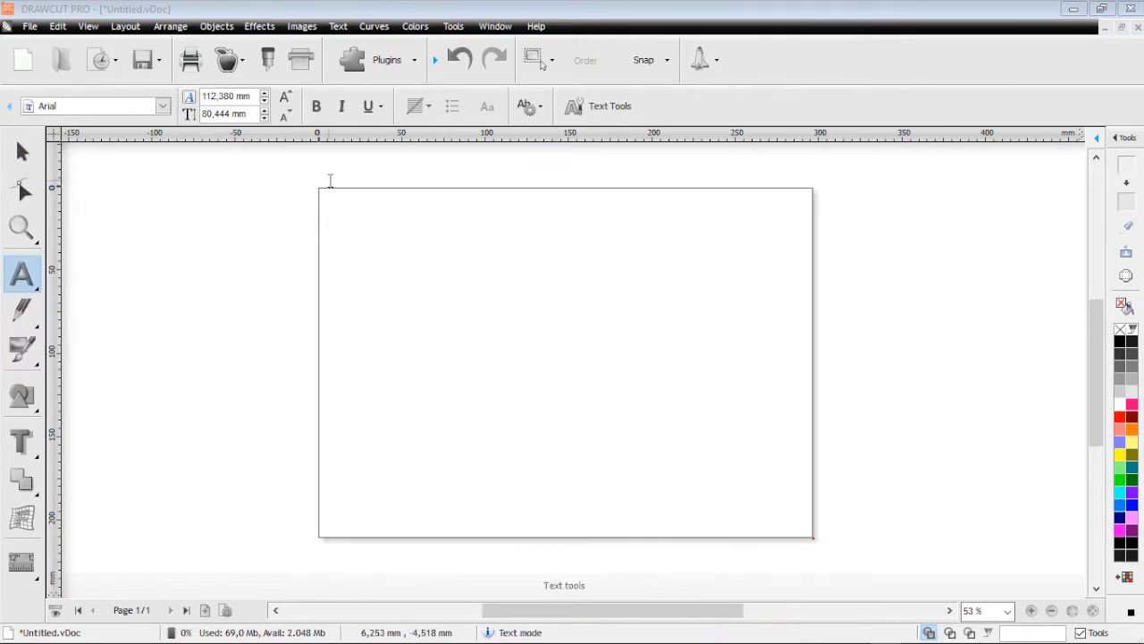
# Add the word TEST in AR BONNIE font and fill it red
pyautogui.write('TEST')
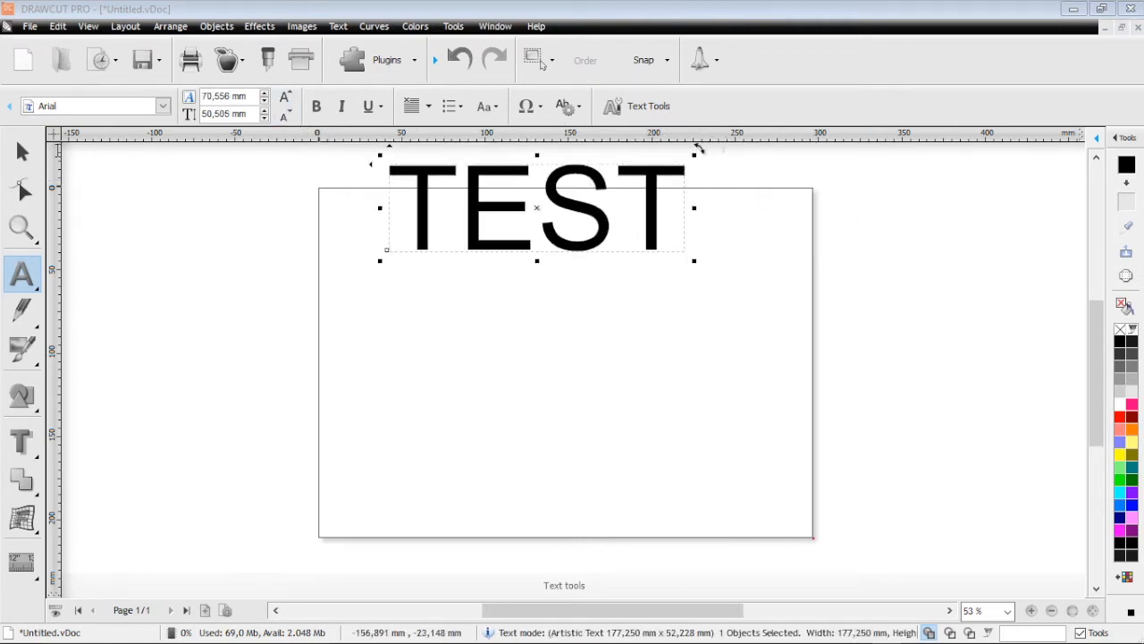
pyautogui.click(22, 151)
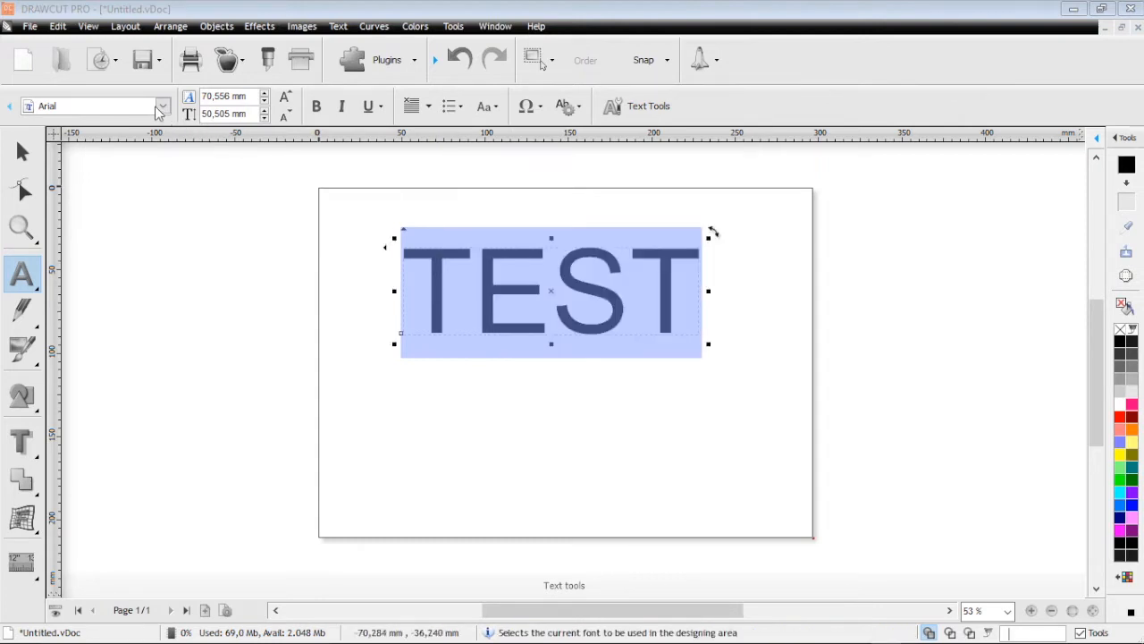
pyautogui.click(161, 105)
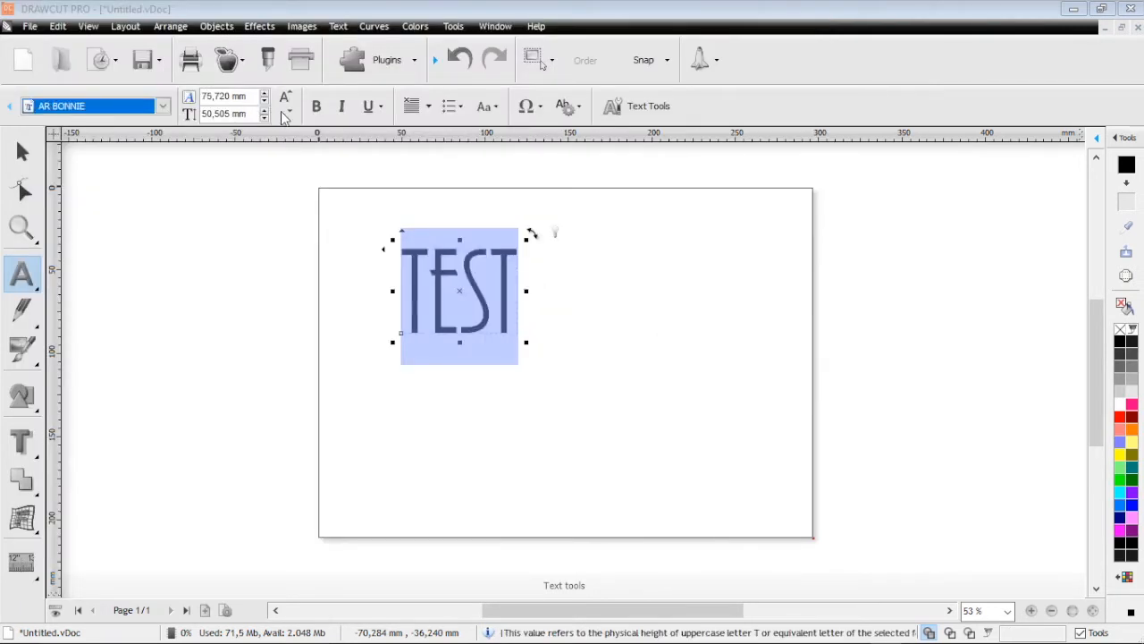
pyautogui.moveTo(314, 107)
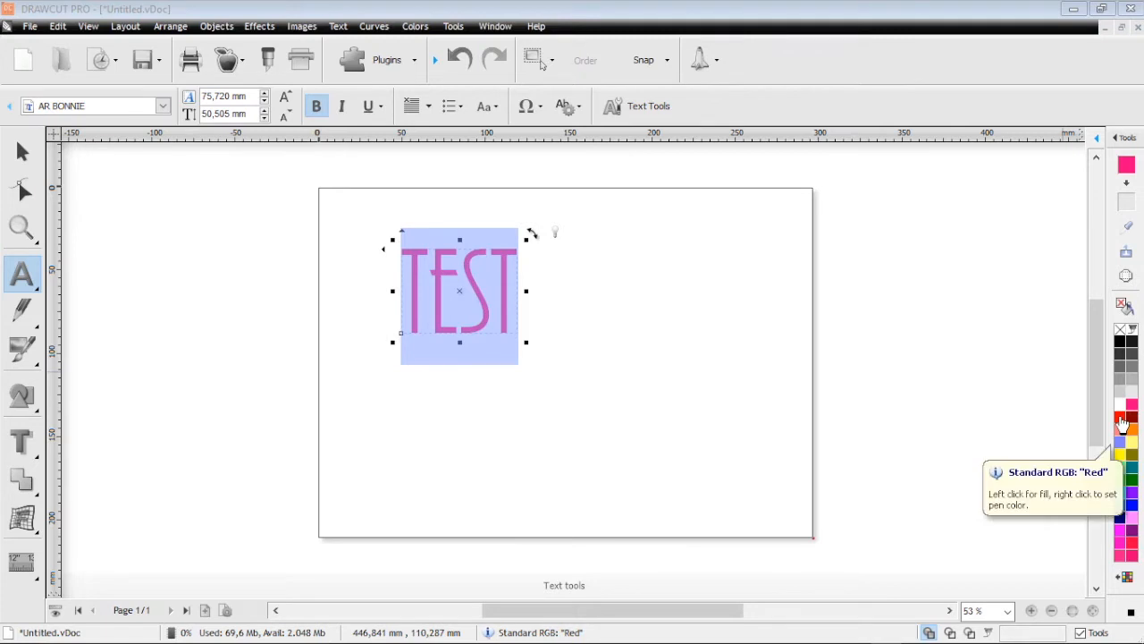
pyautogui.click(1122, 425)
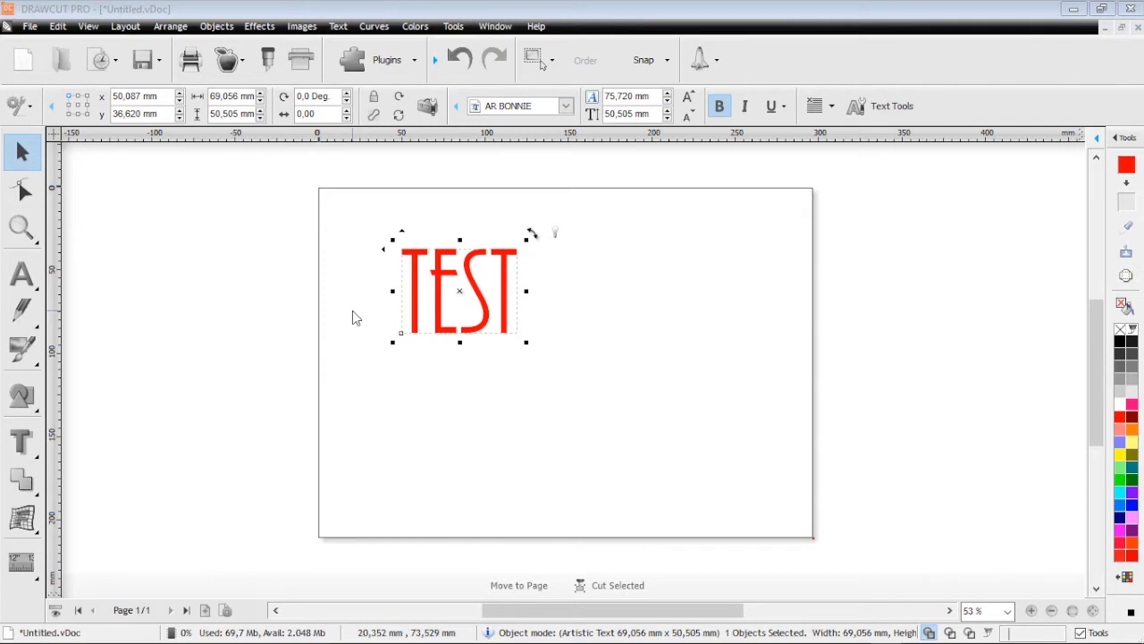
# Scale TEST to span most of the page, nudge it up-right, then delete it
pyautogui.doubleClick(461, 290)
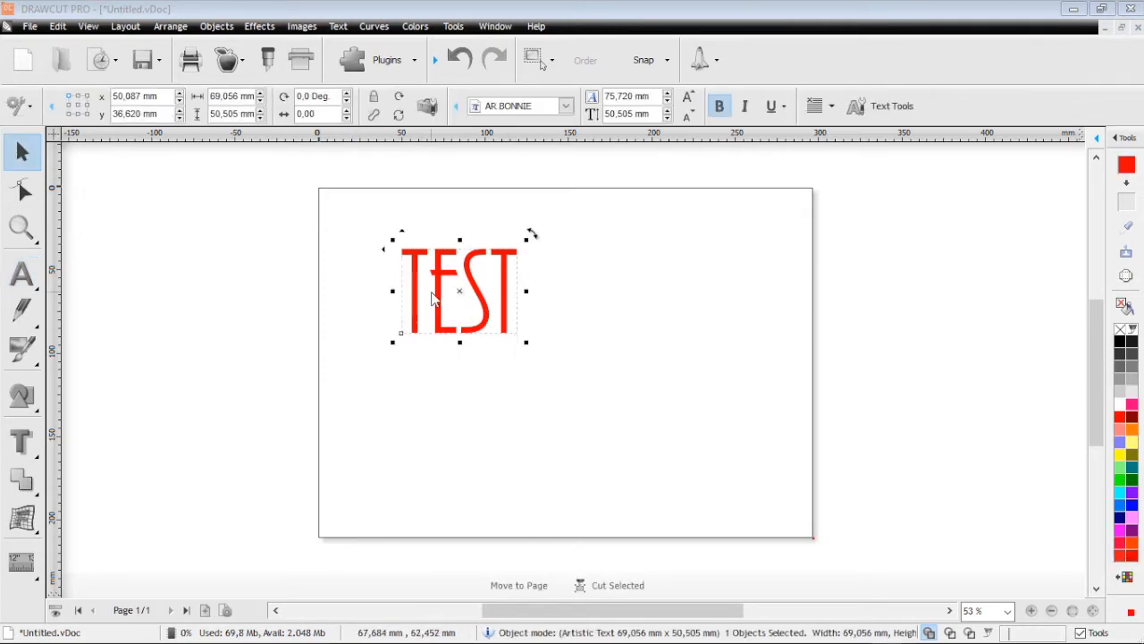
pyautogui.moveTo(525, 340); pyautogui.dragTo(697, 404)
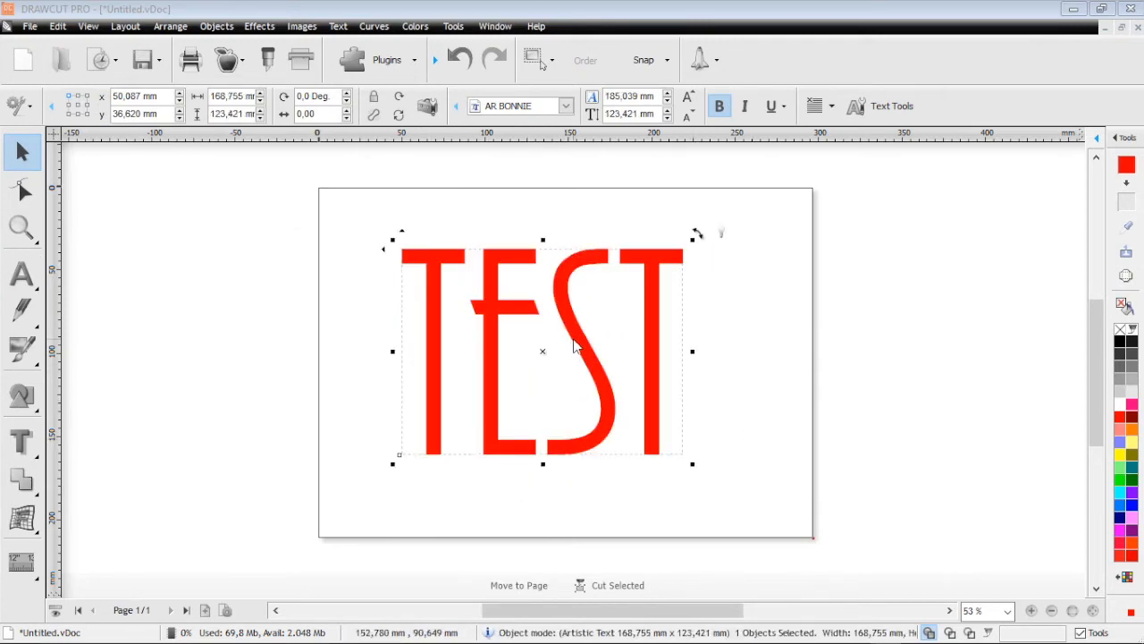
pyautogui.moveTo(543, 350); pyautogui.dragTo(558, 344)
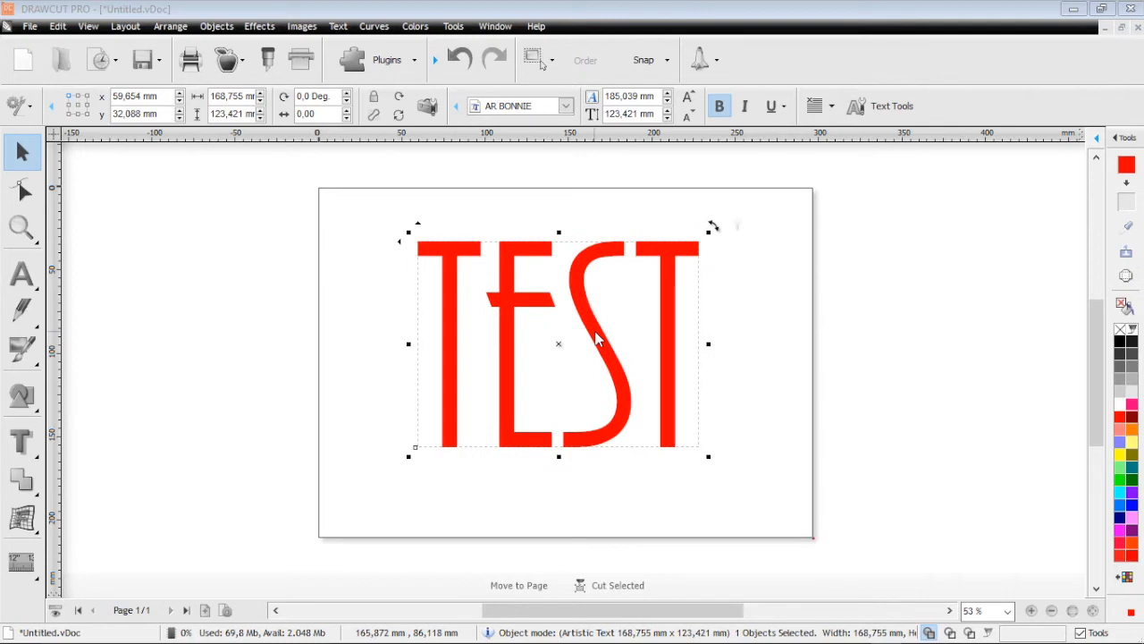
pyautogui.moveTo(599, 338)
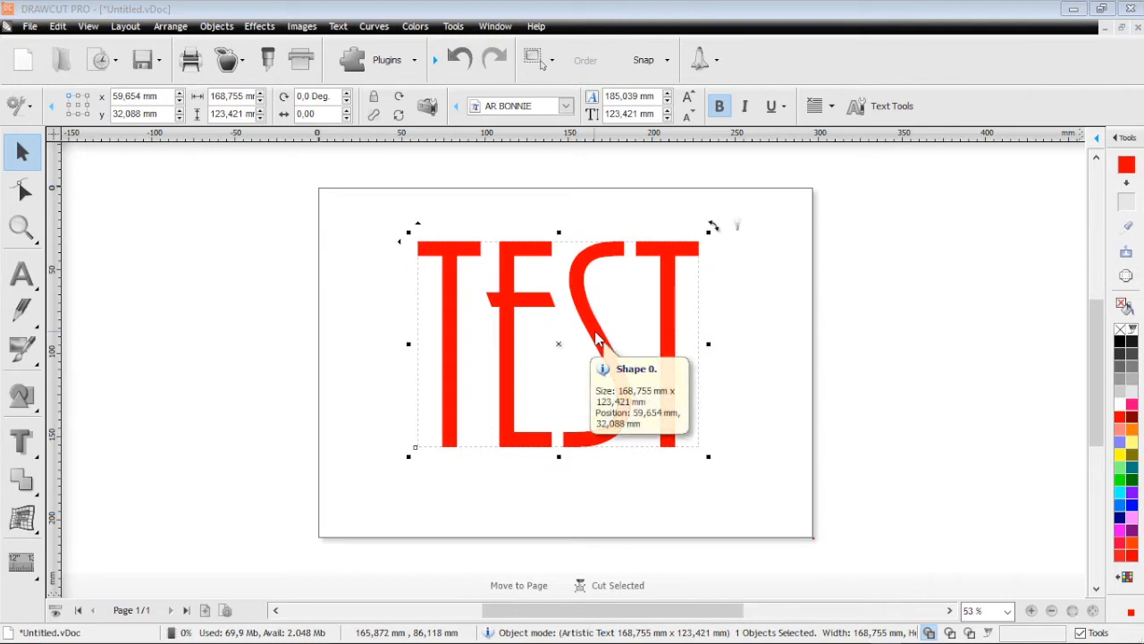
pyautogui.moveTo(715, 229)
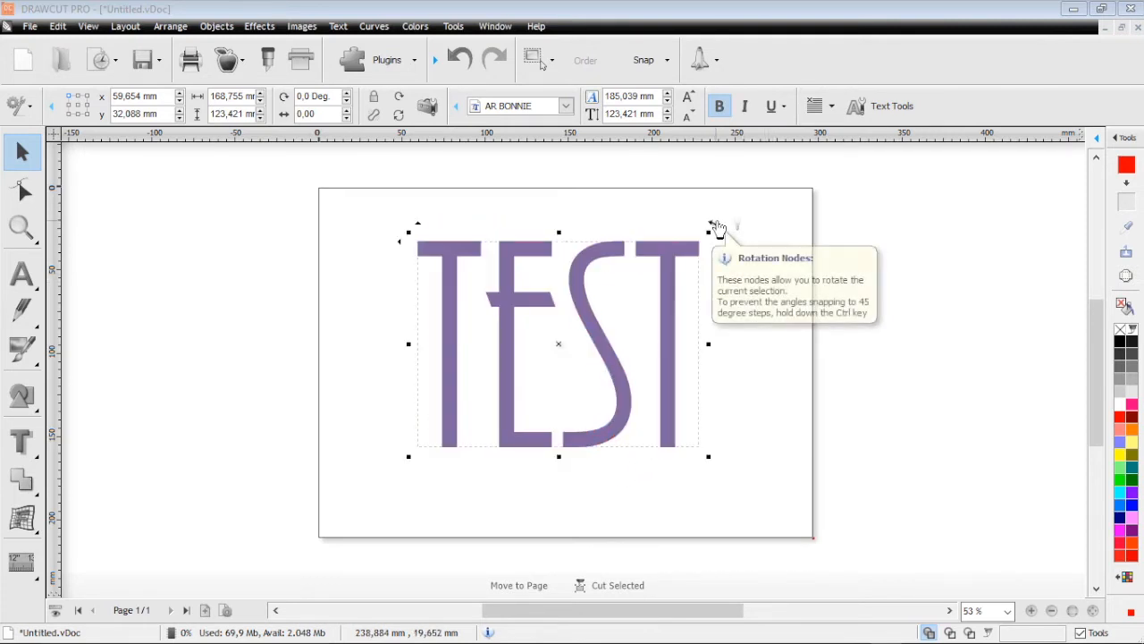
pyautogui.press('Delete')
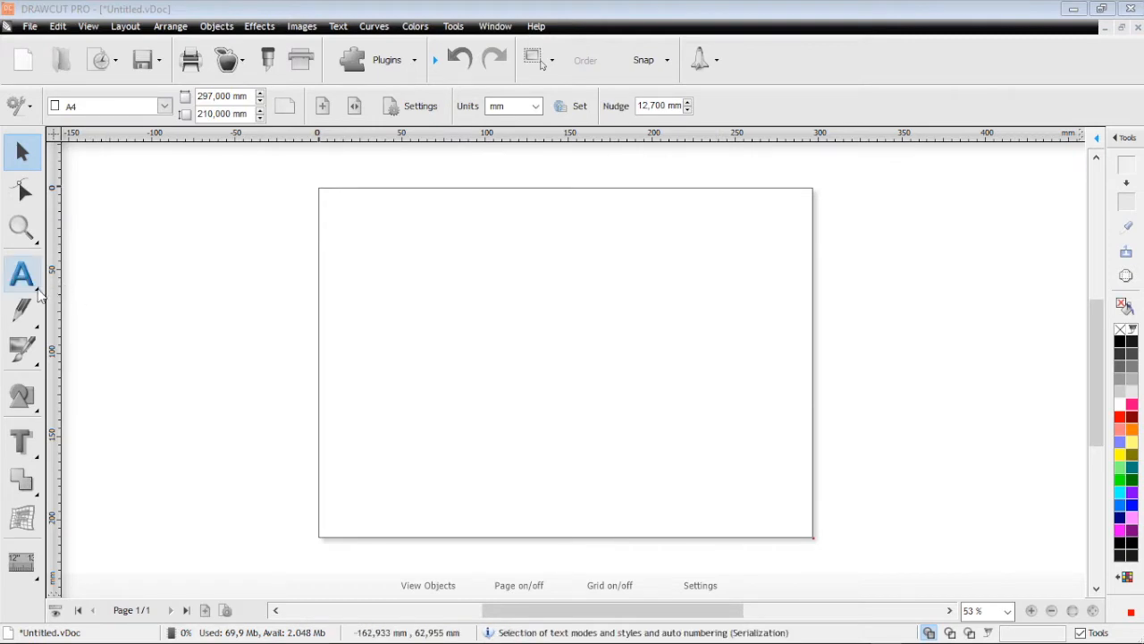
# Write TEST as arched text along a circular path above the page centre
pyautogui.click(22, 275)
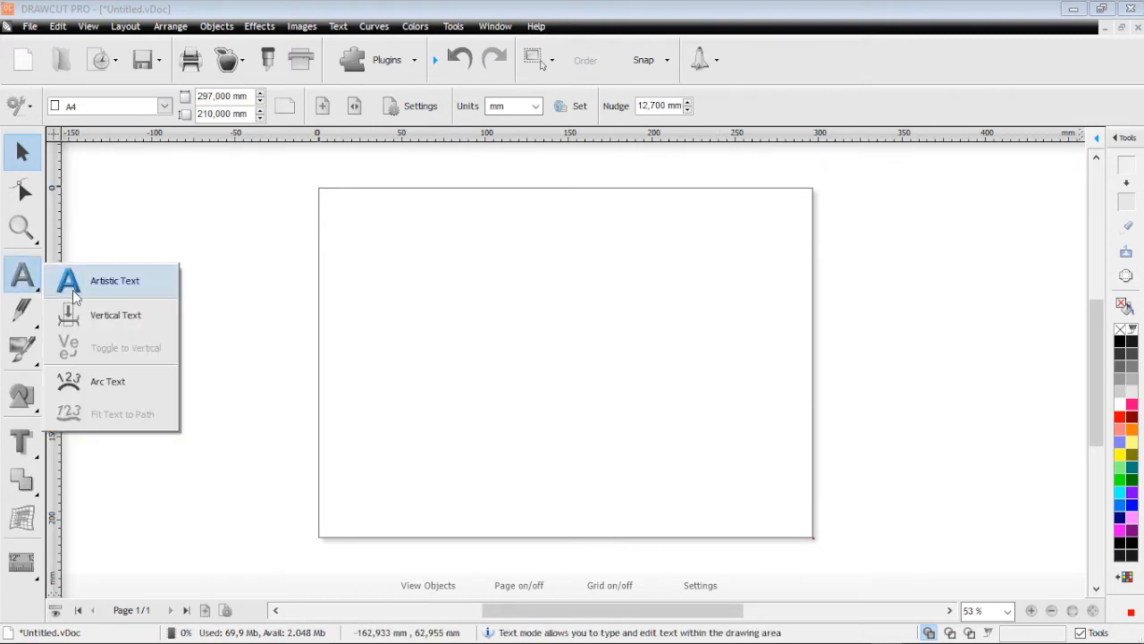
pyautogui.click(114, 279)
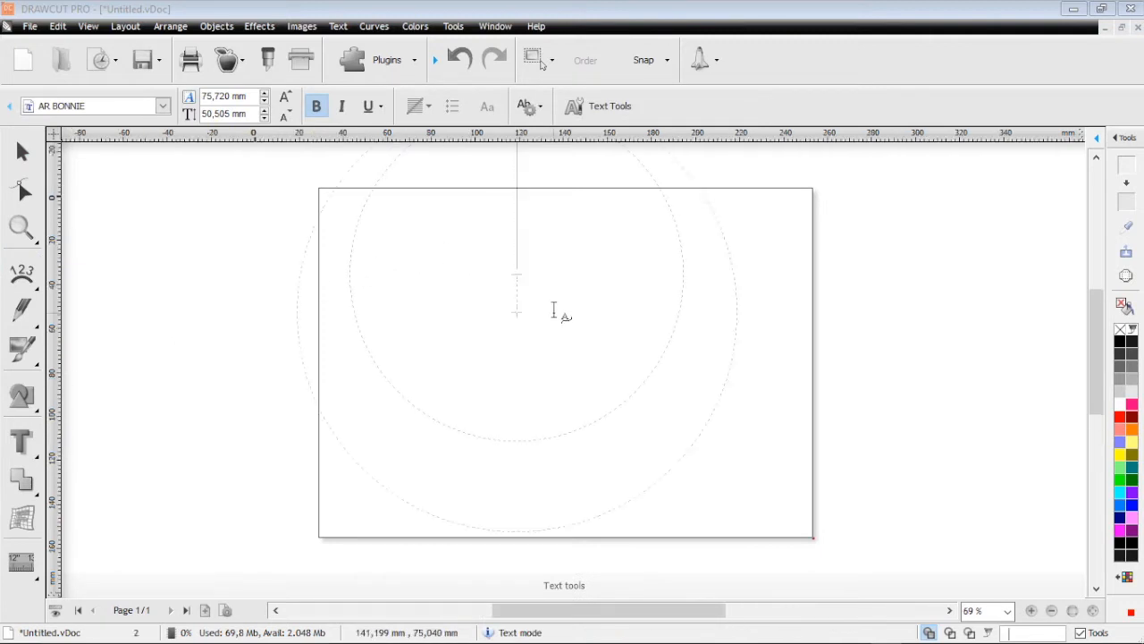
pyautogui.click(1051, 611)
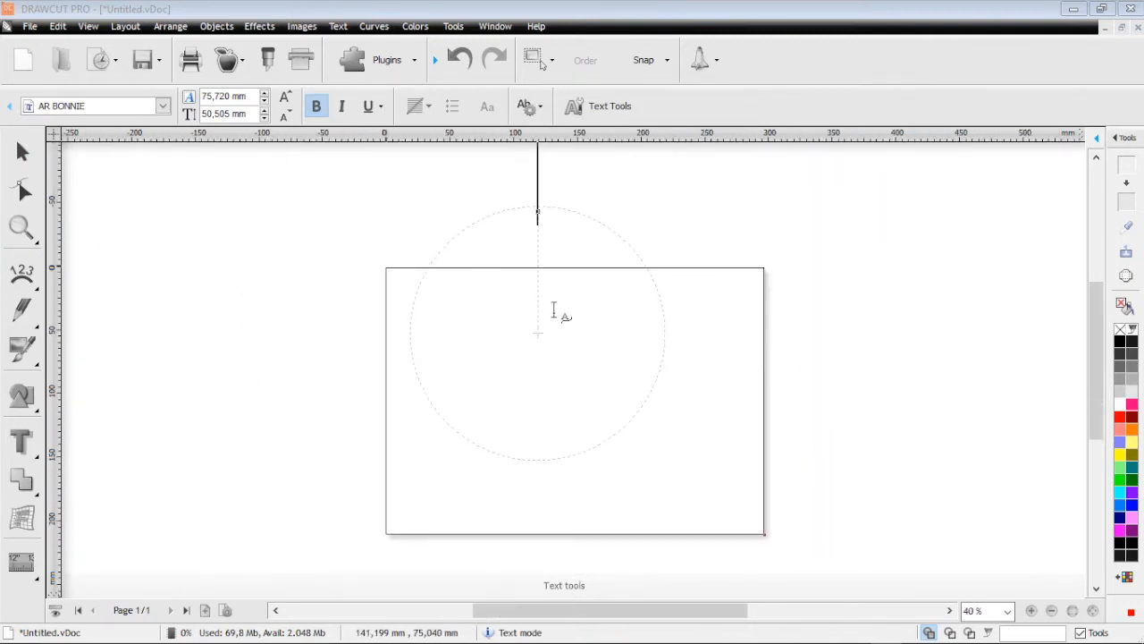
pyautogui.write('TEST TEXT')
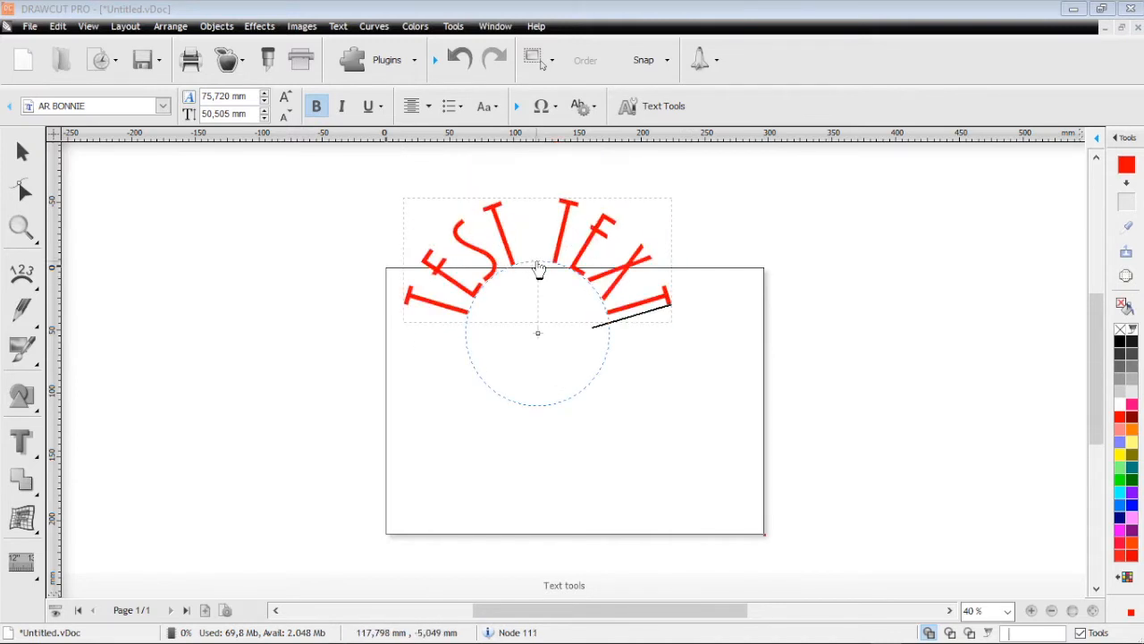
pyautogui.click(536, 261)
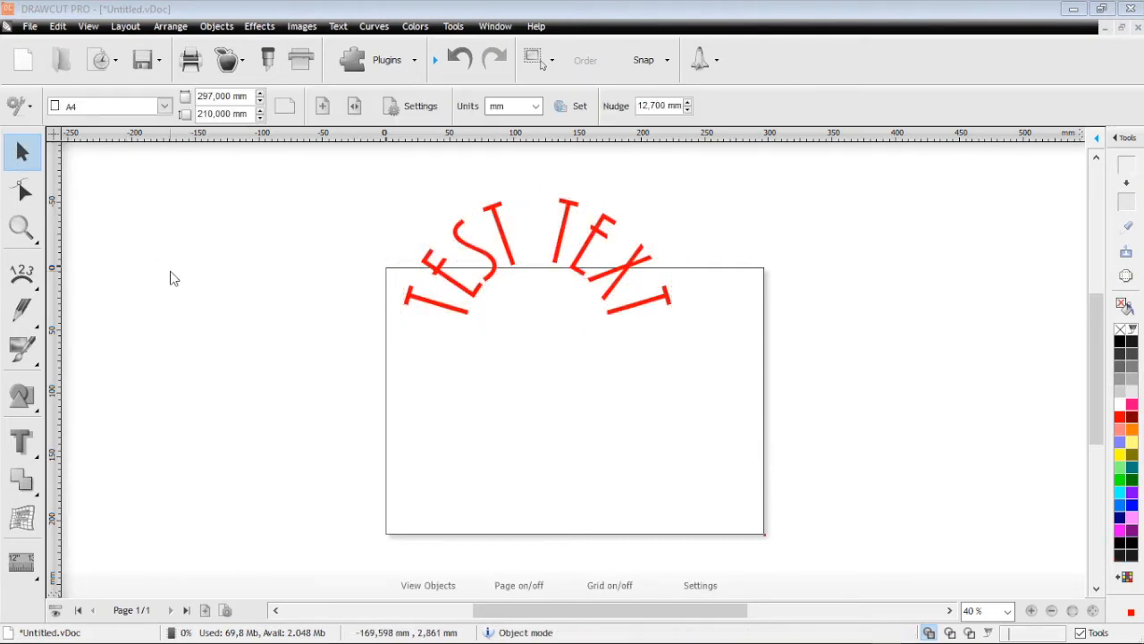
pyautogui.moveTo(347, 279)
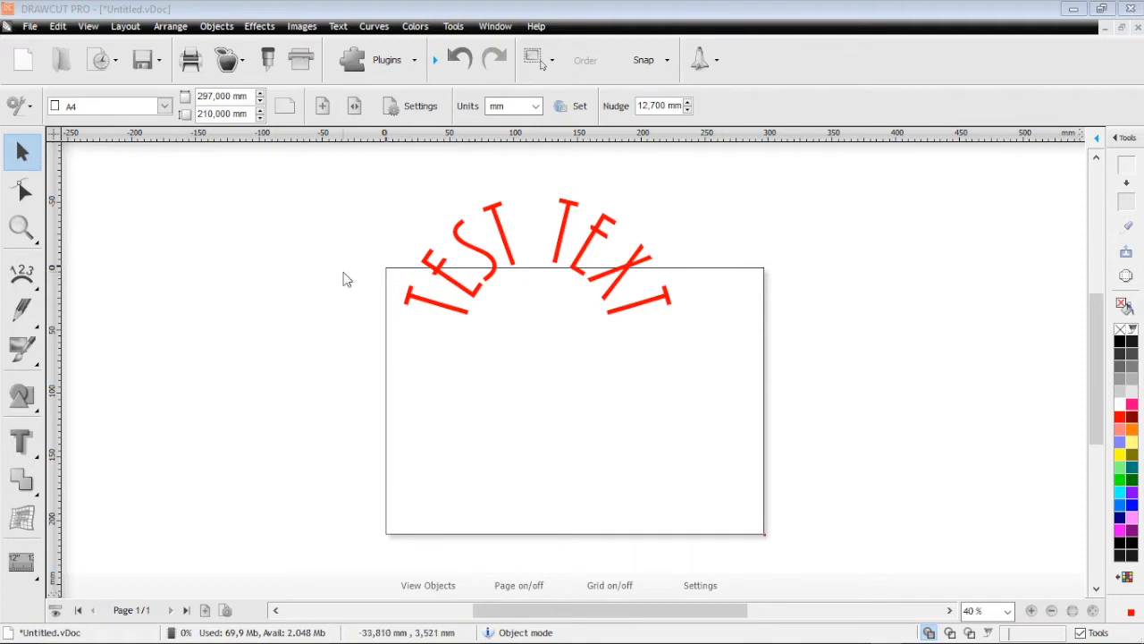
pyautogui.moveTo(456, 239)
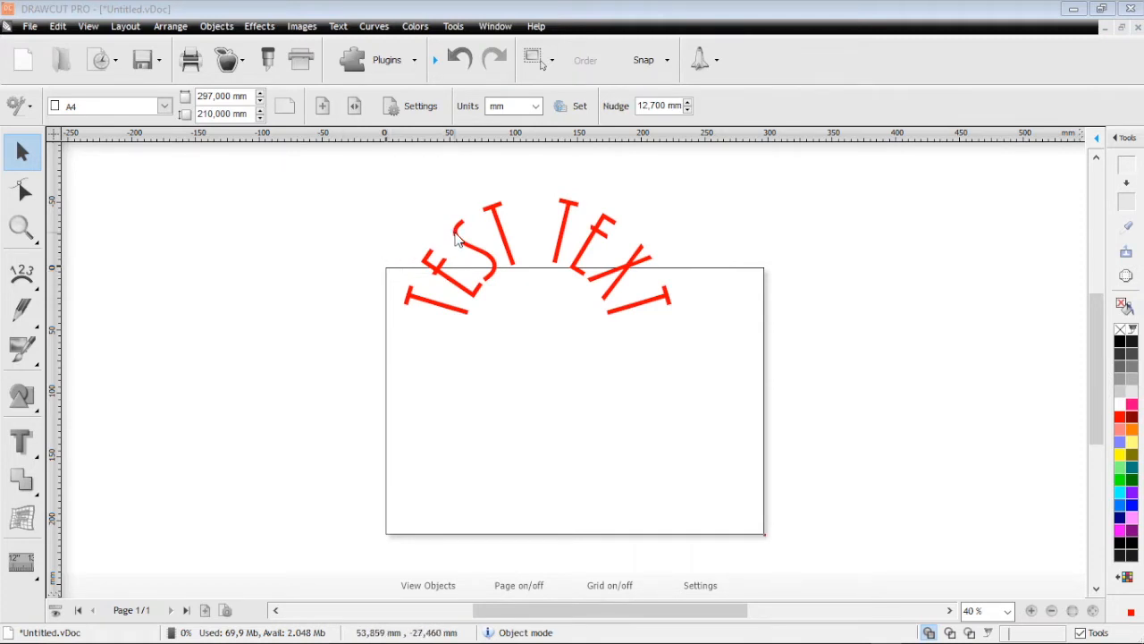
pyautogui.moveTo(456, 239)
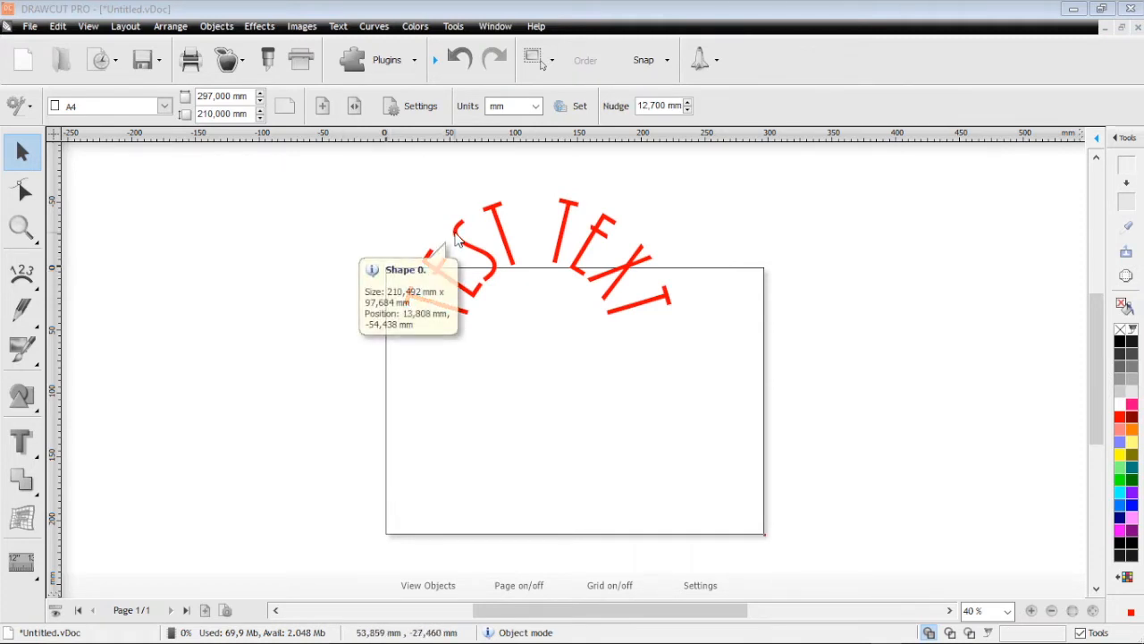
pyautogui.moveTo(414, 218)
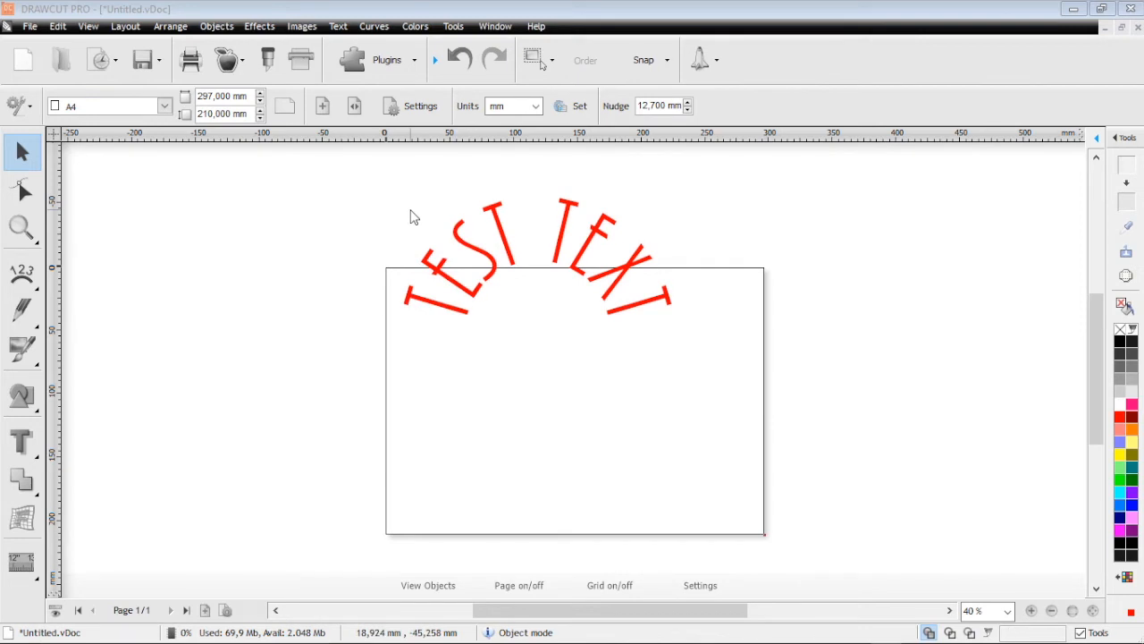
pyautogui.moveTo(458, 236)
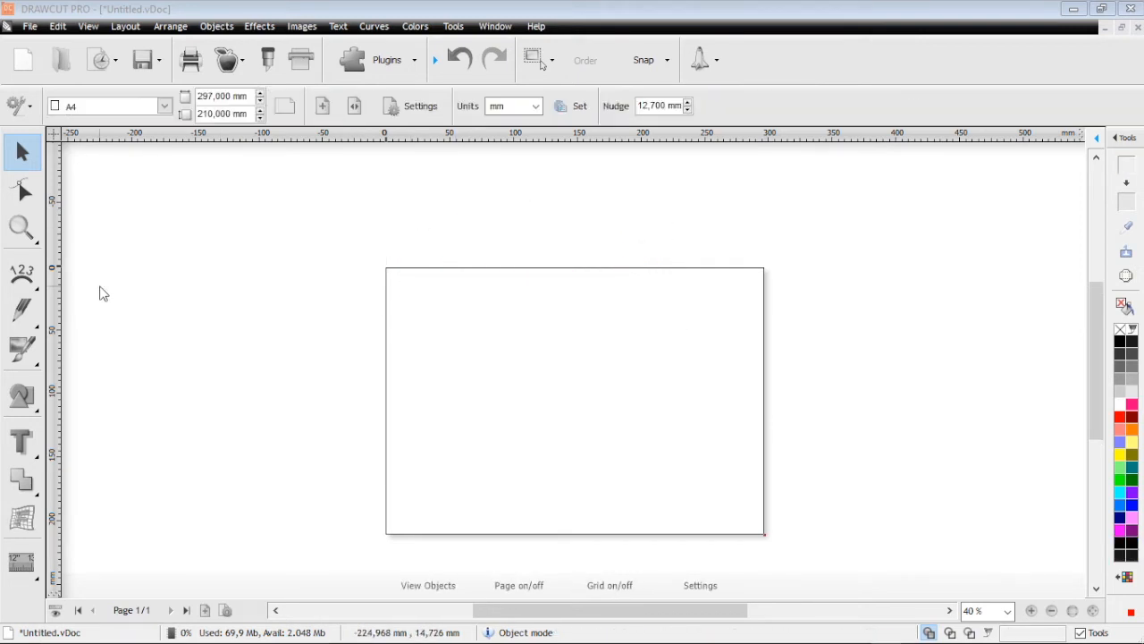
pyautogui.moveTo(90, 295)
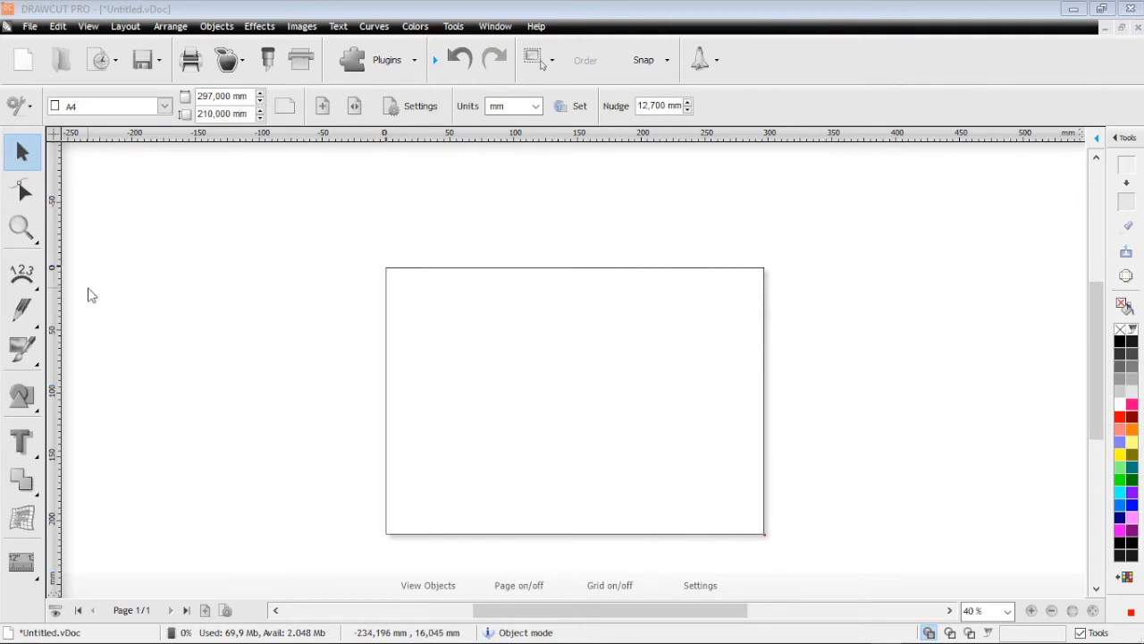
pyautogui.moveTo(22, 349)
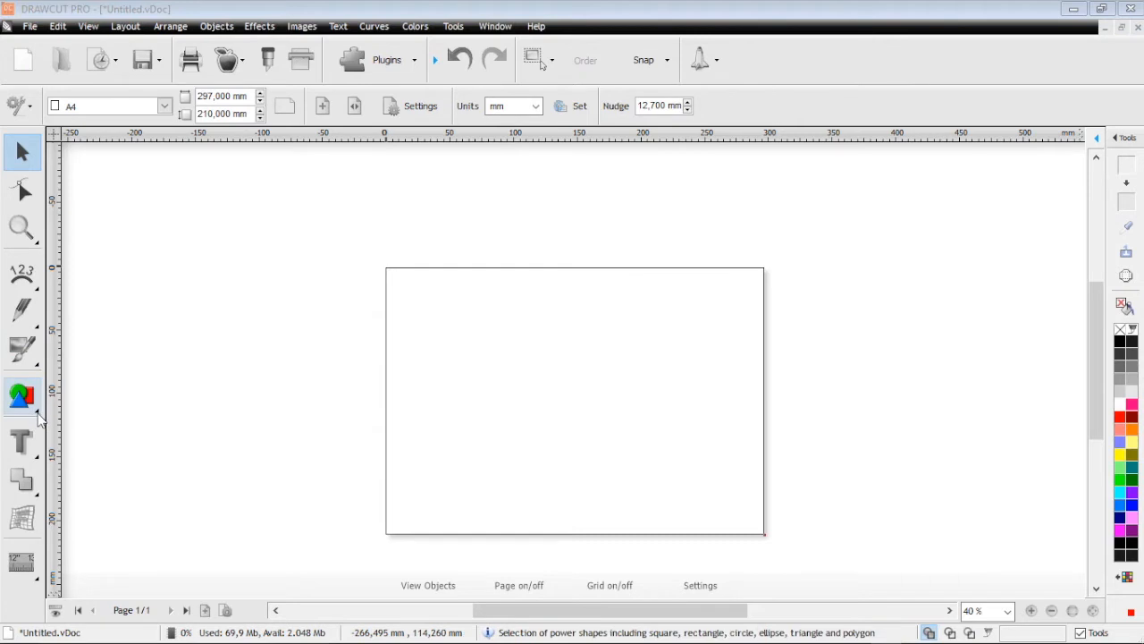
# Draw a wide red ellipse from the Circle/Ellipse power shape and deselect it
pyautogui.click(21, 395)
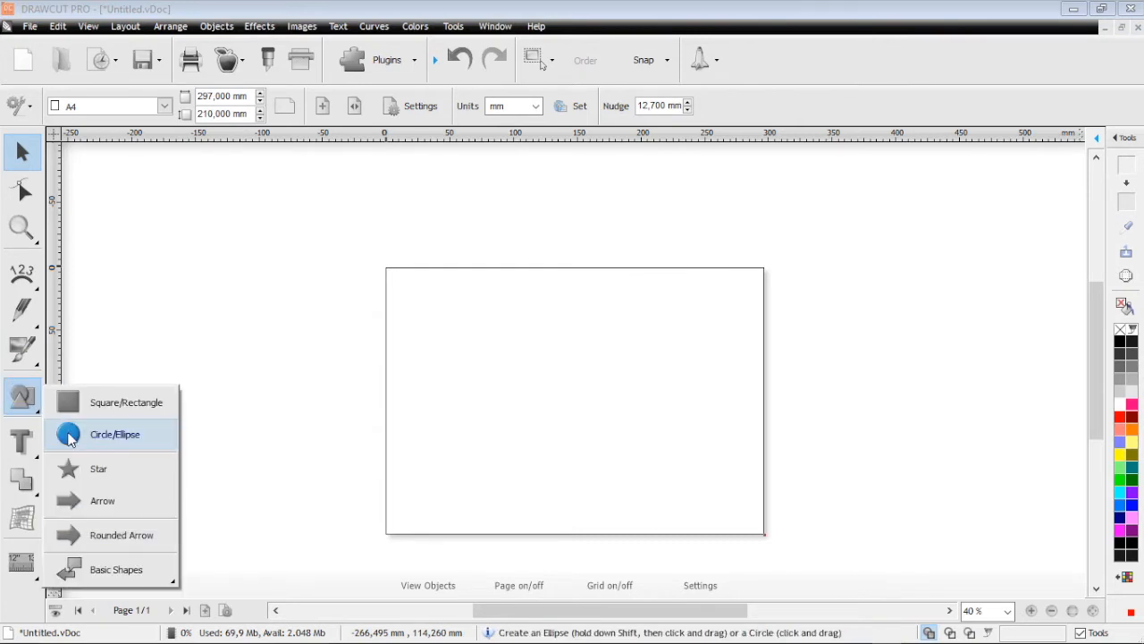
pyautogui.click(114, 434)
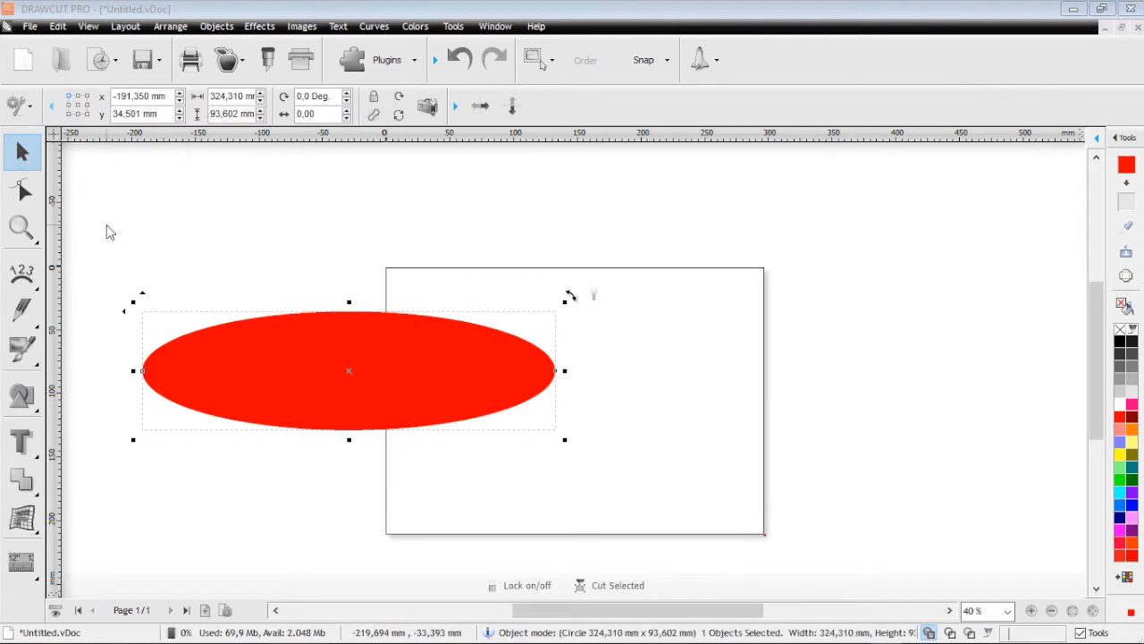
pyautogui.click(21, 229)
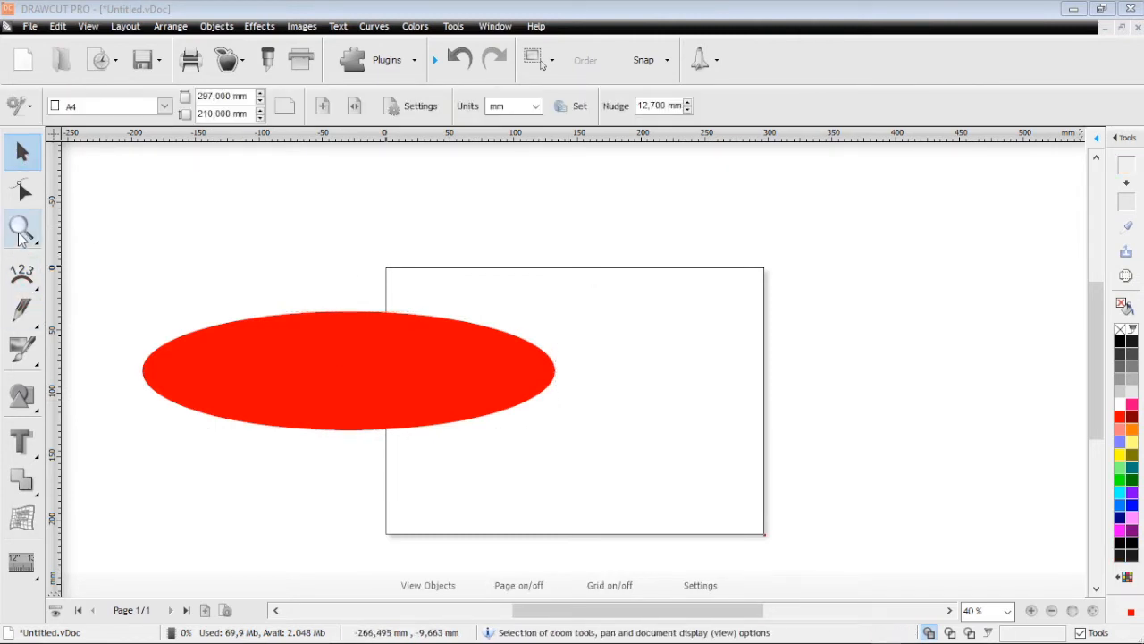
pyautogui.click(21, 272)
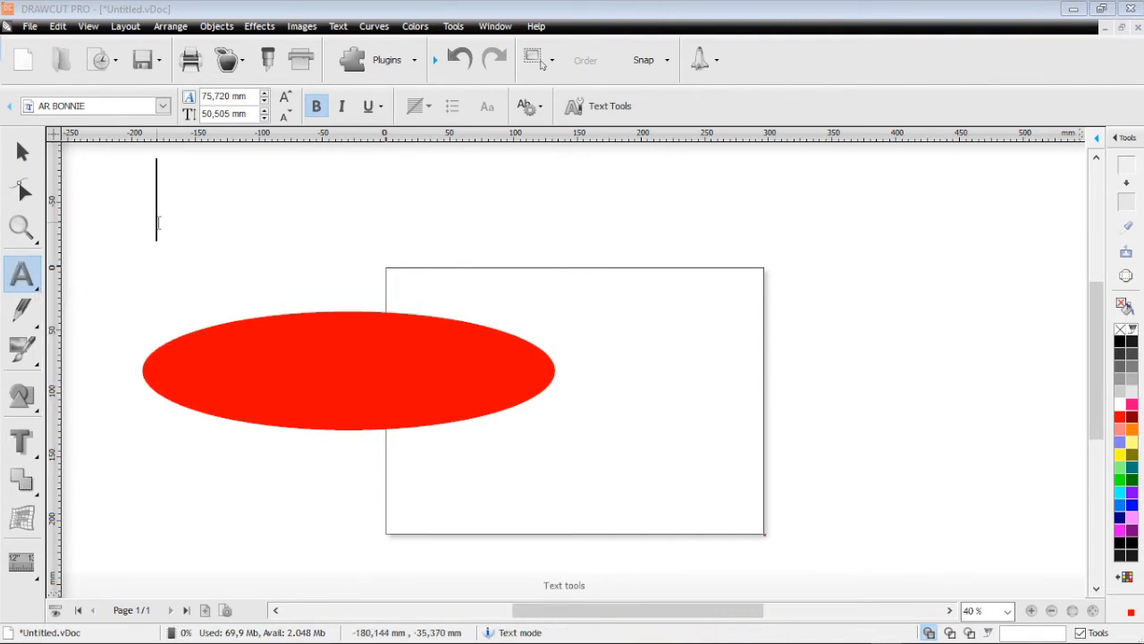
# Fit TEST TEXT to the ellipse's path and slide it to the lower edge
pyautogui.write('TEST T')
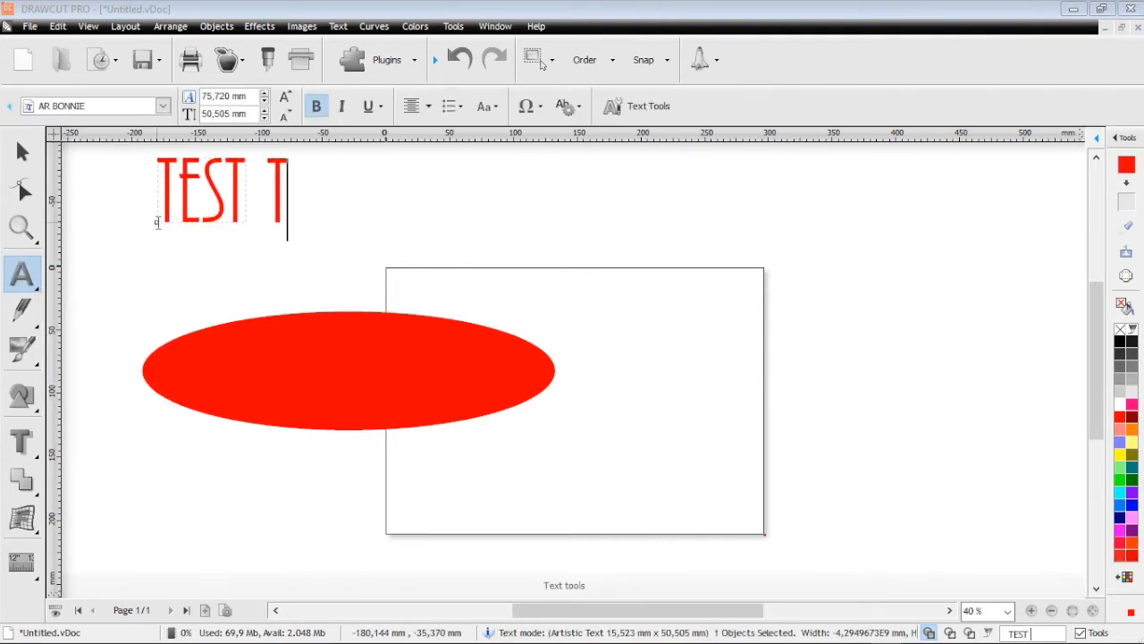
pyautogui.write('EXT')
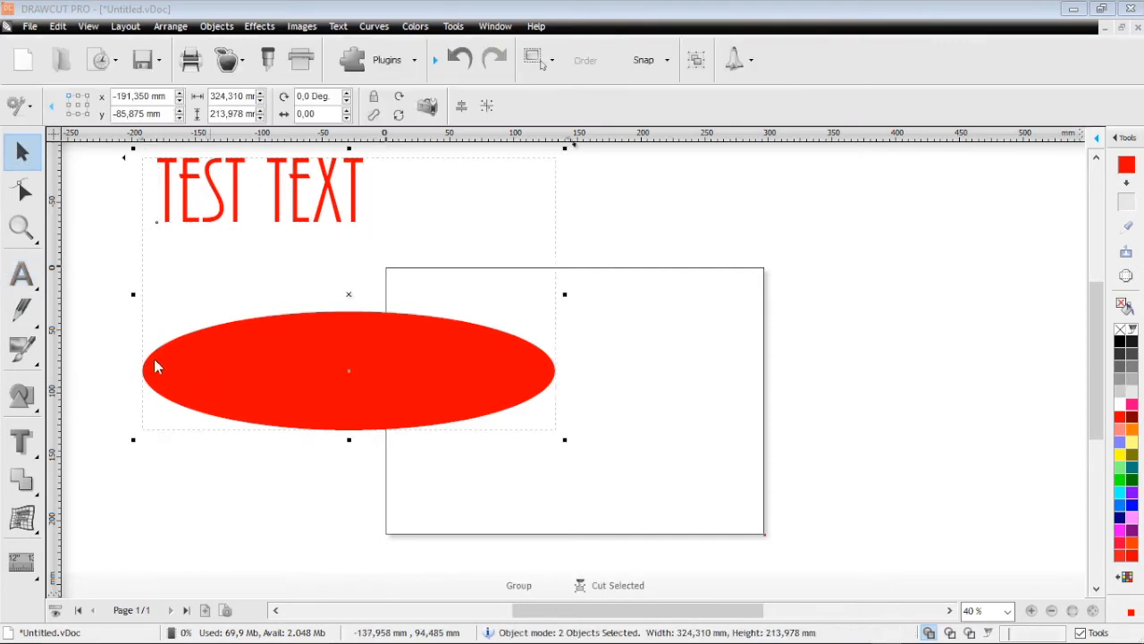
pyautogui.click(21, 275)
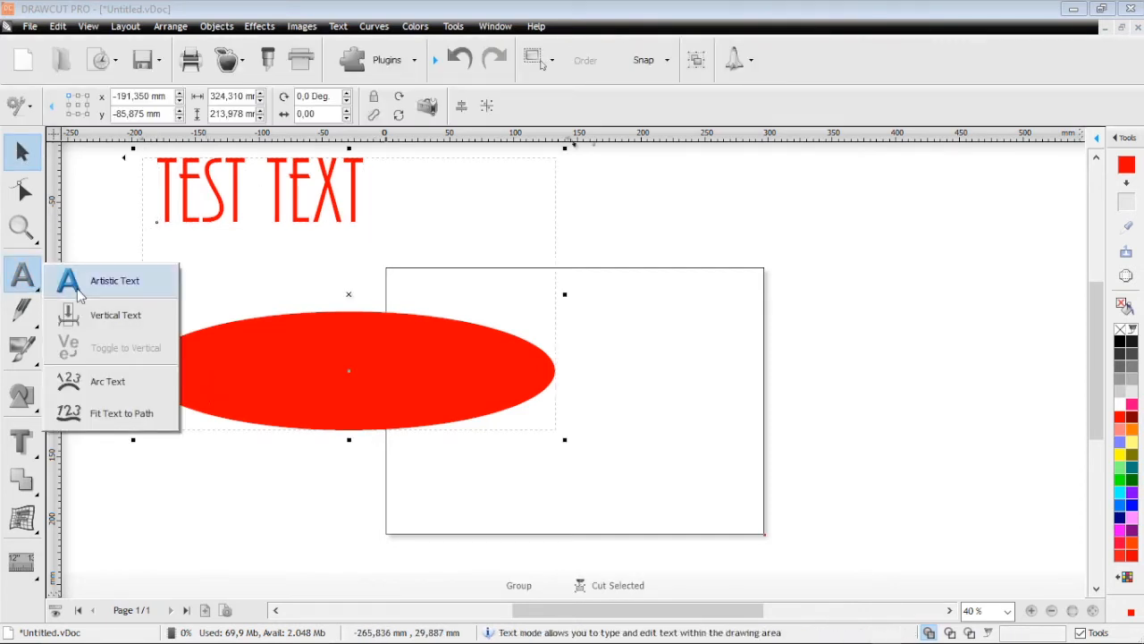
pyautogui.click(121, 413)
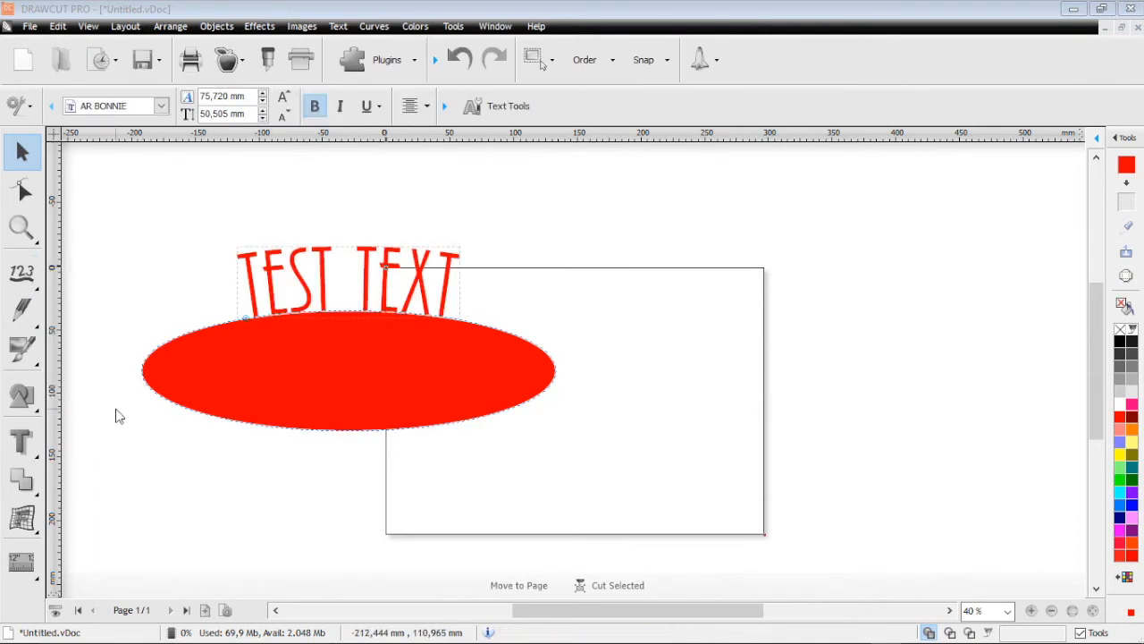
pyautogui.click(254, 322)
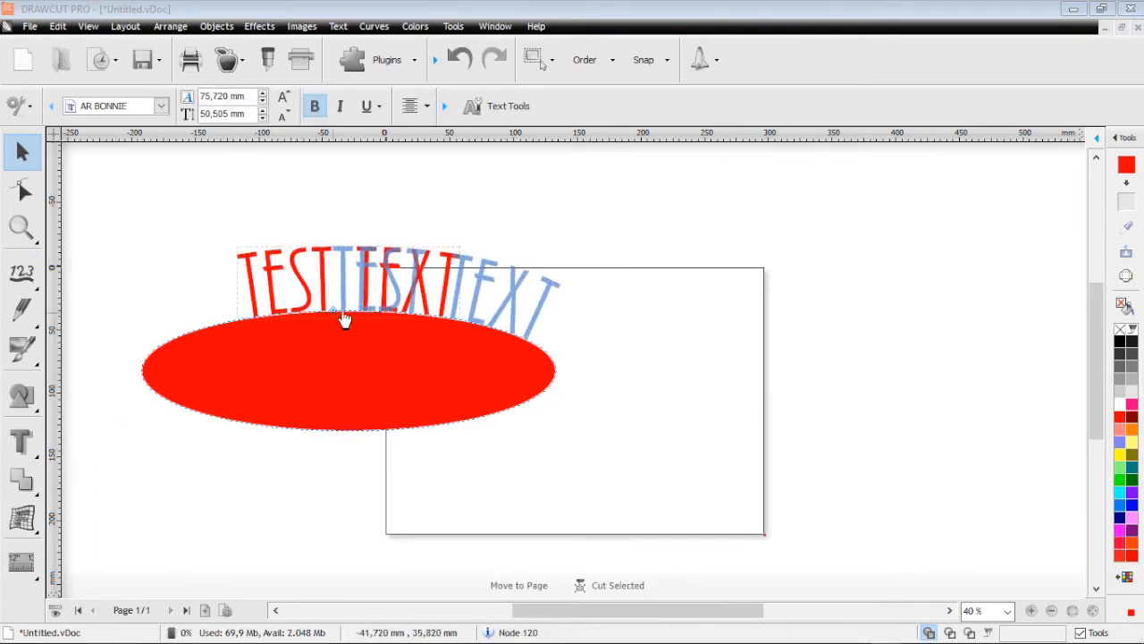
pyautogui.moveTo(347, 320); pyautogui.dragTo(533, 358)
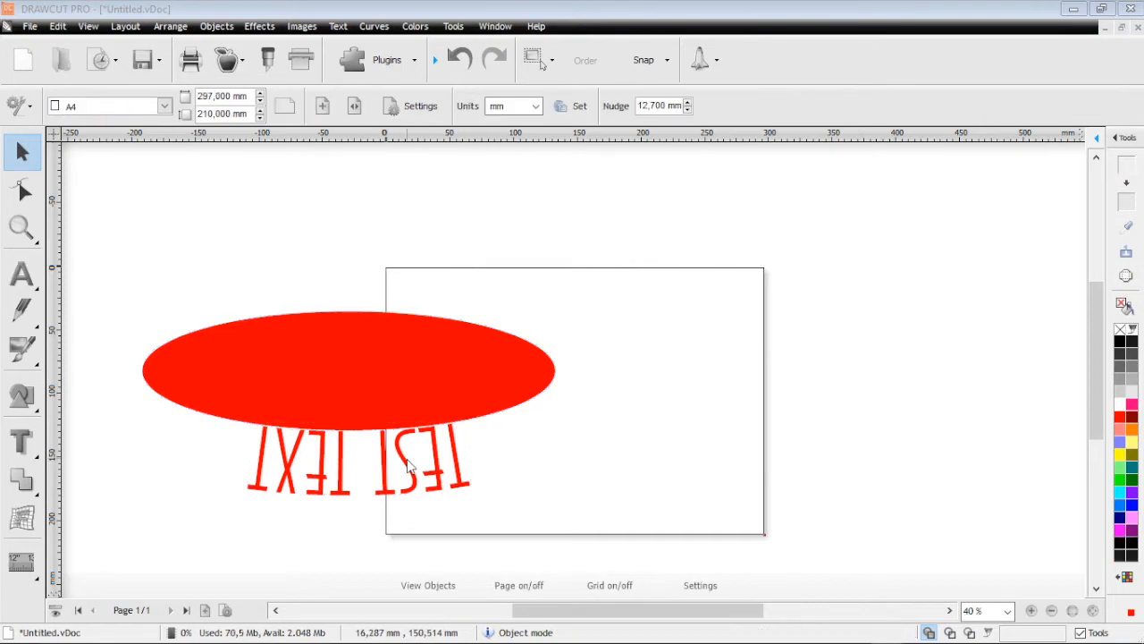
pyautogui.click(22, 276)
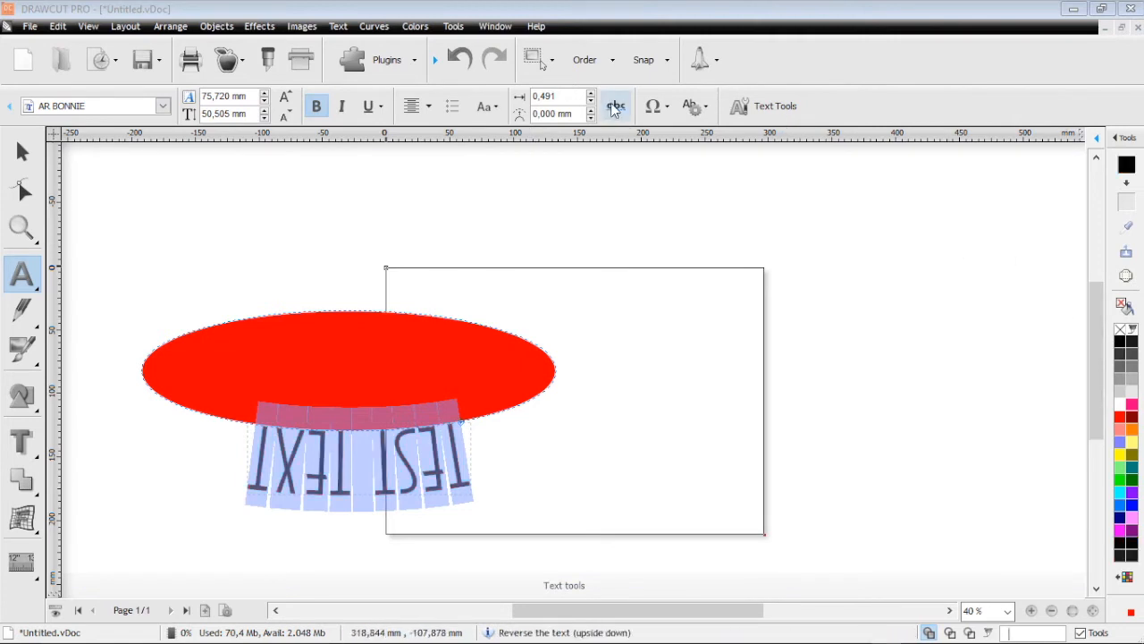
# Reverse the path text to read normally and offset it farther from the ellipse
pyautogui.click(615, 106)
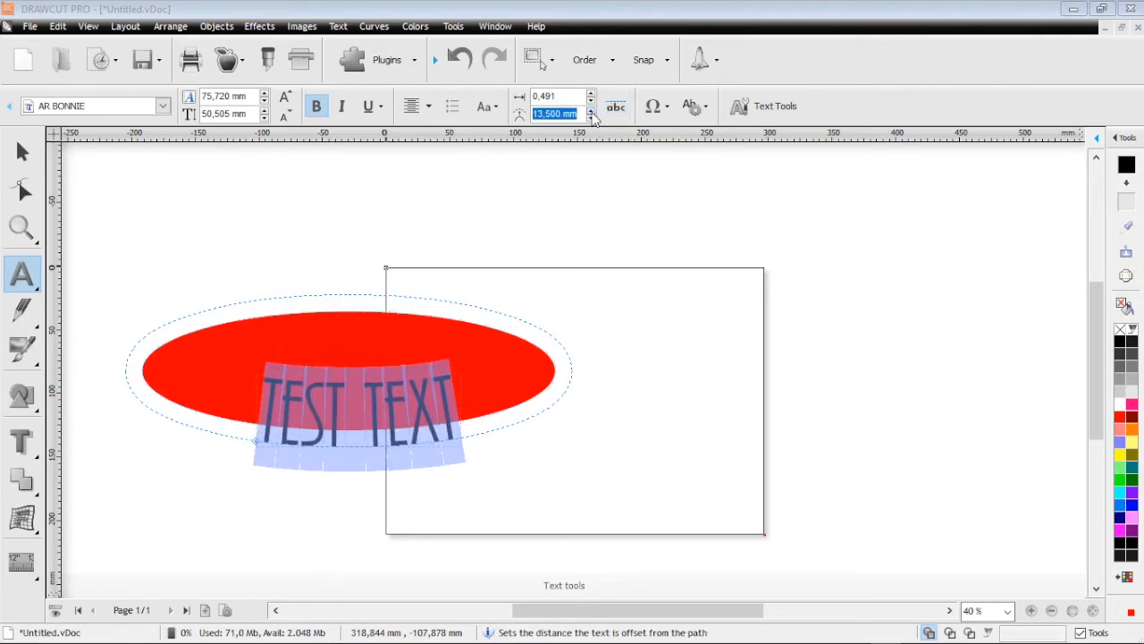
pyautogui.click(590, 109)
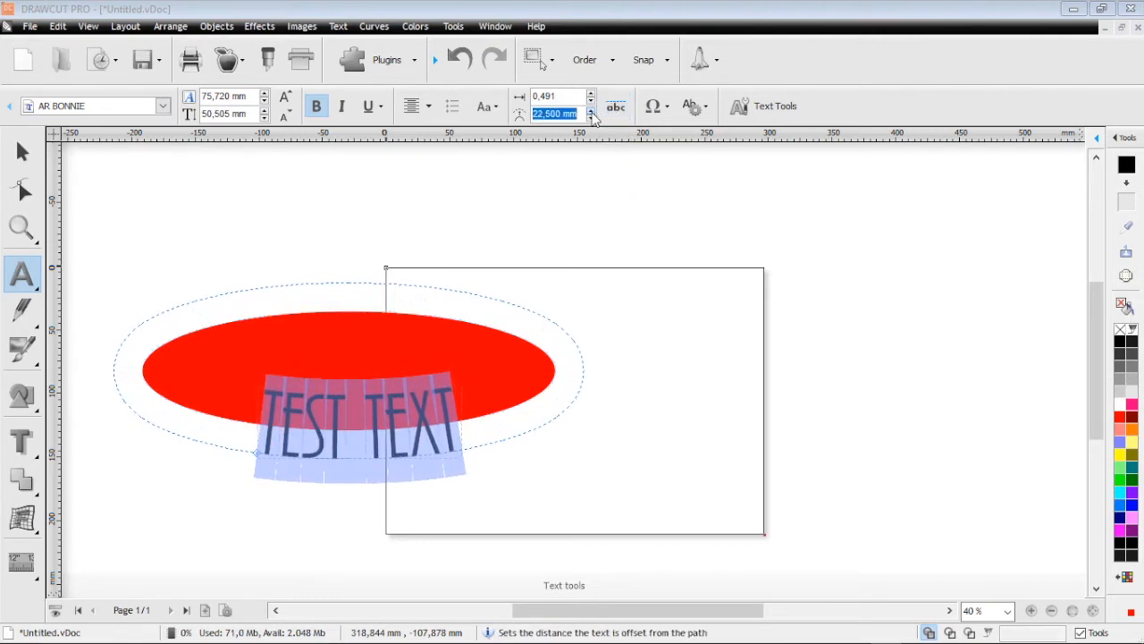
pyautogui.click(590, 110)
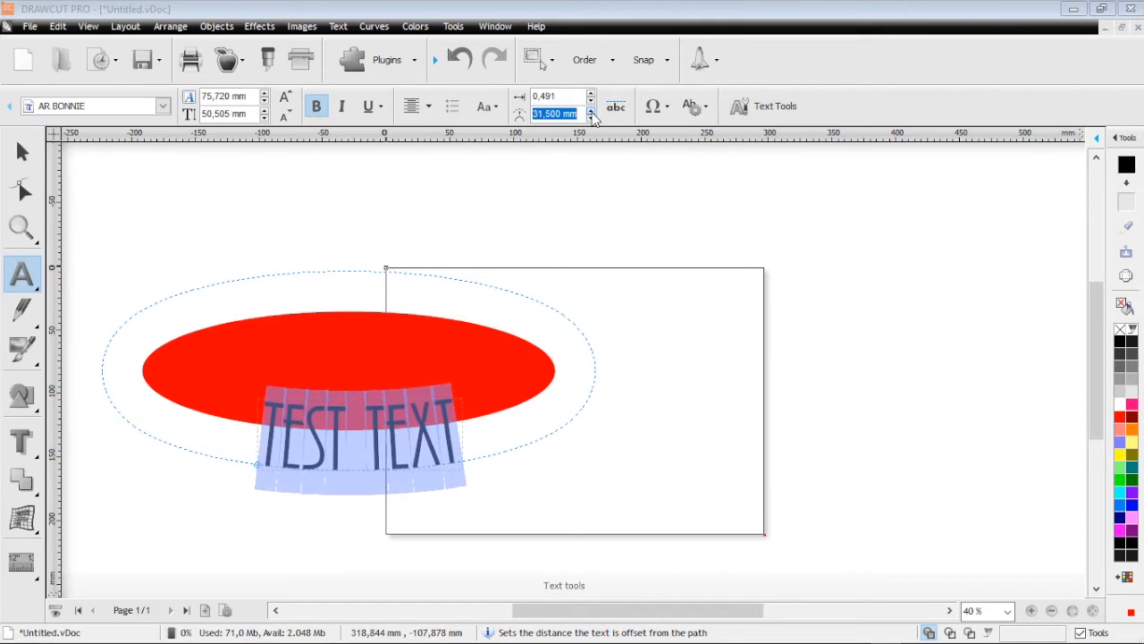
pyautogui.click(590, 109)
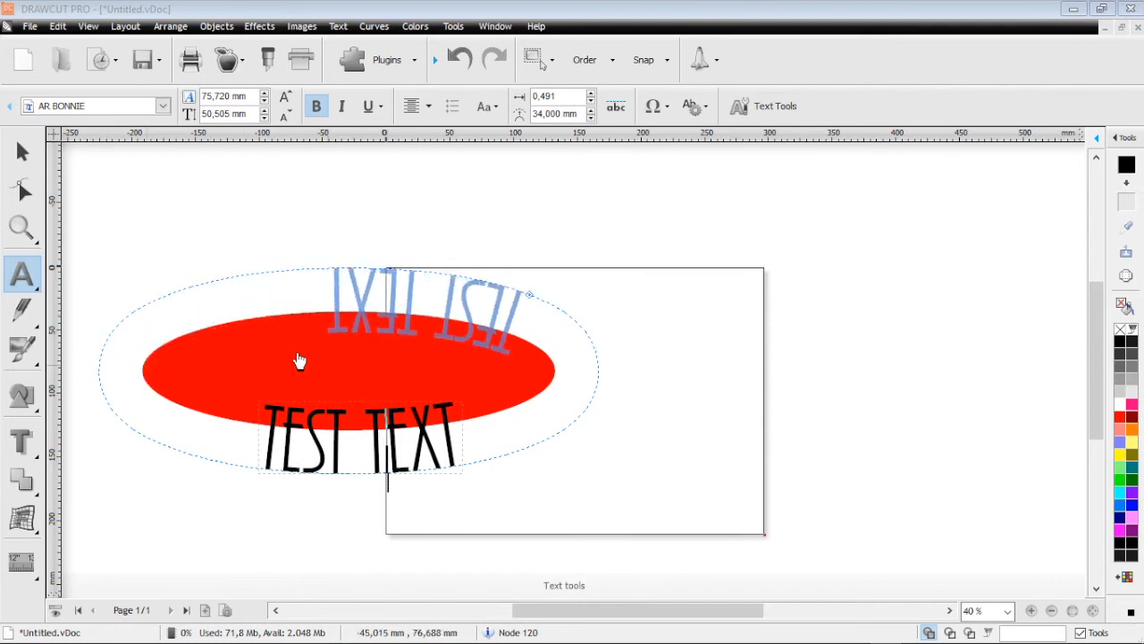
# Place the text upright along the ellipse's top, then remove the ellipse and the text
pyautogui.click(615, 105)
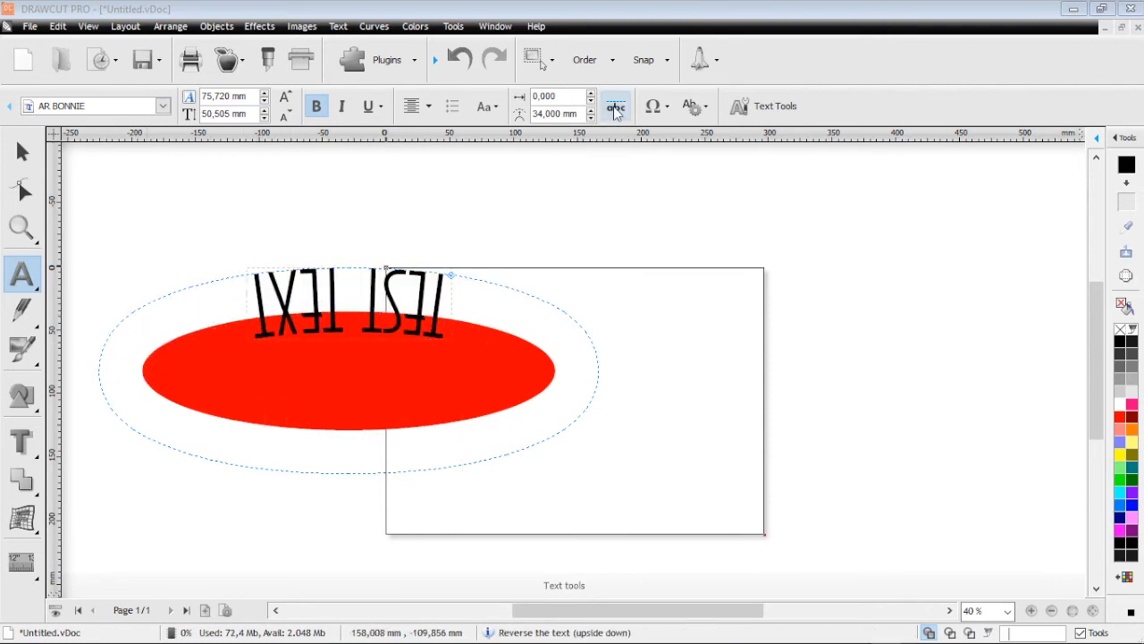
pyautogui.click(615, 106)
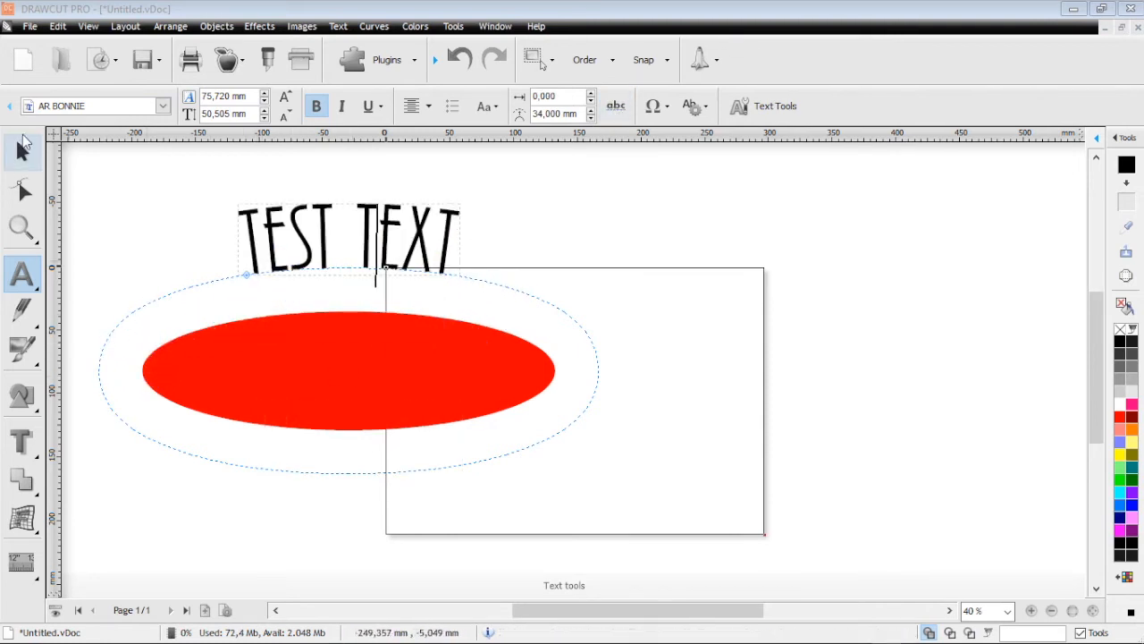
pyautogui.click(307, 370)
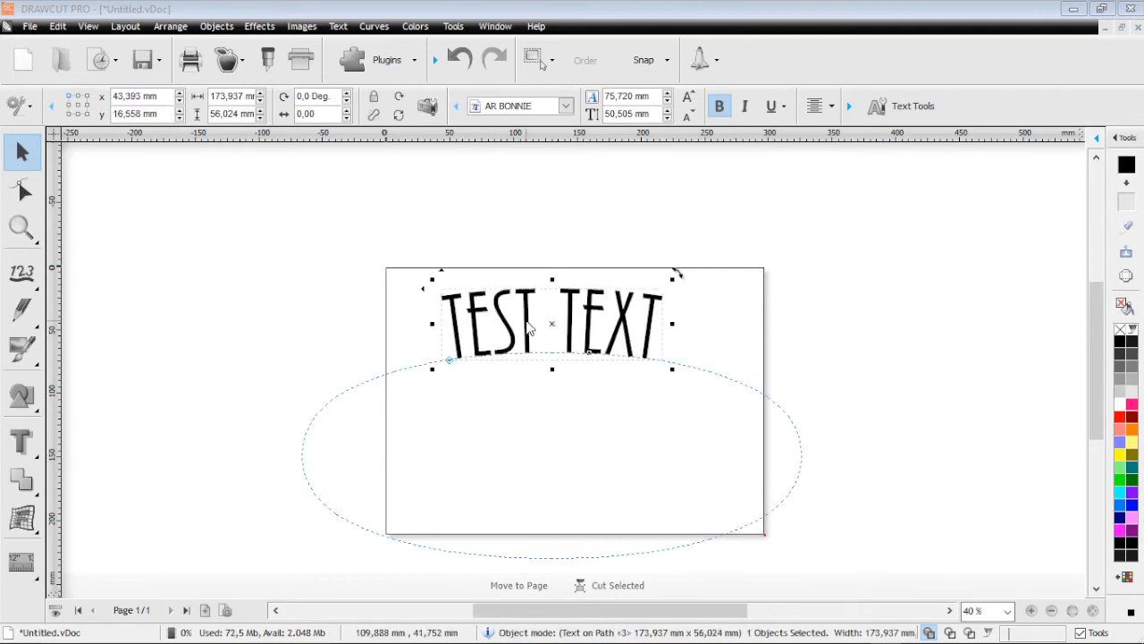
pyautogui.moveTo(527, 239)
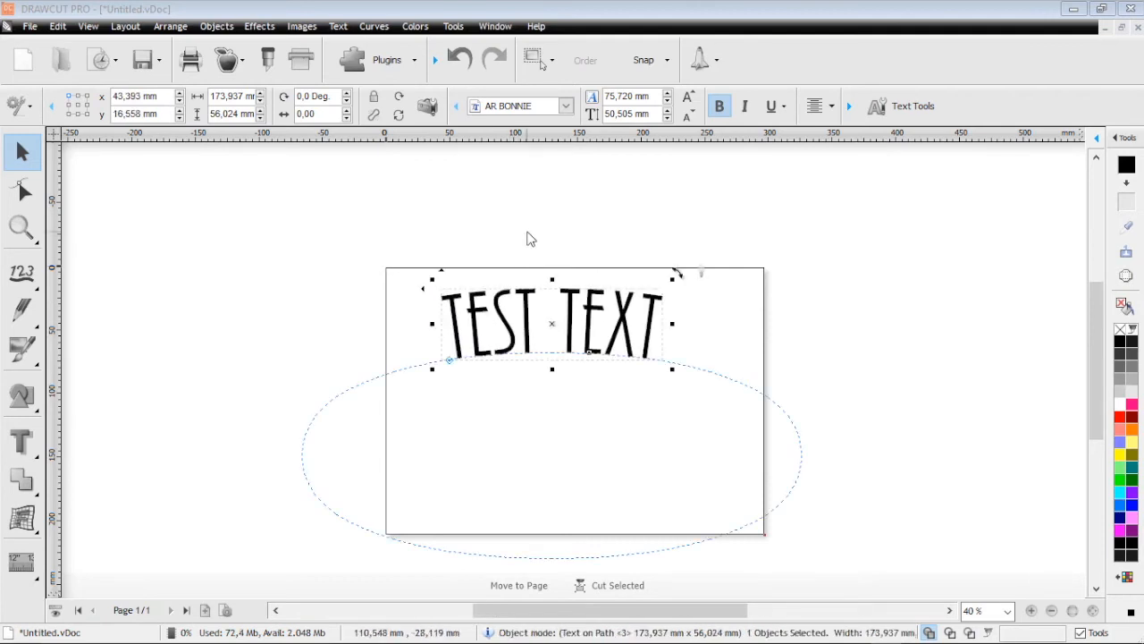
pyautogui.moveTo(476, 456)
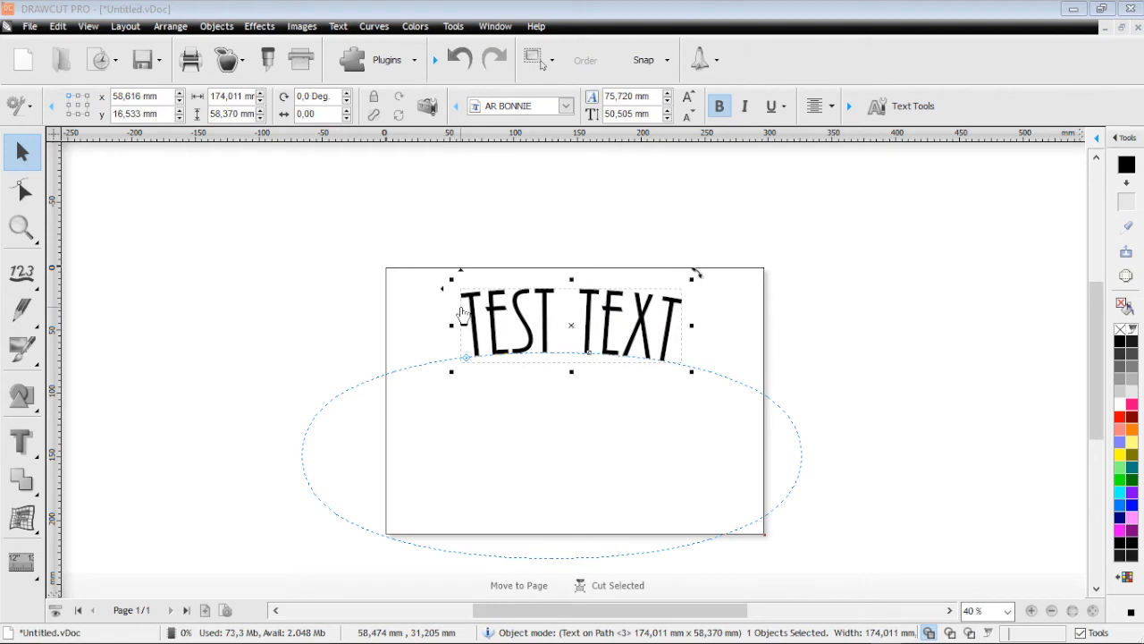
pyautogui.click(22, 311)
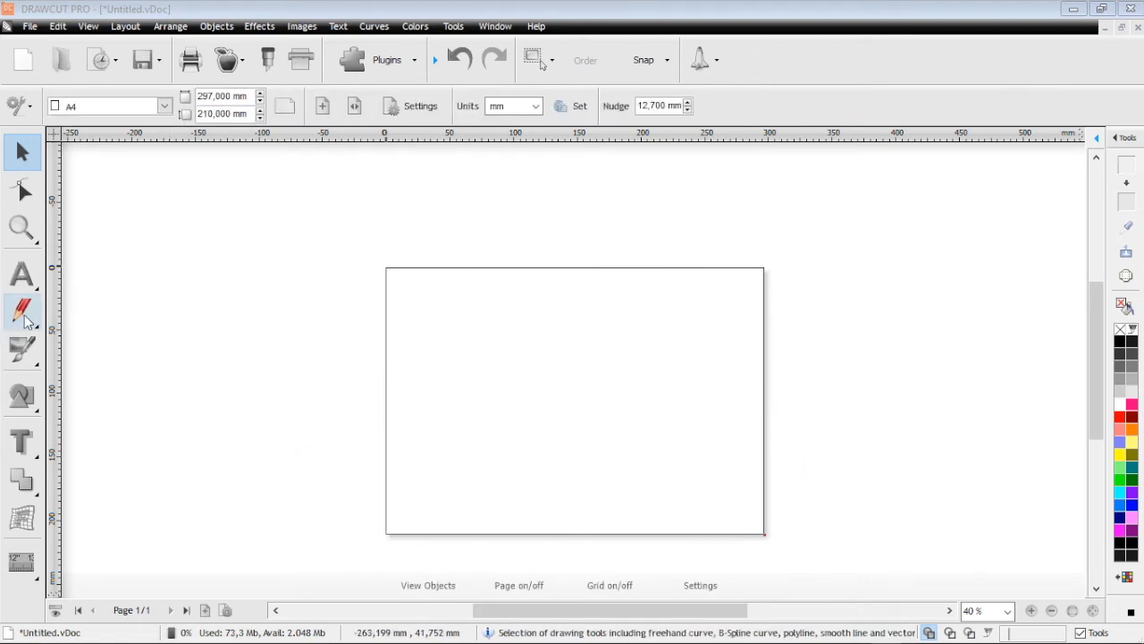
pyautogui.moveTo(21, 313)
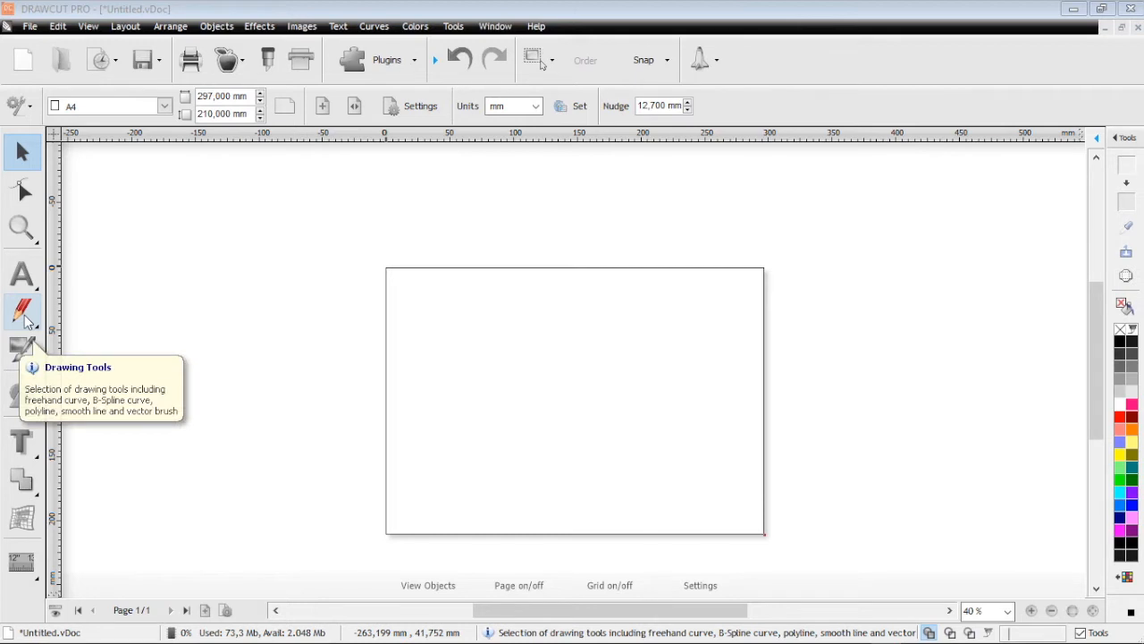
# Switch to the Freehand drawing tool
pyautogui.click(22, 311)
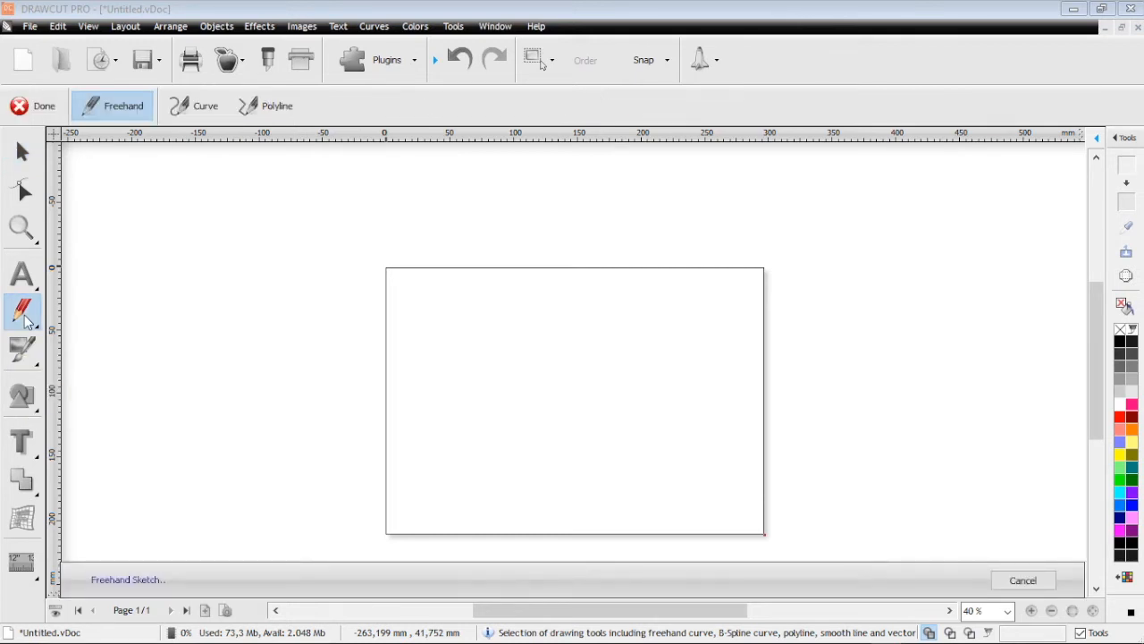
pyautogui.moveTo(21, 349)
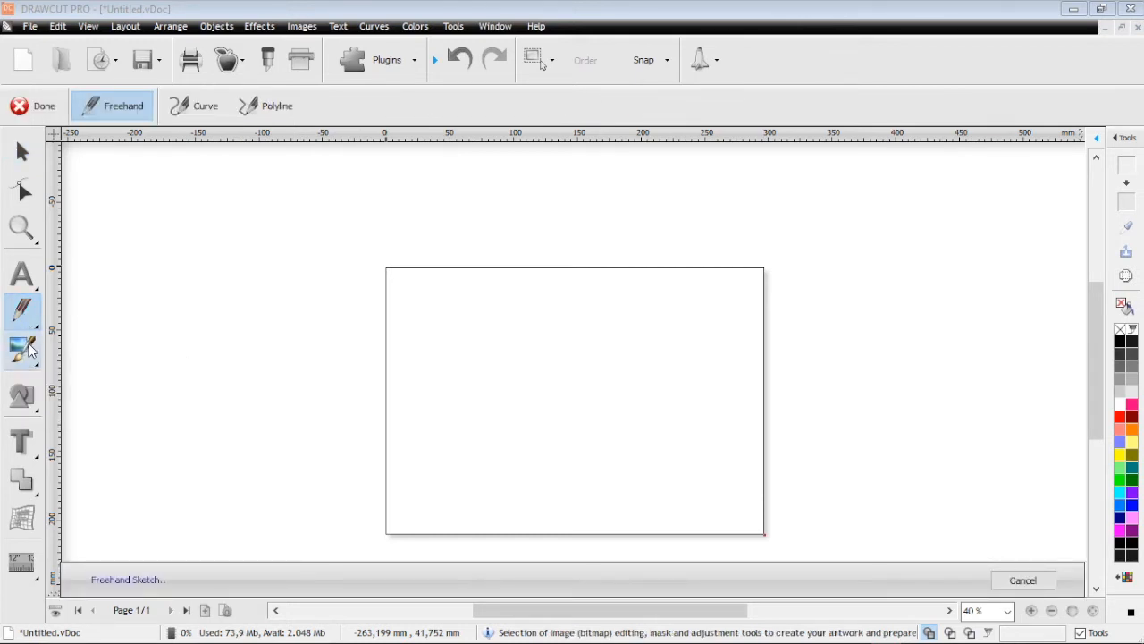
pyautogui.moveTo(22, 349)
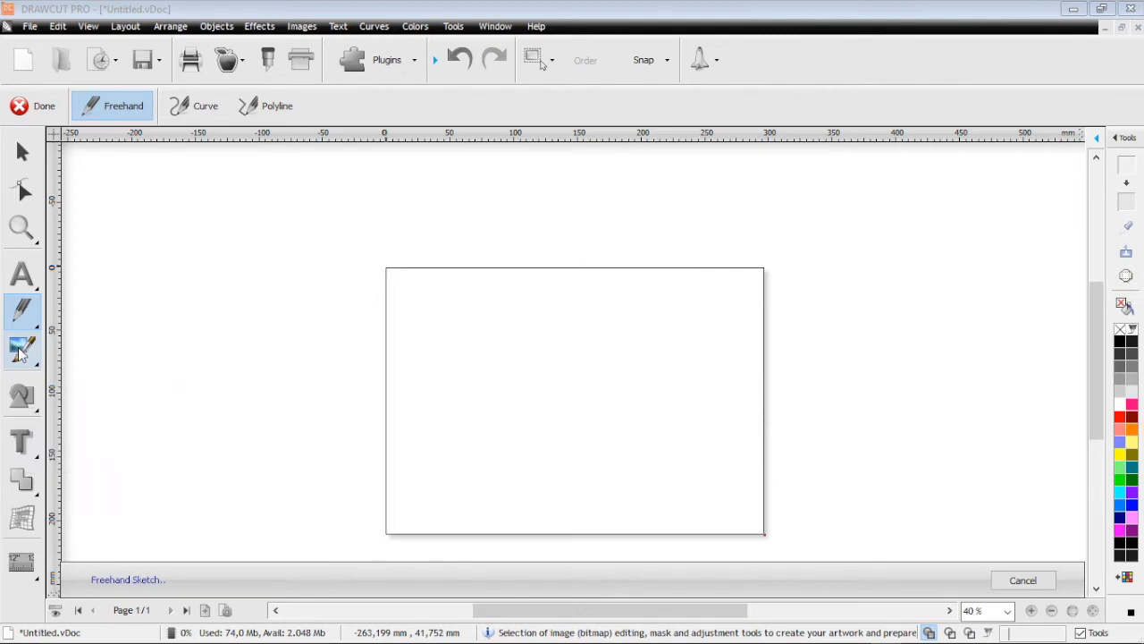
pyautogui.moveTo(26, 350)
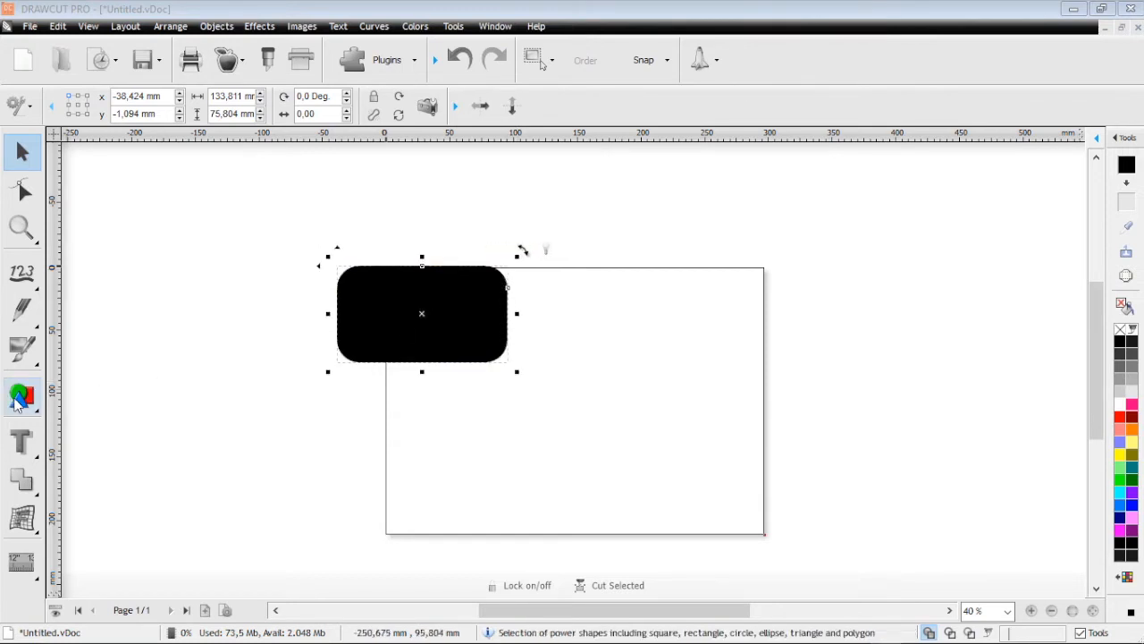
# Draw a large five-pointed star beside the rectangle, colour it red and begin node editing
pyautogui.click(21, 397)
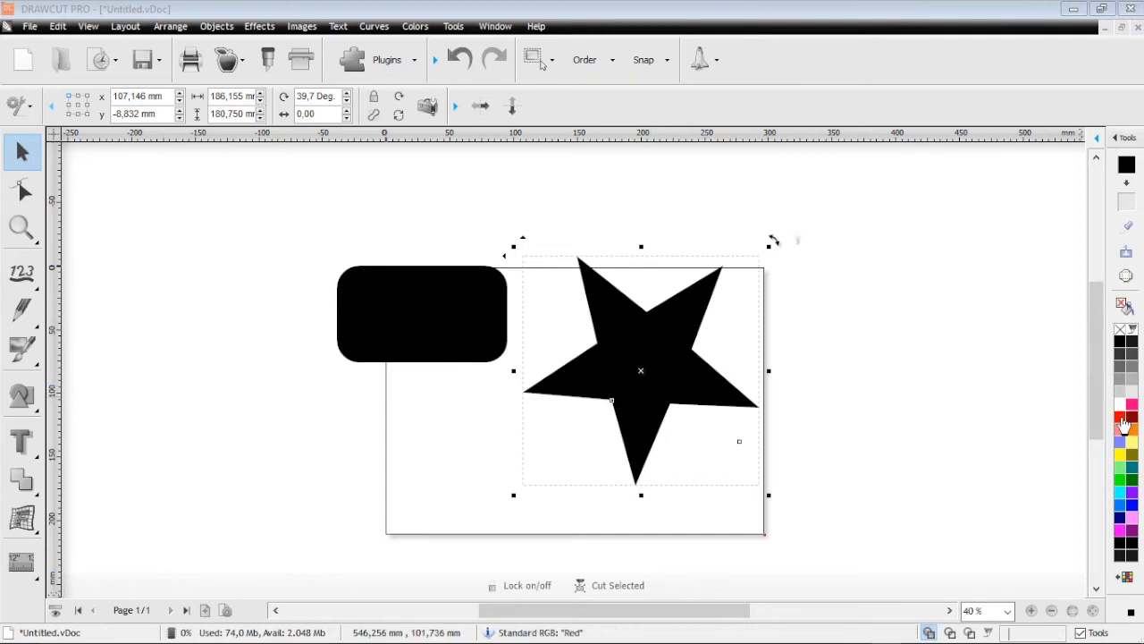
pyautogui.click(1126, 418)
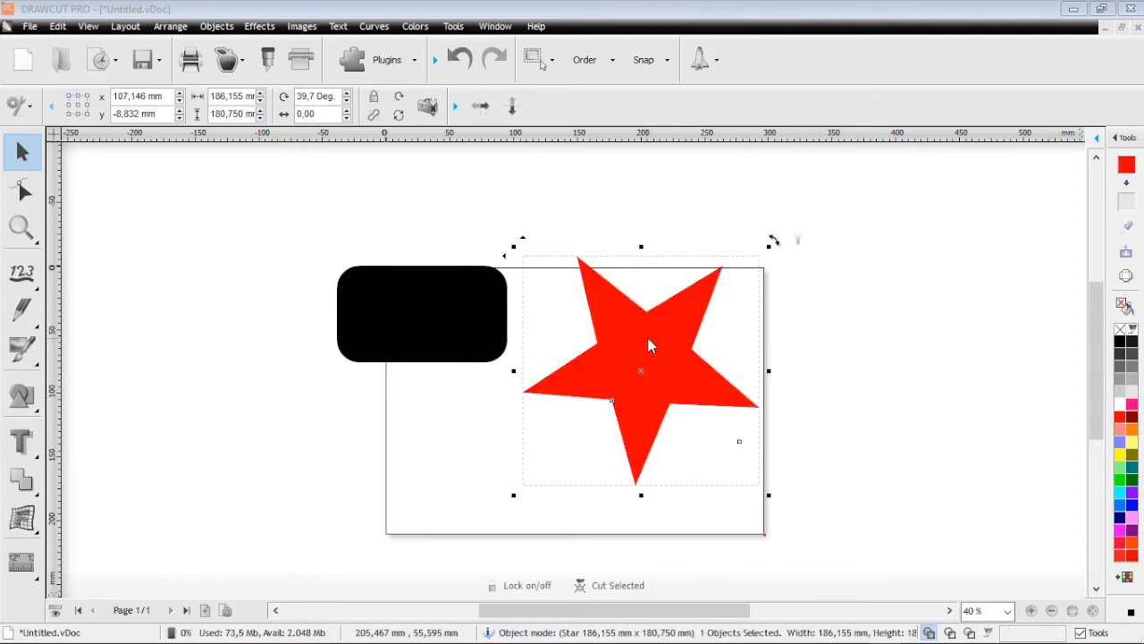
pyautogui.click(652, 347)
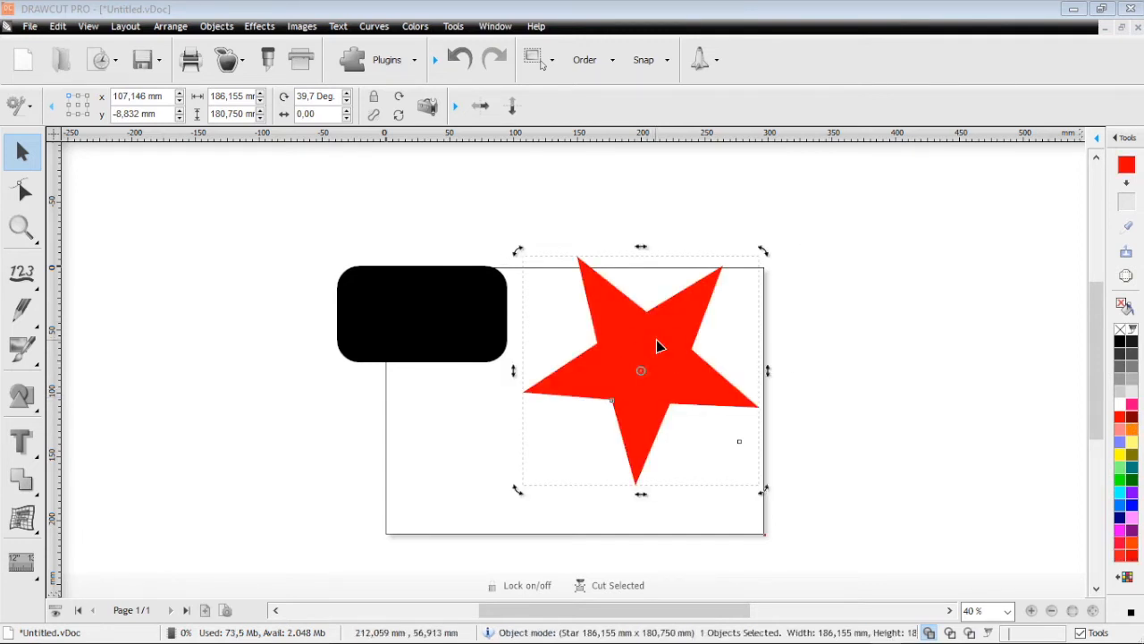
pyautogui.click(22, 190)
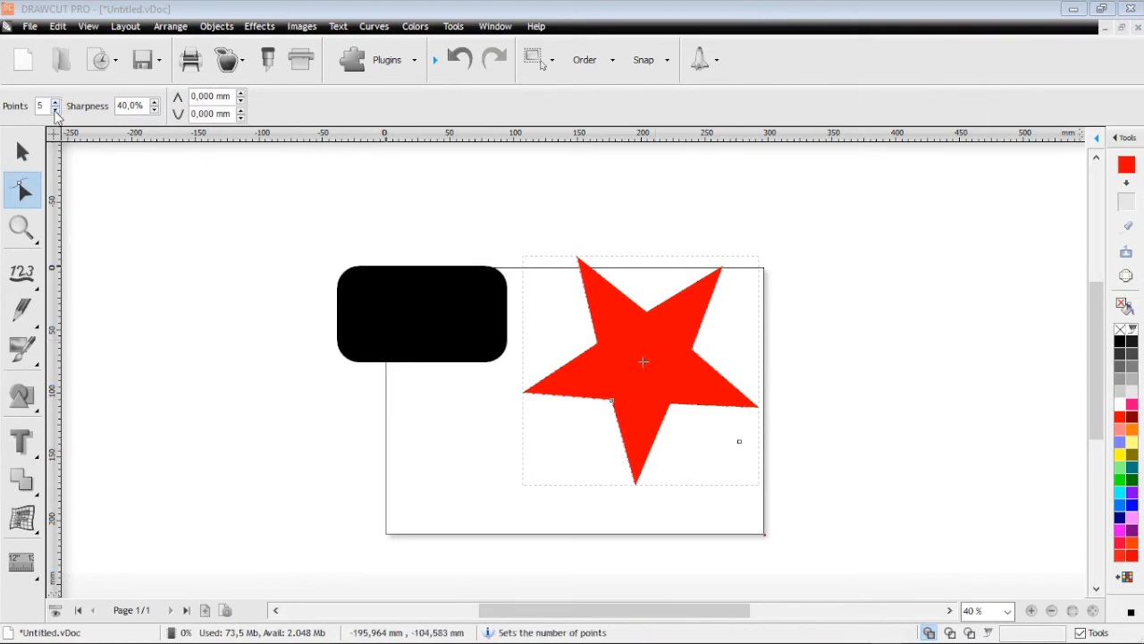
# Give the star 9 points, 10 mm tip and inner radii and 20% sharpness, forming a wavy seal
pyautogui.click(53, 111)
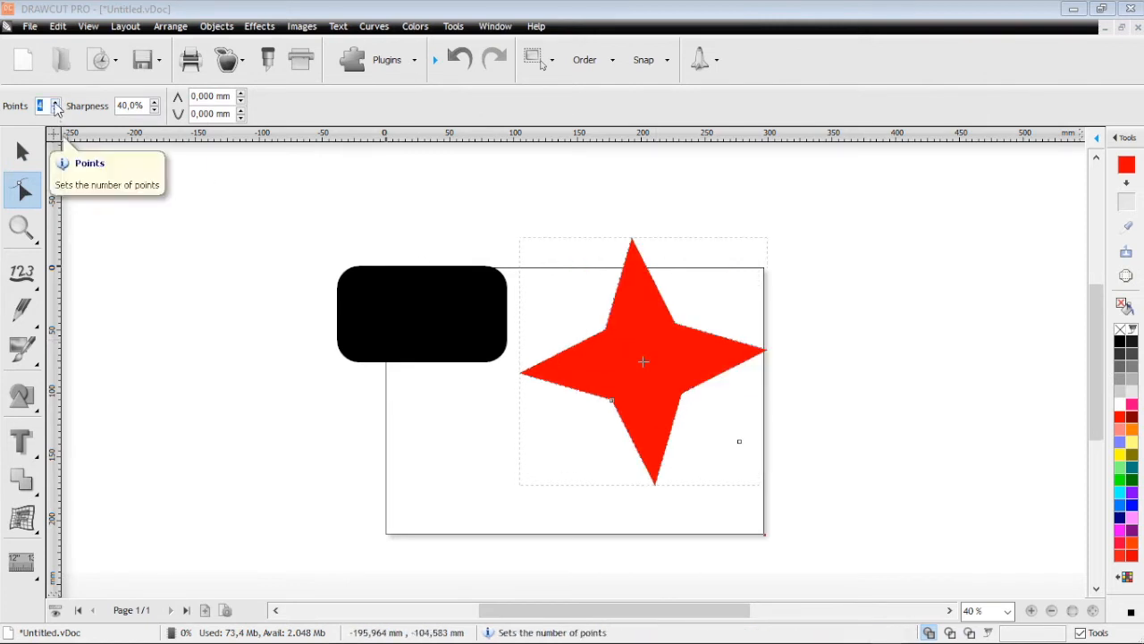
pyautogui.click(58, 100)
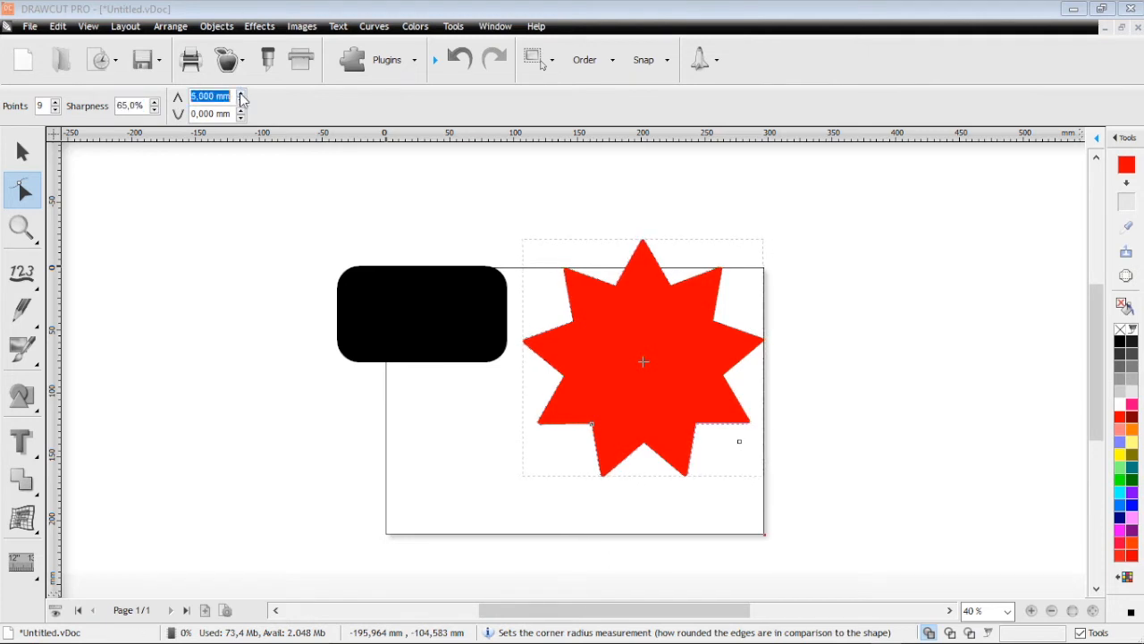
pyautogui.click(239, 100)
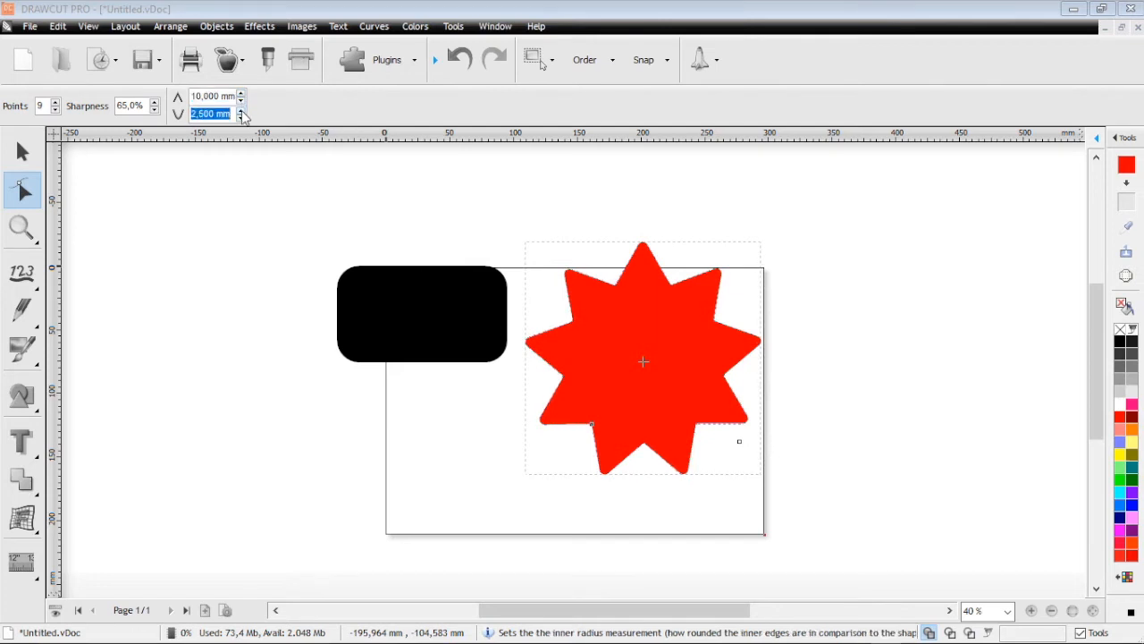
pyautogui.click(240, 109)
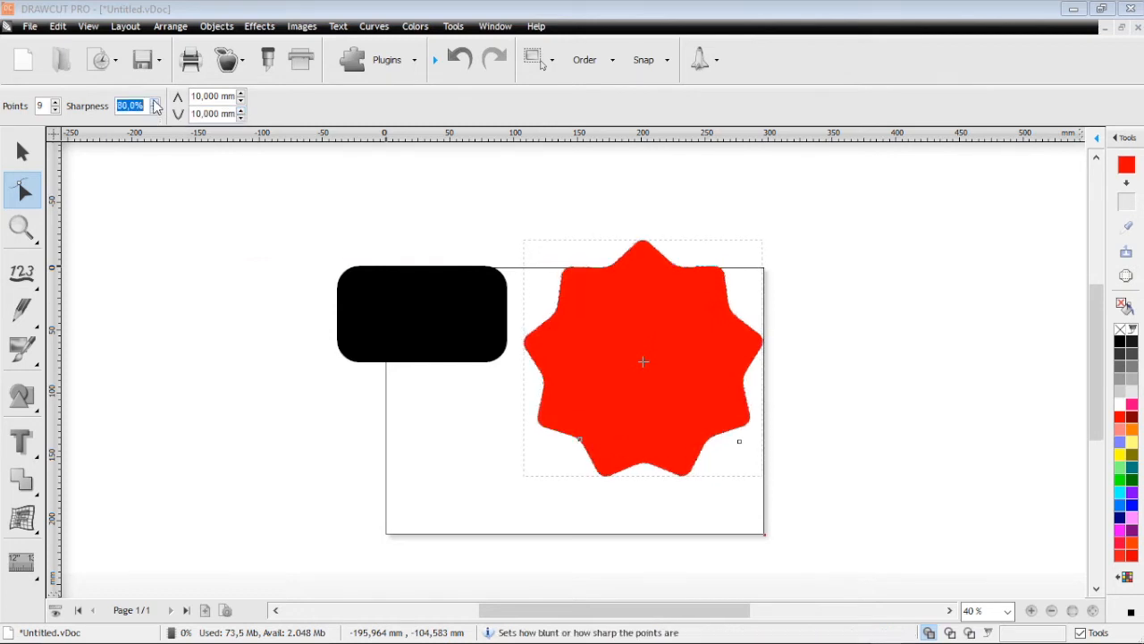
pyautogui.click(154, 100)
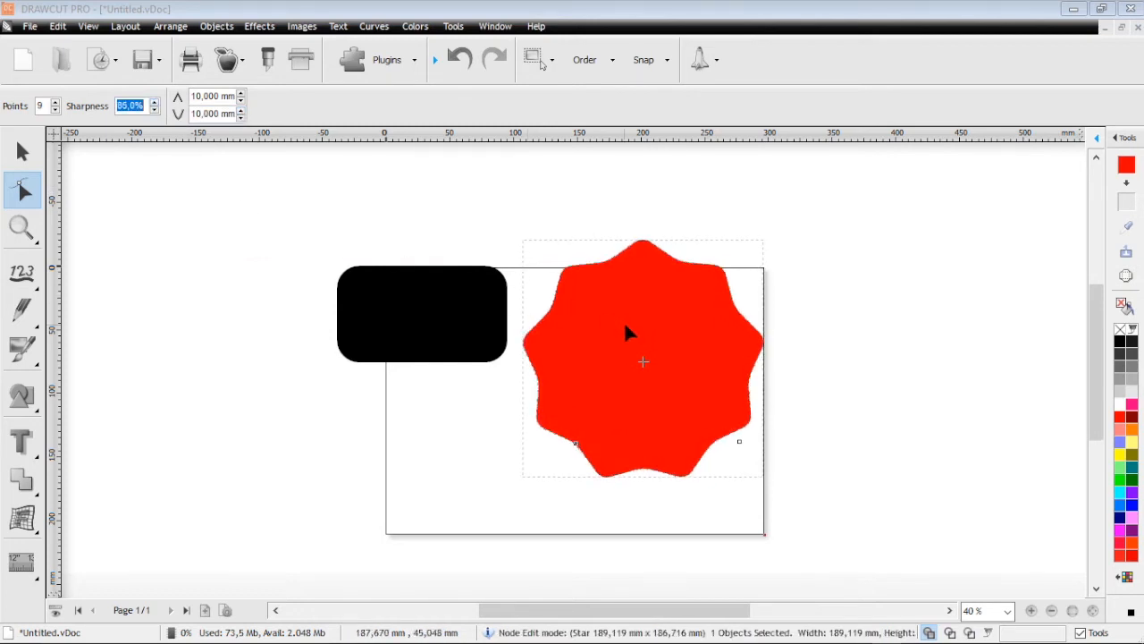
pyautogui.click(21, 152)
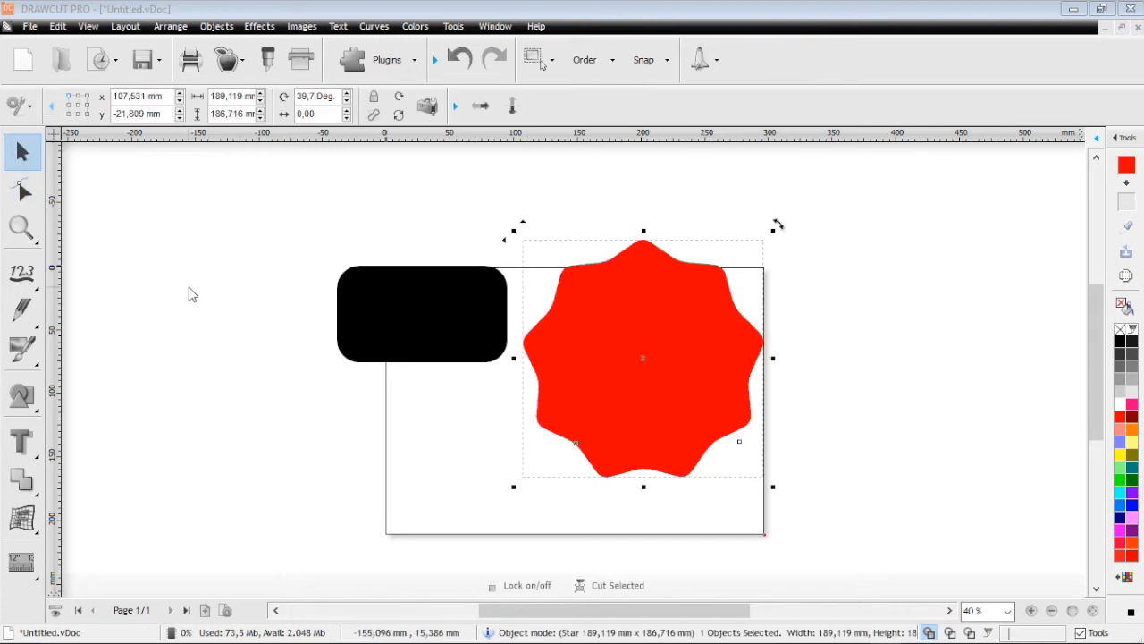
pyautogui.click(22, 397)
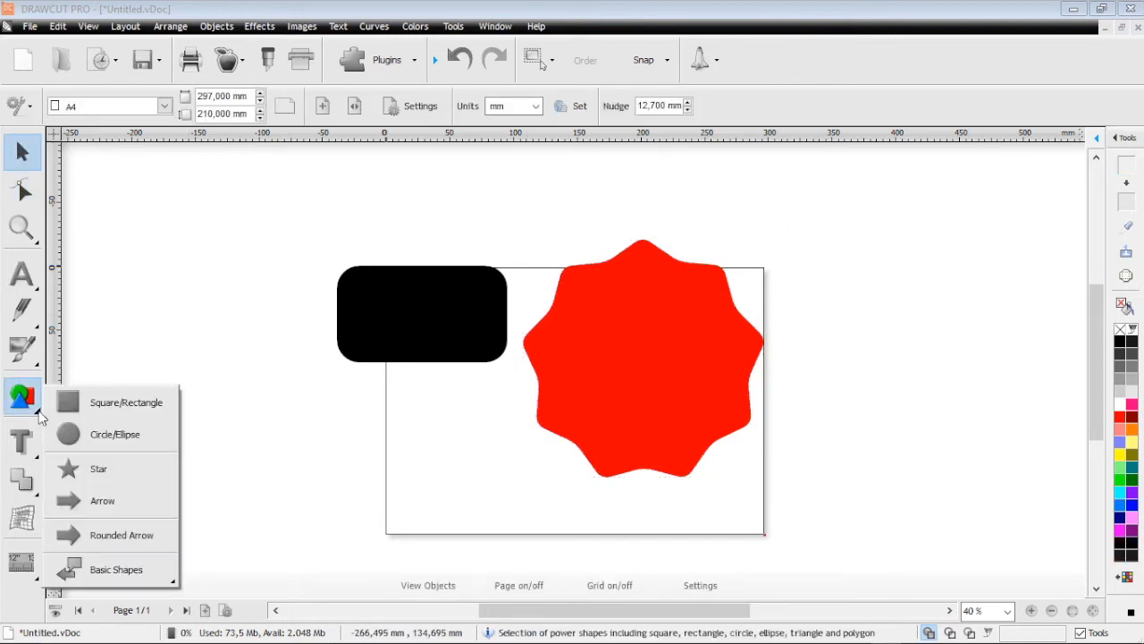
pyautogui.click(102, 501)
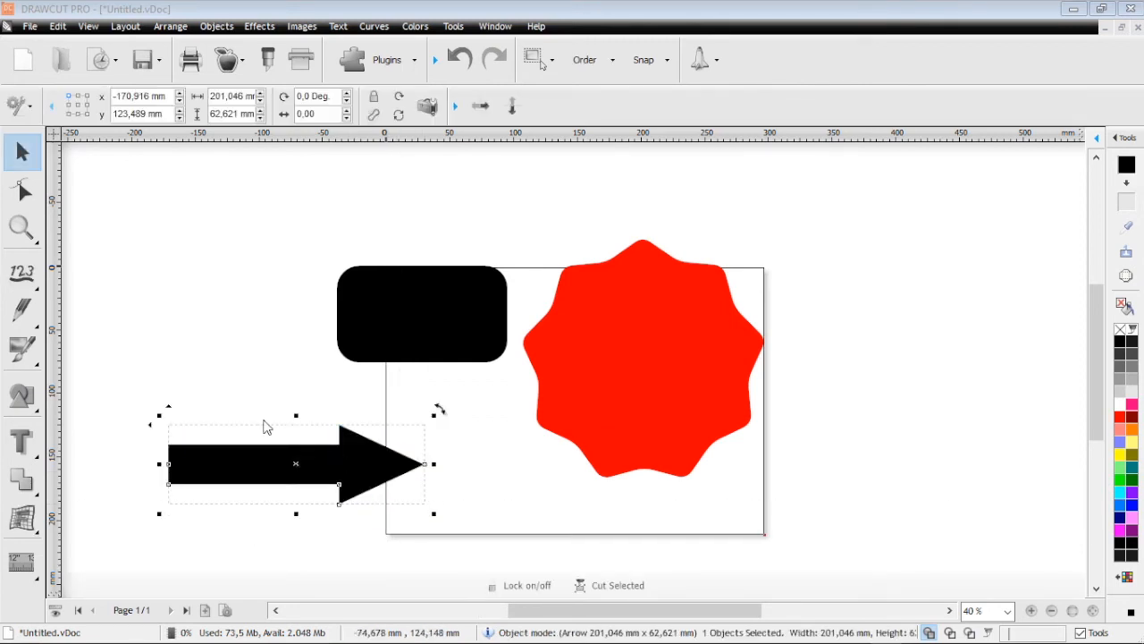
pyautogui.moveTo(250, 474)
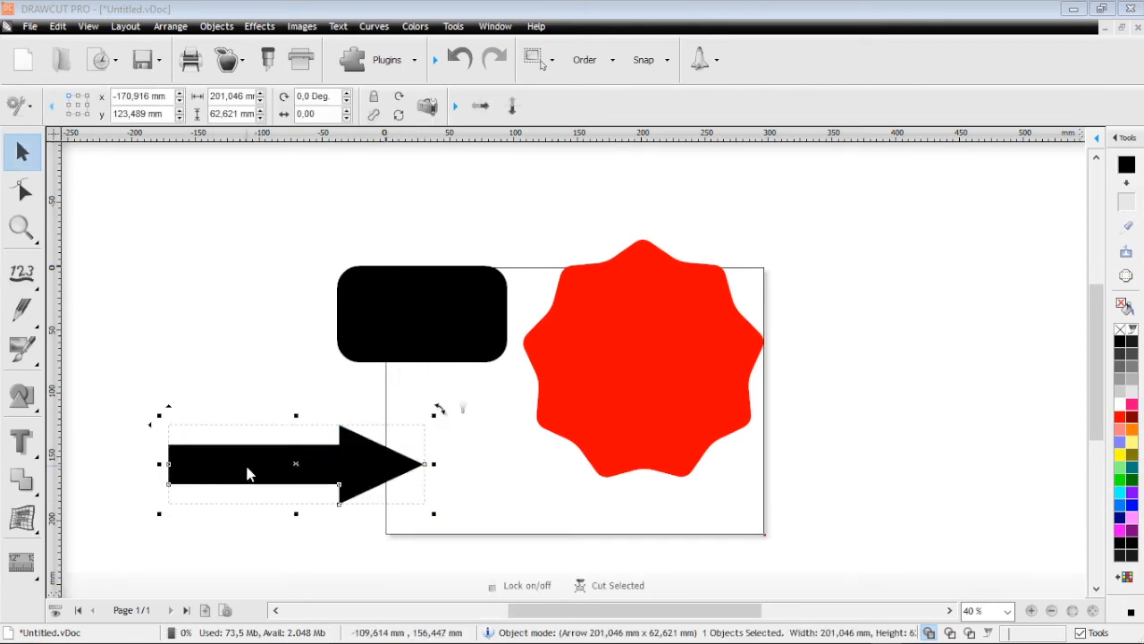
pyautogui.click(21, 190)
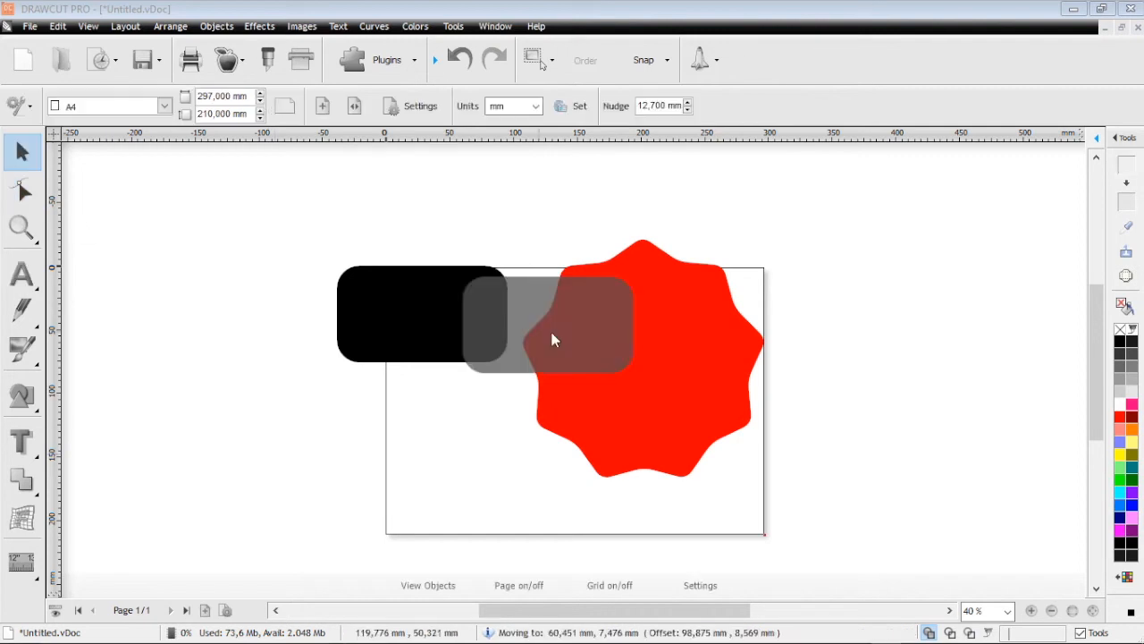
# Move the rounded rectangle onto the seal's centre and try punching its shape out of the seal
pyautogui.moveTo(552, 340); pyautogui.dragTo(635, 374)
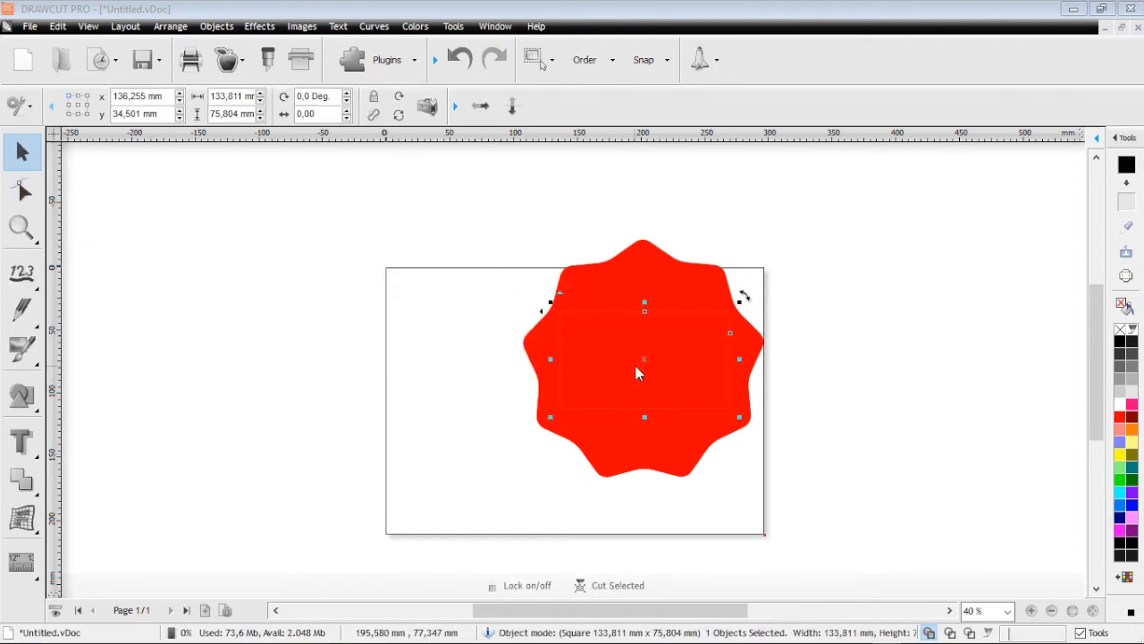
pyautogui.rightClick(640, 370)
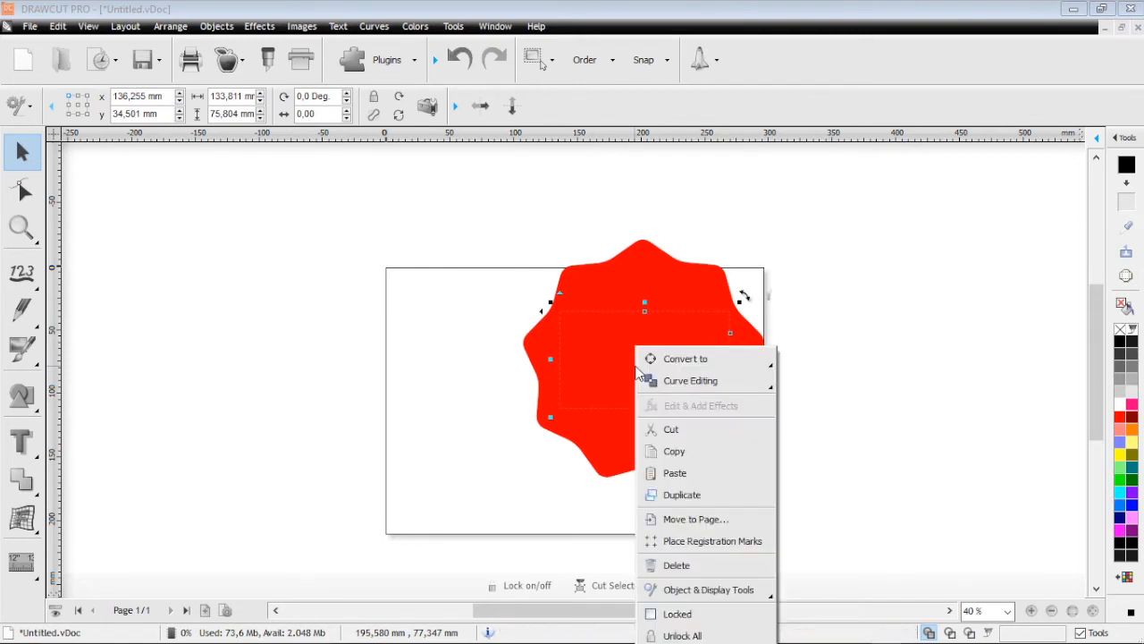
pyautogui.moveTo(708, 590)
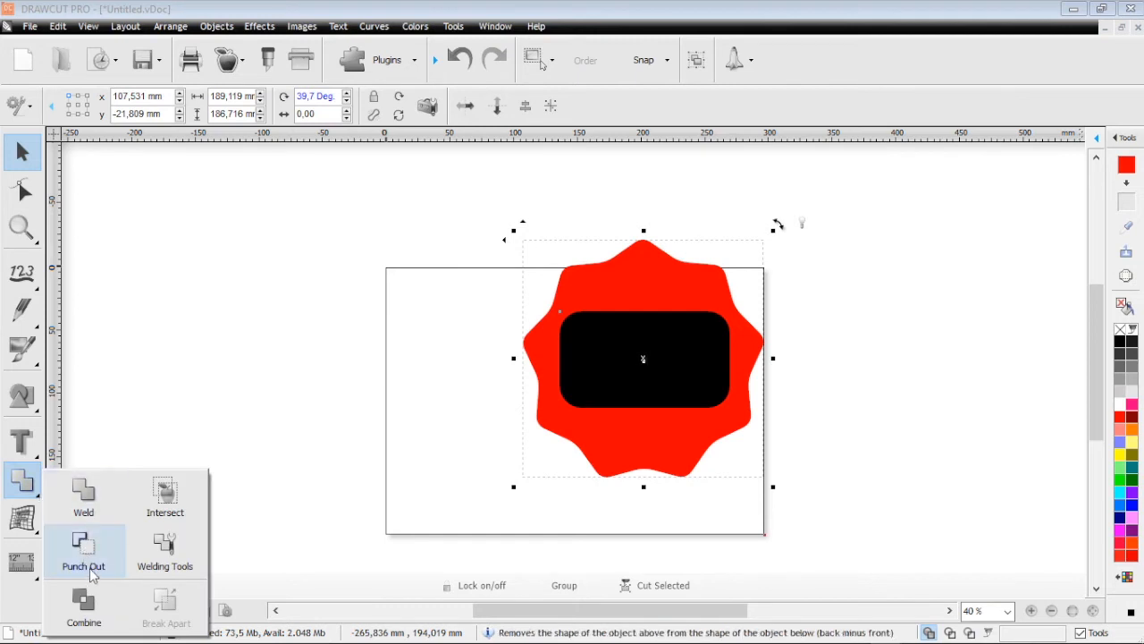
pyautogui.click(83, 550)
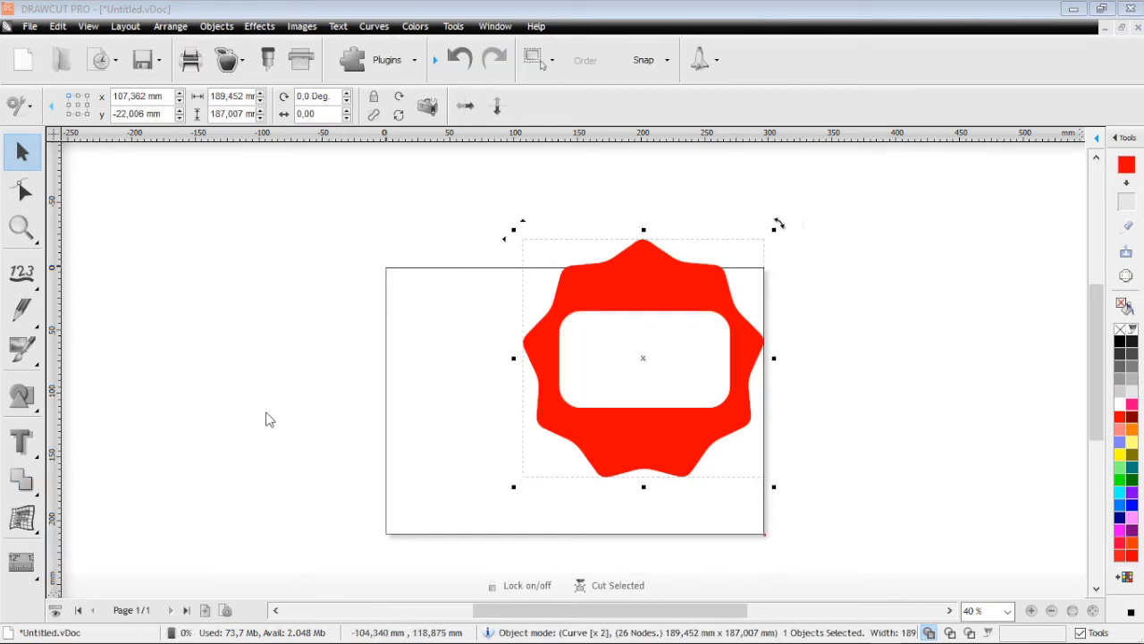
pyautogui.click(661, 286)
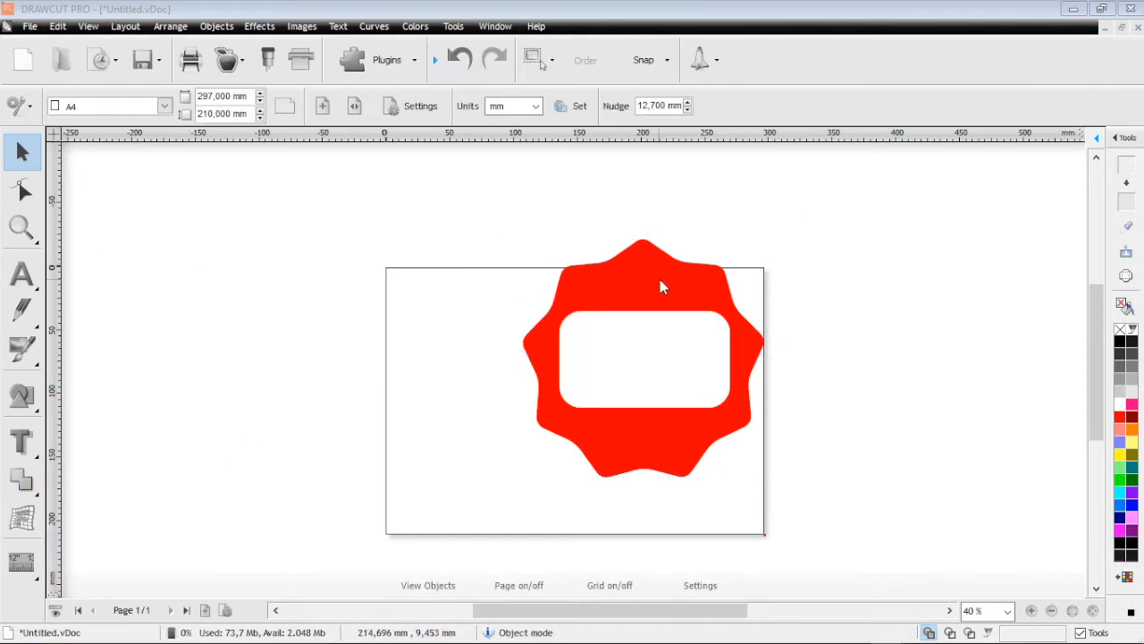
# Weld the rectangle and seal into one black shape and drag it up and left on the page
pyautogui.moveTo(640, 354); pyautogui.dragTo(383, 337)
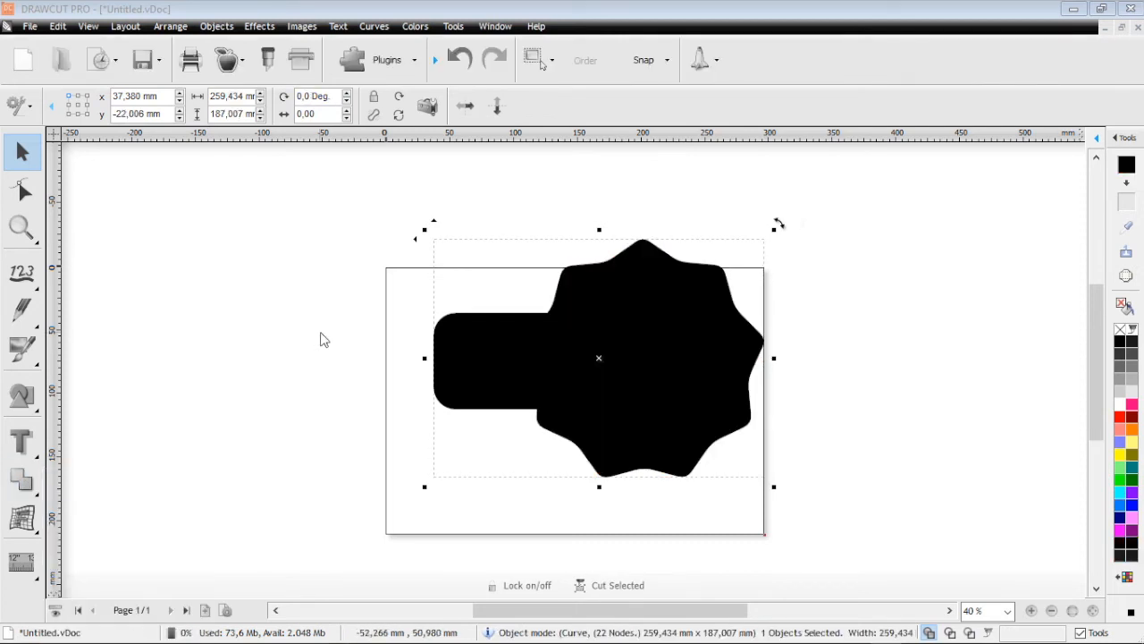
pyautogui.moveTo(599, 358); pyautogui.dragTo(445, 343)
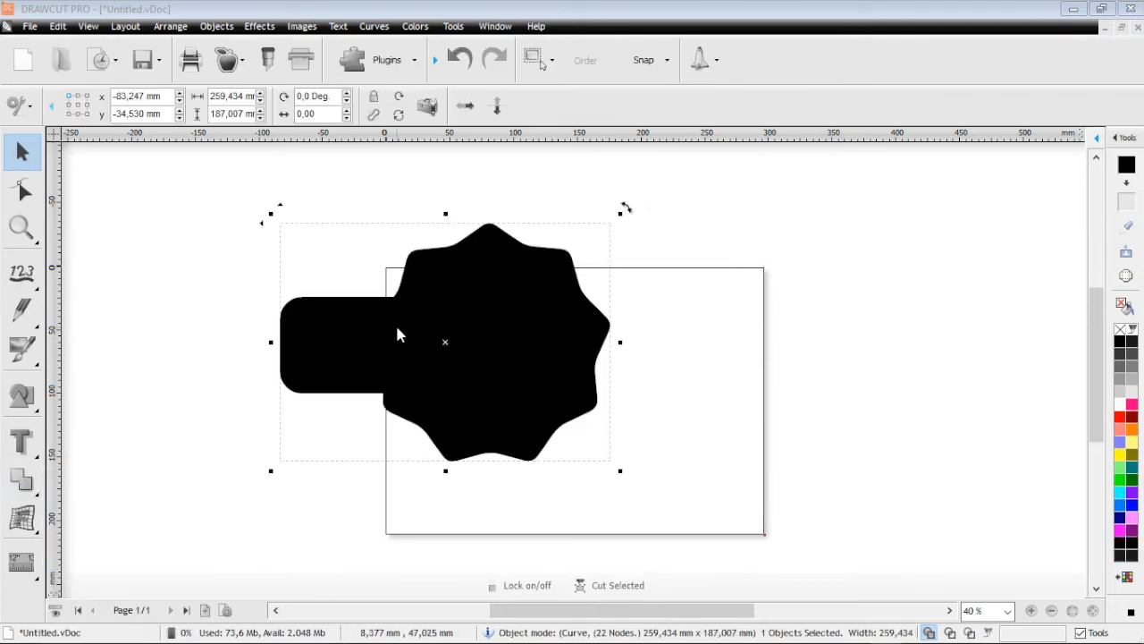
# Show the outline nodes of the merged seal-and-tab shape with the Node Edit tool
pyautogui.click(21, 189)
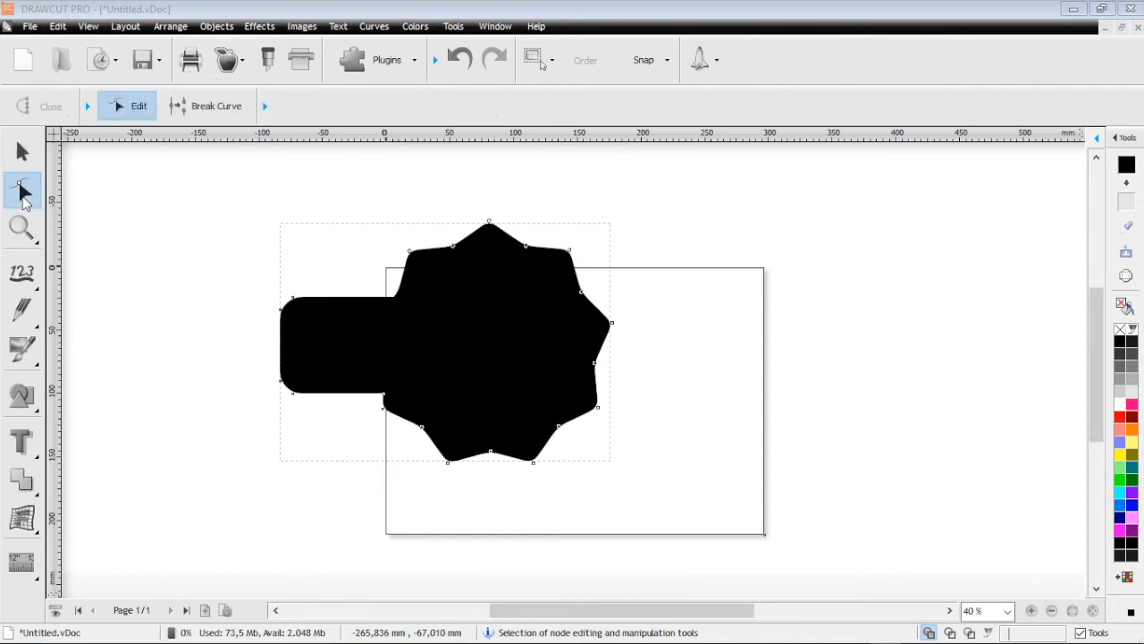
pyautogui.moveTo(22, 190)
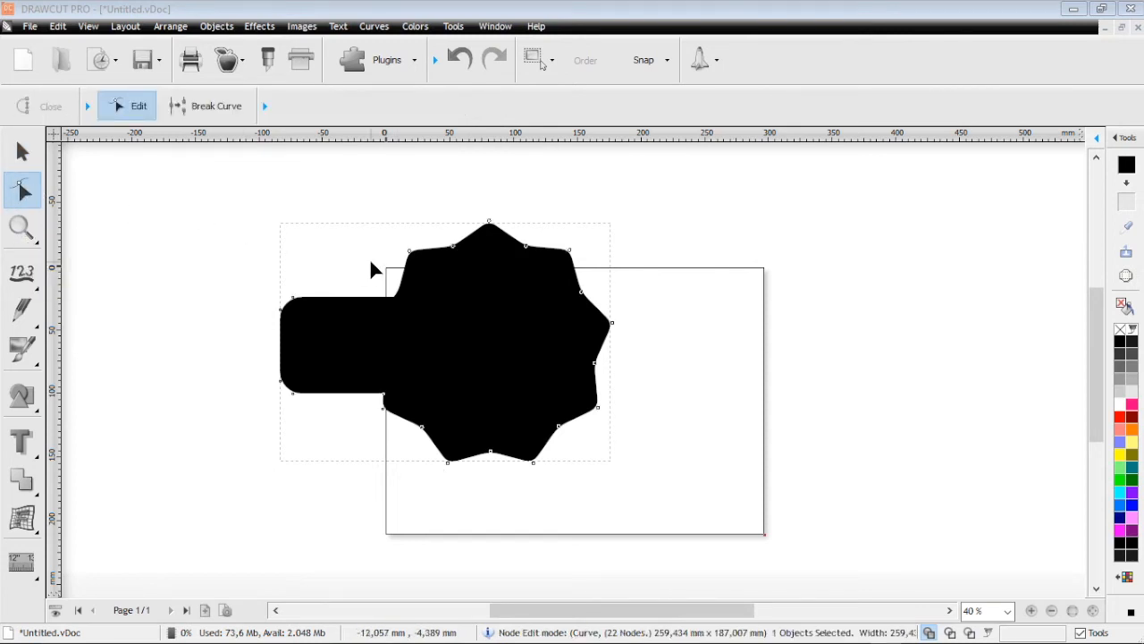
pyautogui.moveTo(626, 404)
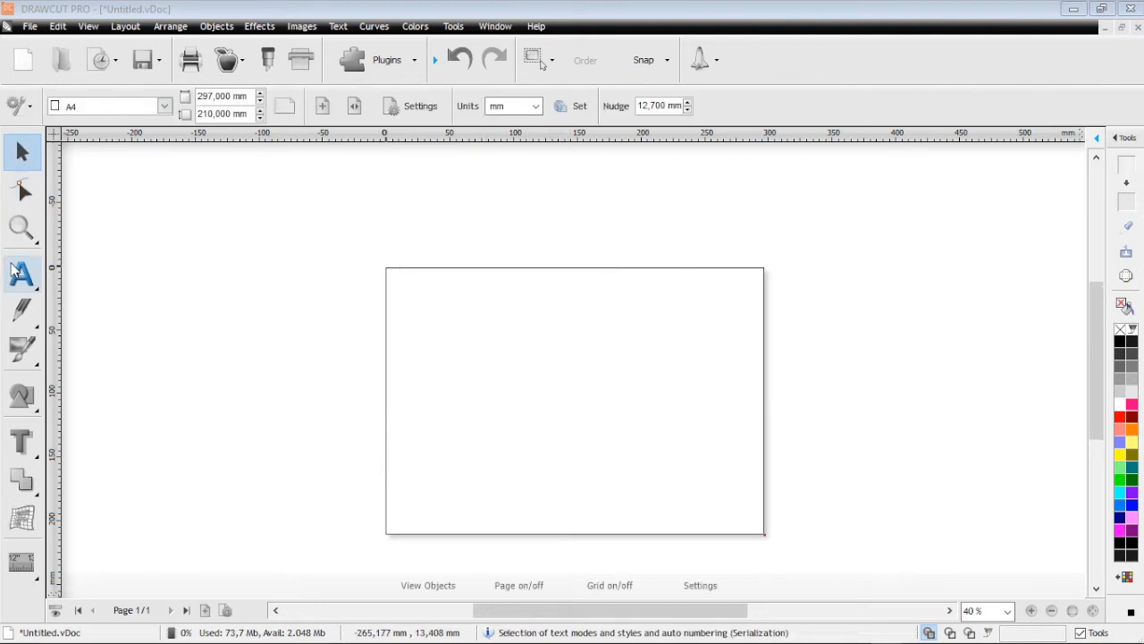
# Place the word TEXT on the page and stretch it with a corner handle to span the page width
pyautogui.click(22, 276)
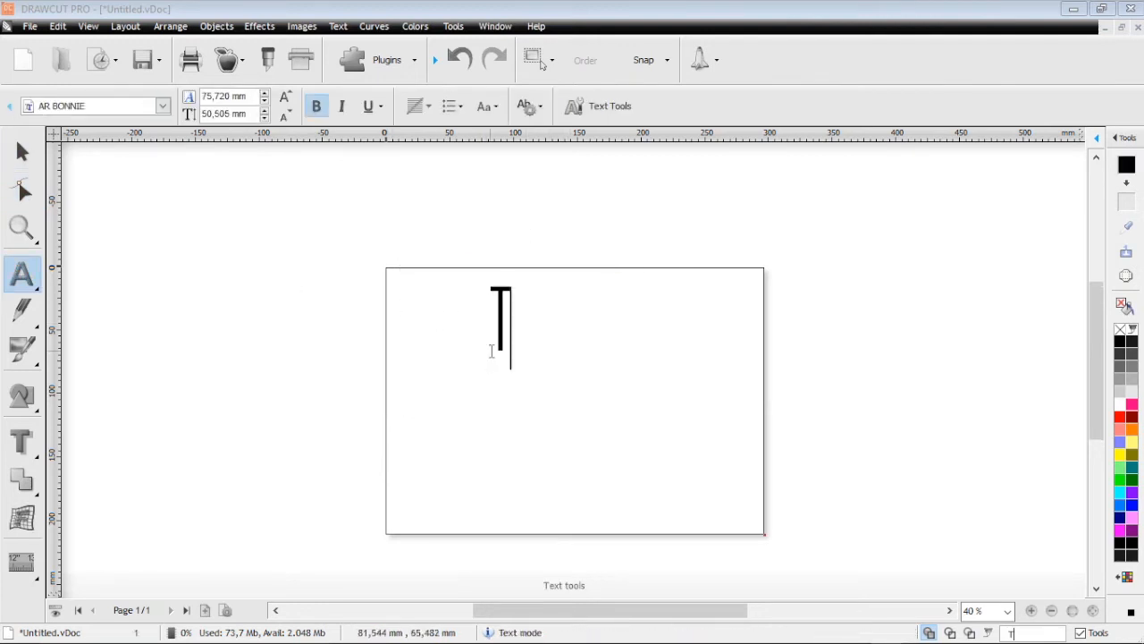
pyautogui.write('TEXT')
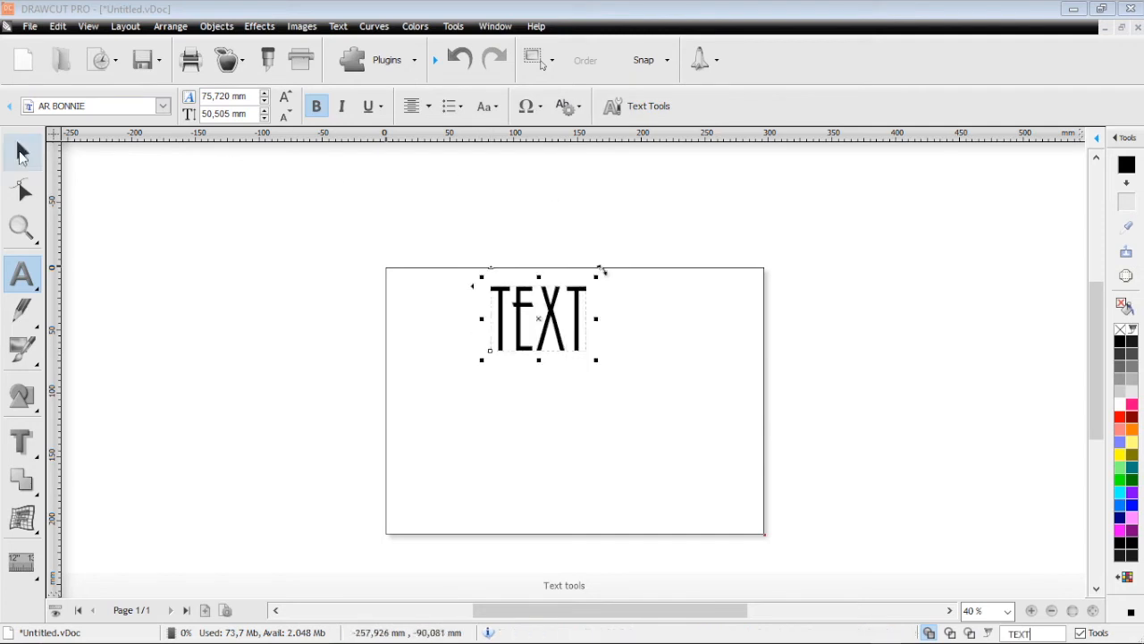
pyautogui.click(21, 152)
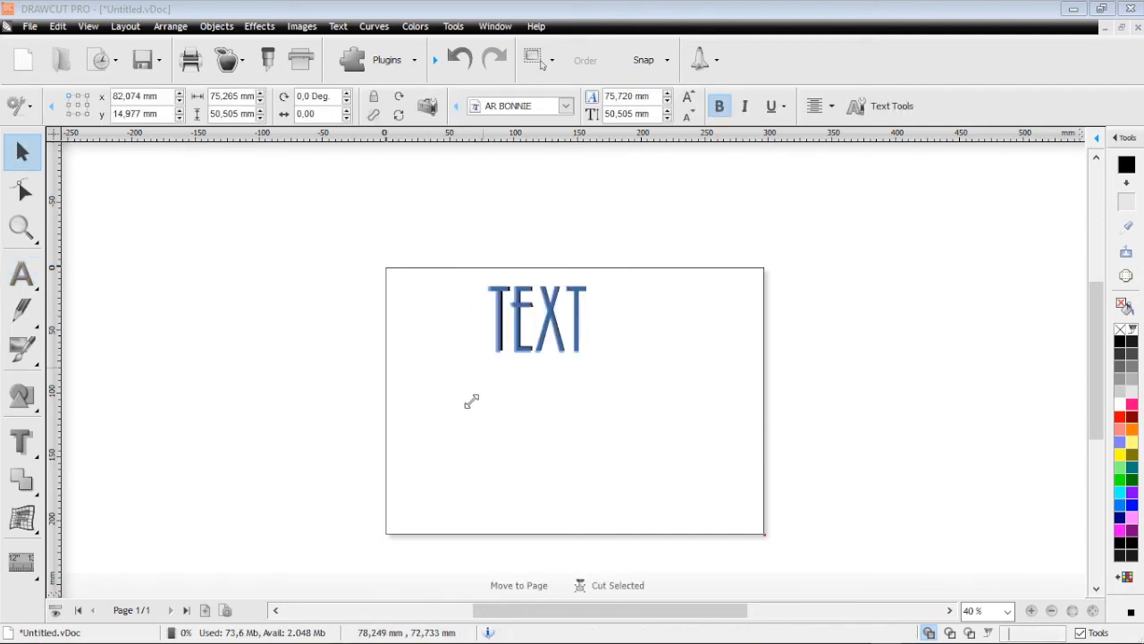
pyautogui.moveTo(472, 400); pyautogui.dragTo(686, 427)
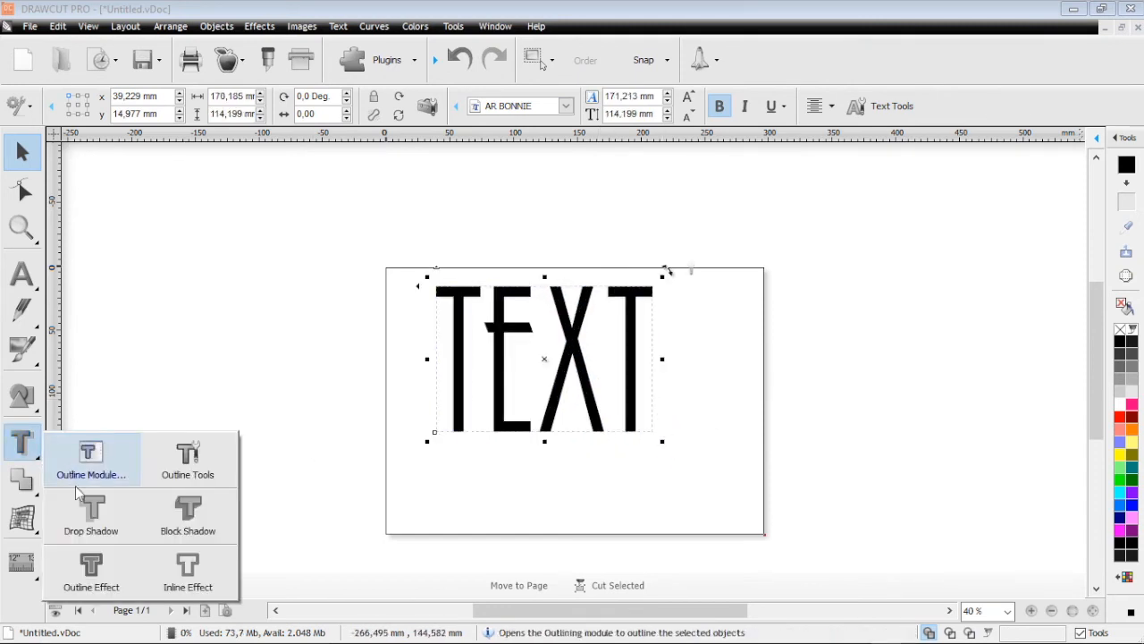
# Select the drop shadow behind TEXT and change its colour from light grey to orange
pyautogui.click(89, 515)
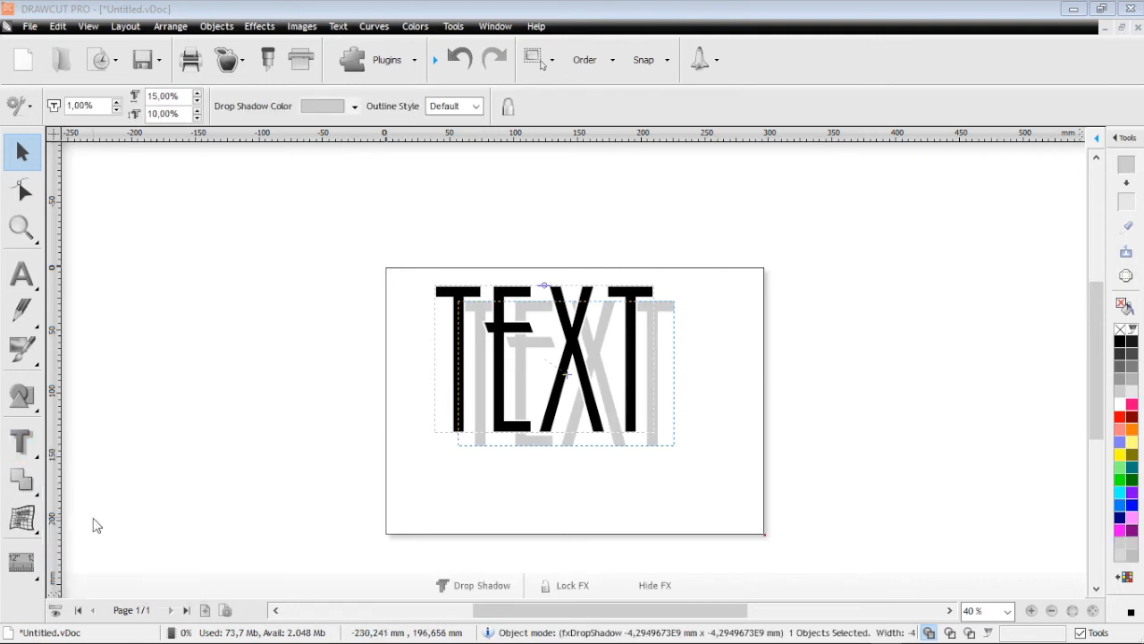
pyautogui.moveTo(272, 382)
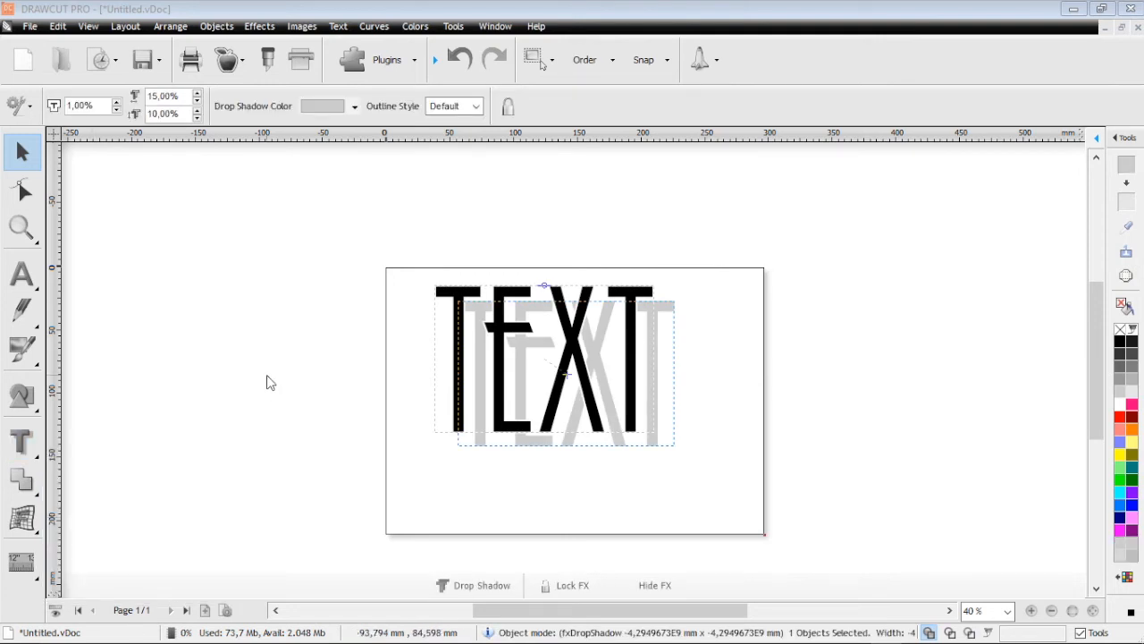
pyautogui.click(272, 383)
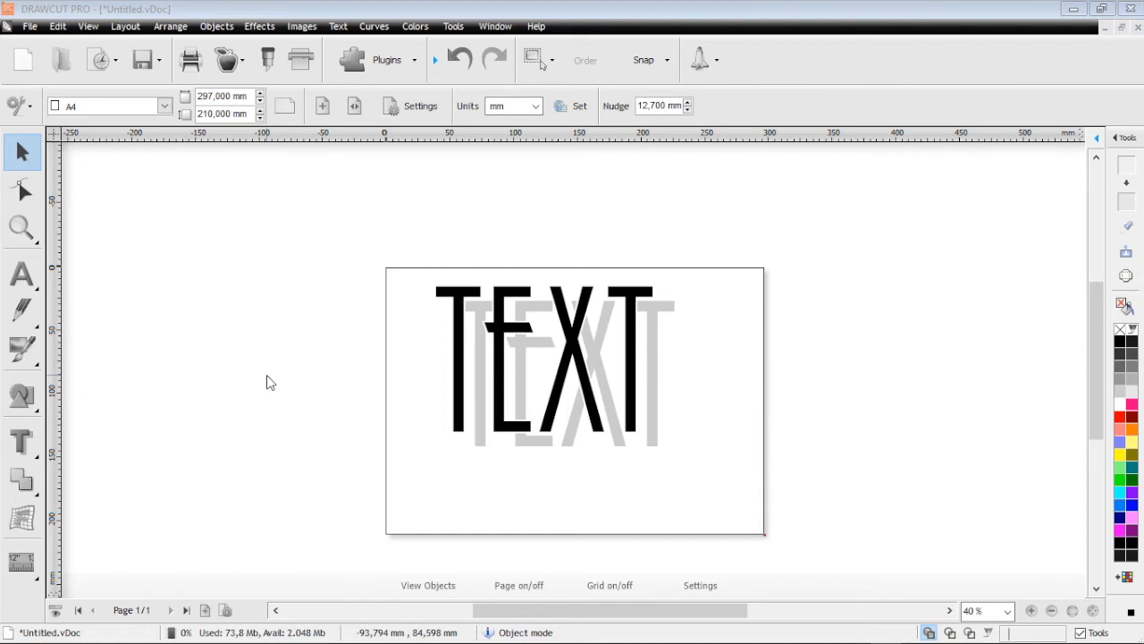
pyautogui.moveTo(597, 347)
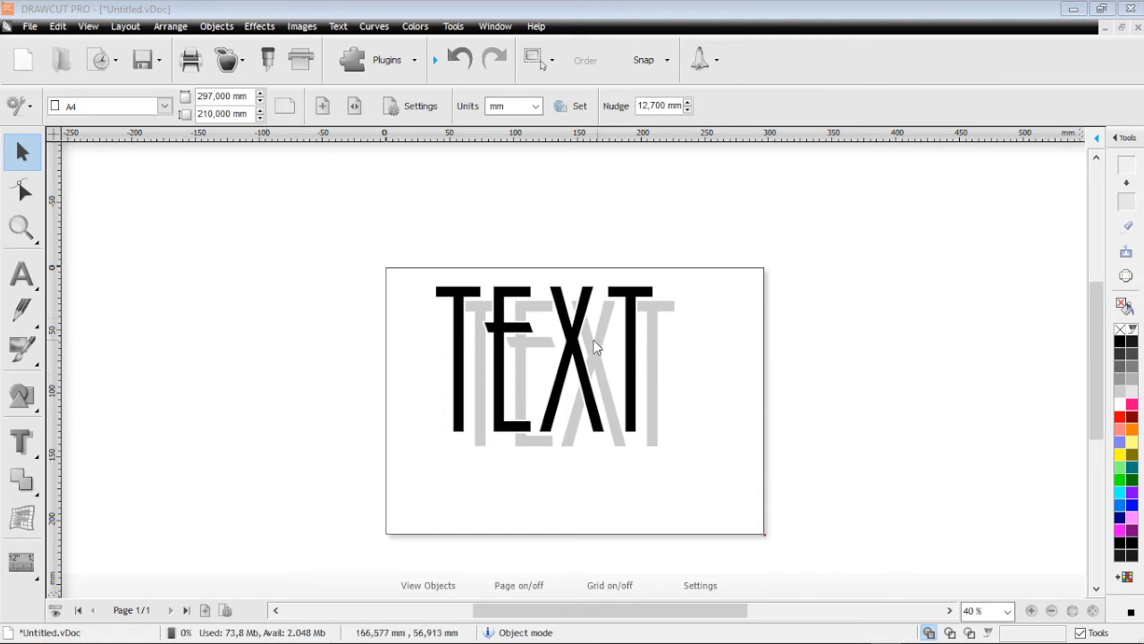
pyautogui.click(545, 357)
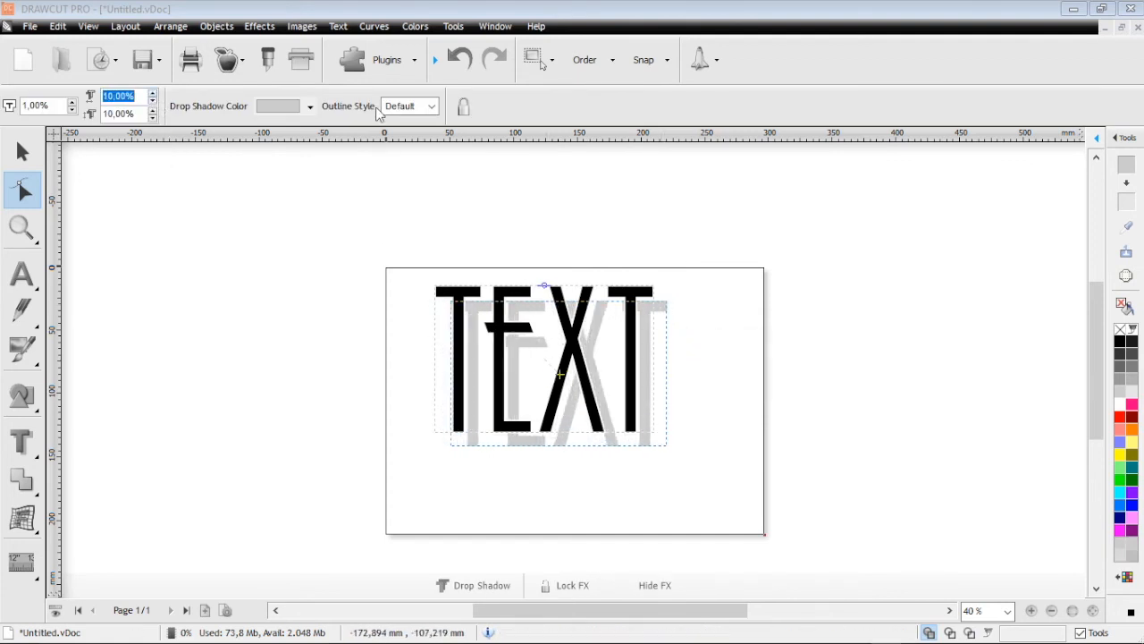
pyautogui.click(309, 105)
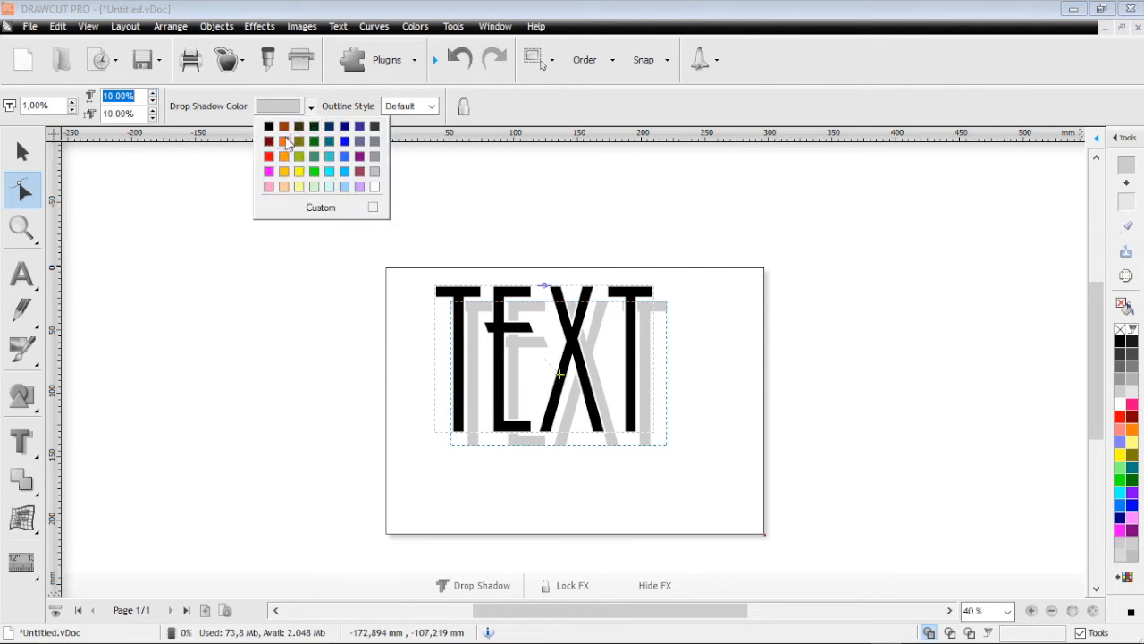
pyautogui.click(284, 157)
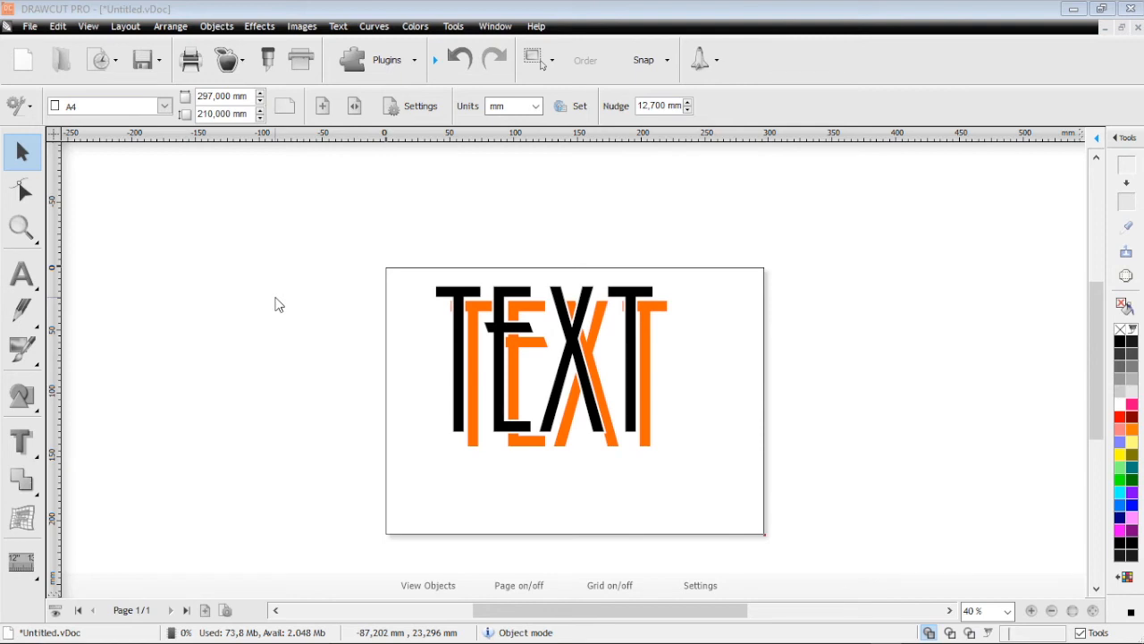
pyautogui.moveTo(268, 59)
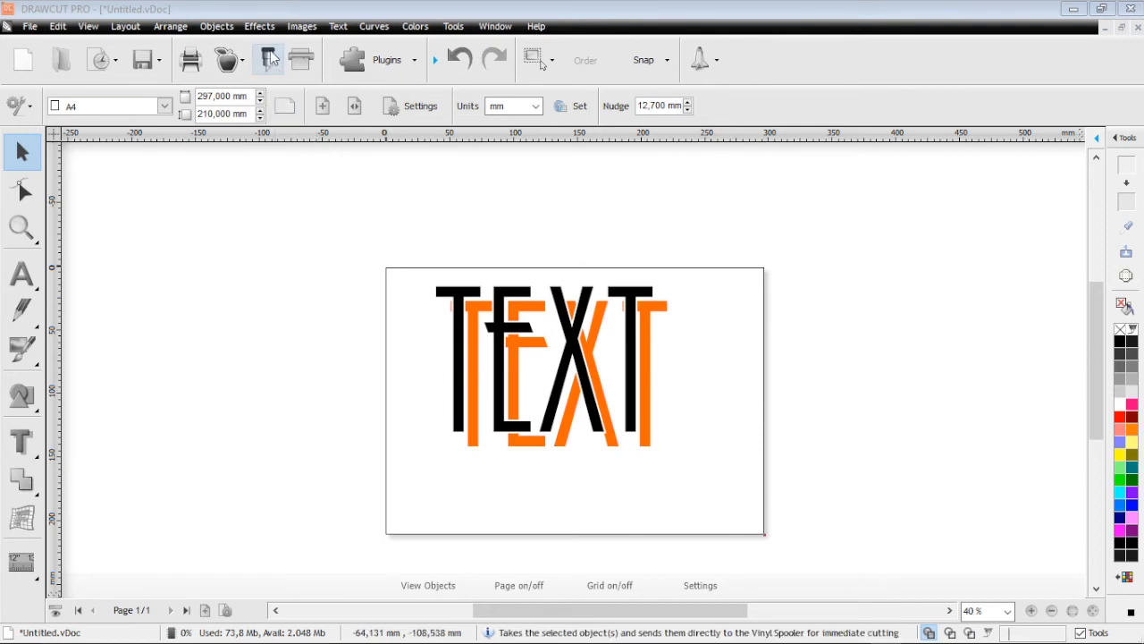
# Send the design to cut and zoom into the orange TEXT outline on the Secabo C60 IV media preview
pyautogui.click(268, 59)
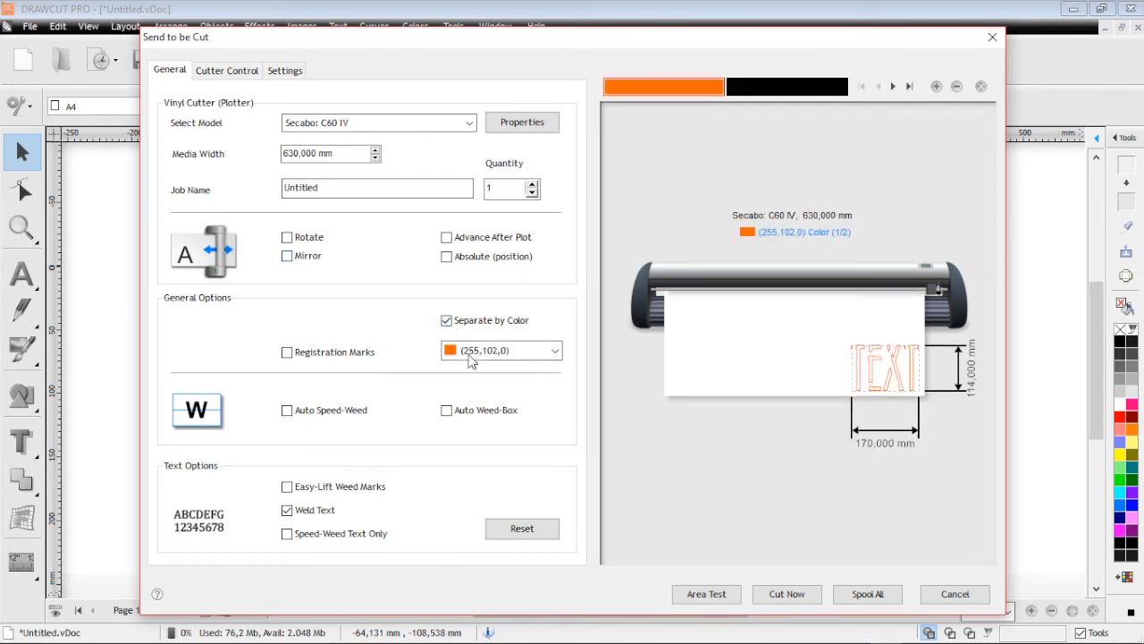
pyautogui.moveTo(872, 361)
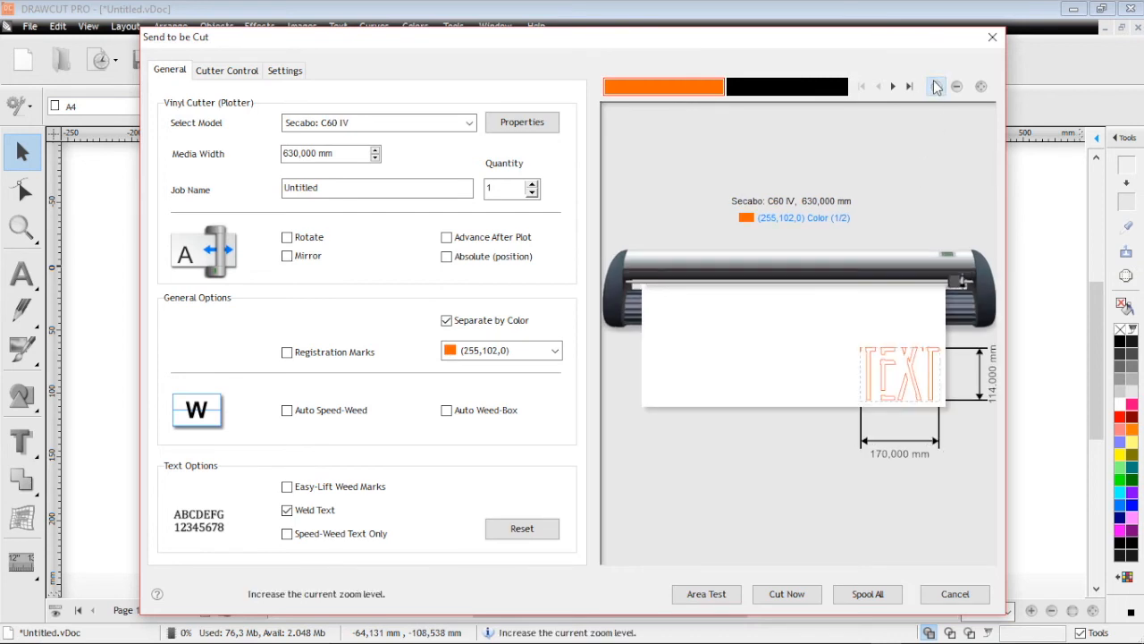
pyautogui.click(935, 86)
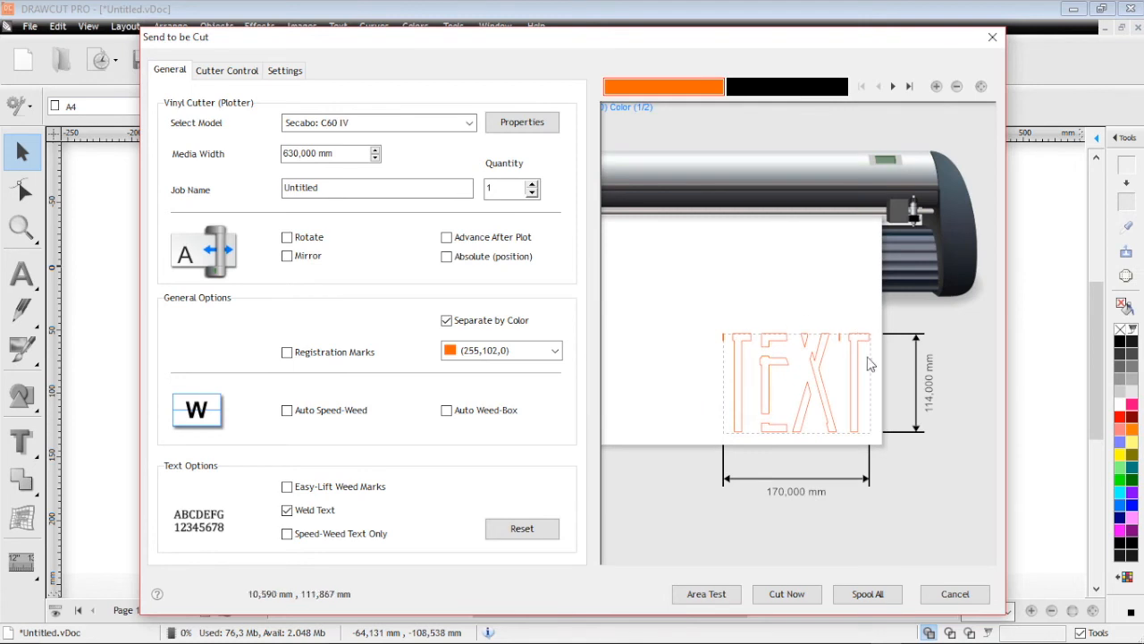
pyautogui.moveTo(831, 426)
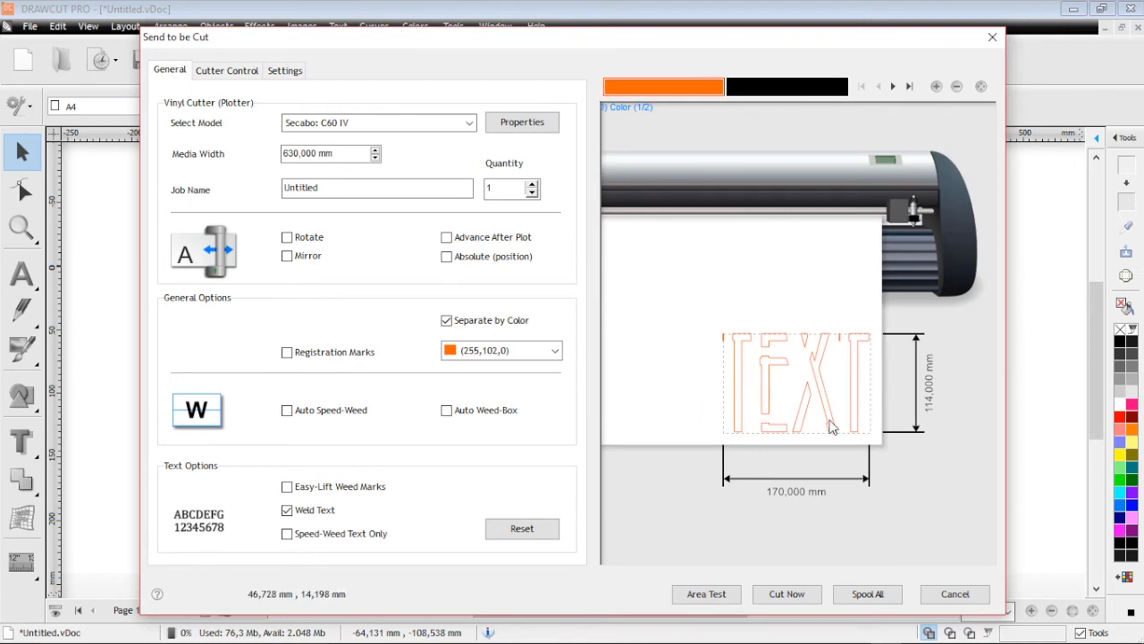
pyautogui.moveTo(980, 511)
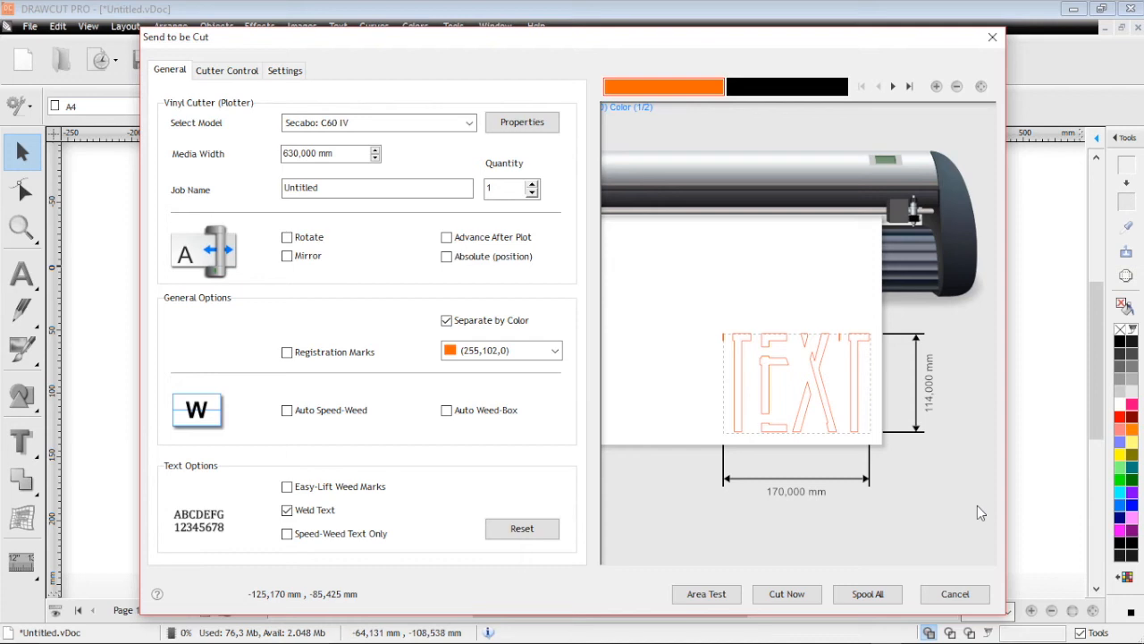
pyautogui.moveTo(966, 547)
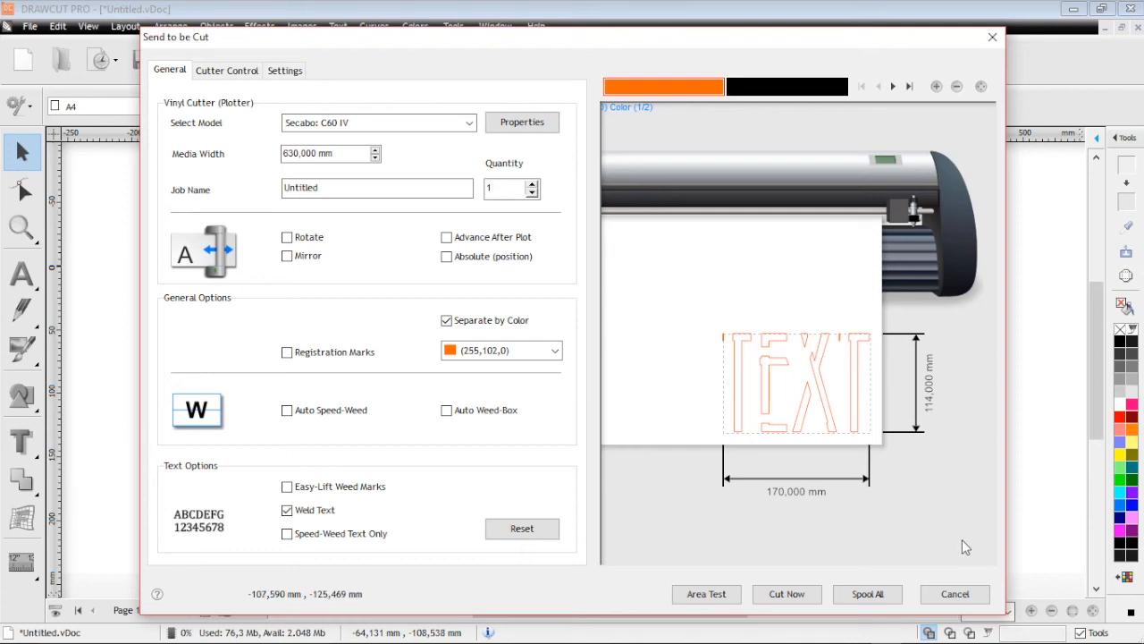
pyautogui.moveTo(962, 579)
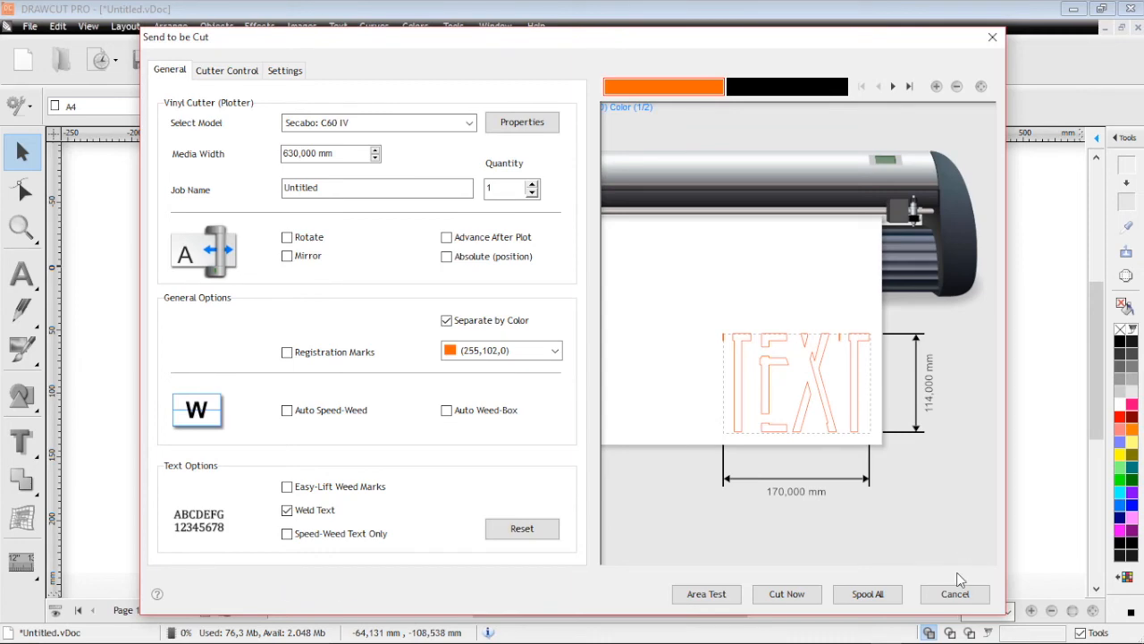
pyautogui.moveTo(955, 594)
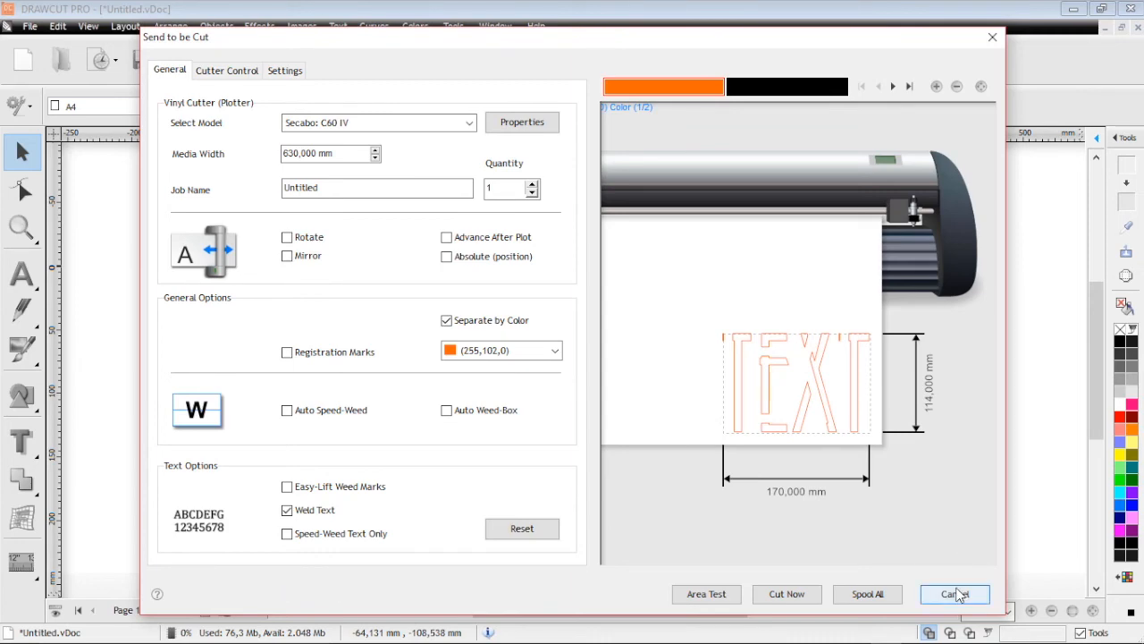
# Cancel the cut preview, give TEXT a block shadow and change its colour to green
pyautogui.click(955, 594)
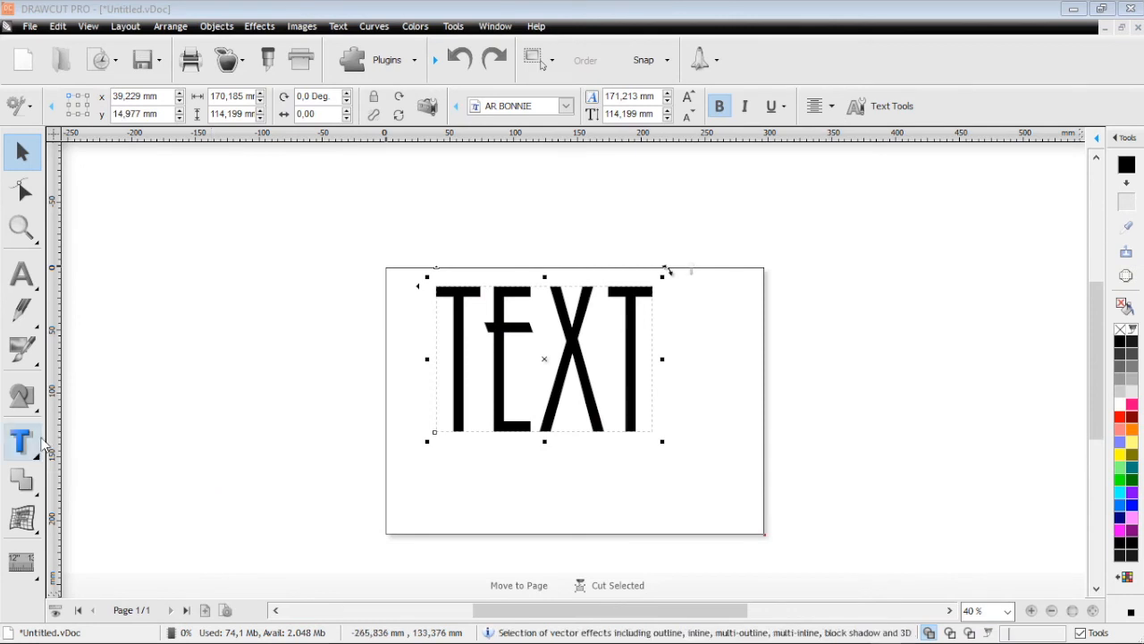
pyautogui.click(21, 439)
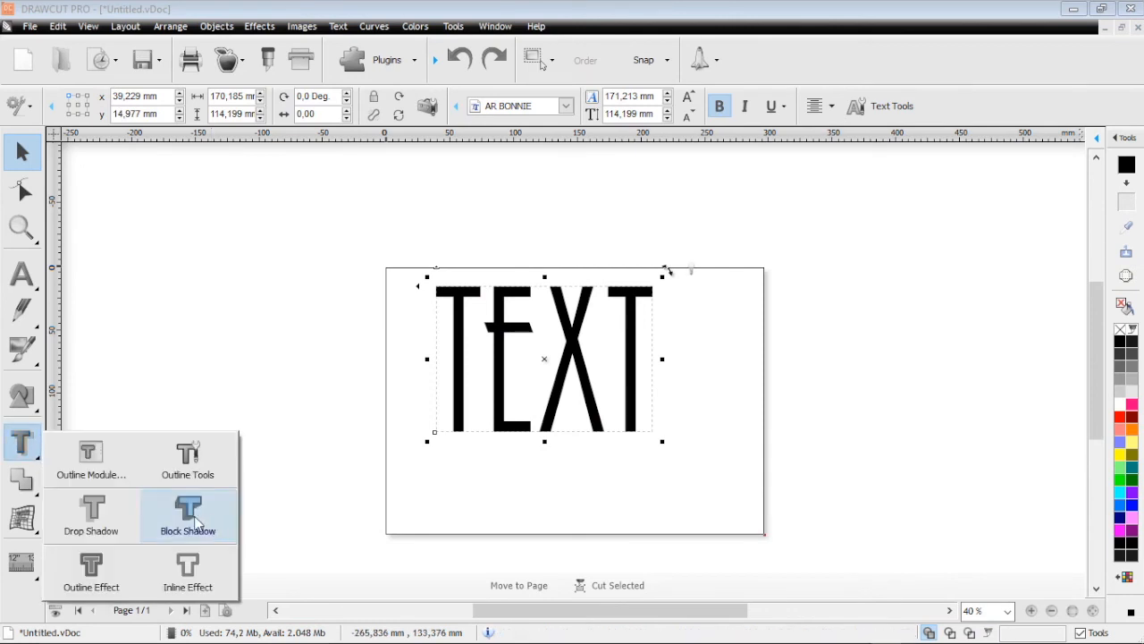
pyautogui.click(188, 517)
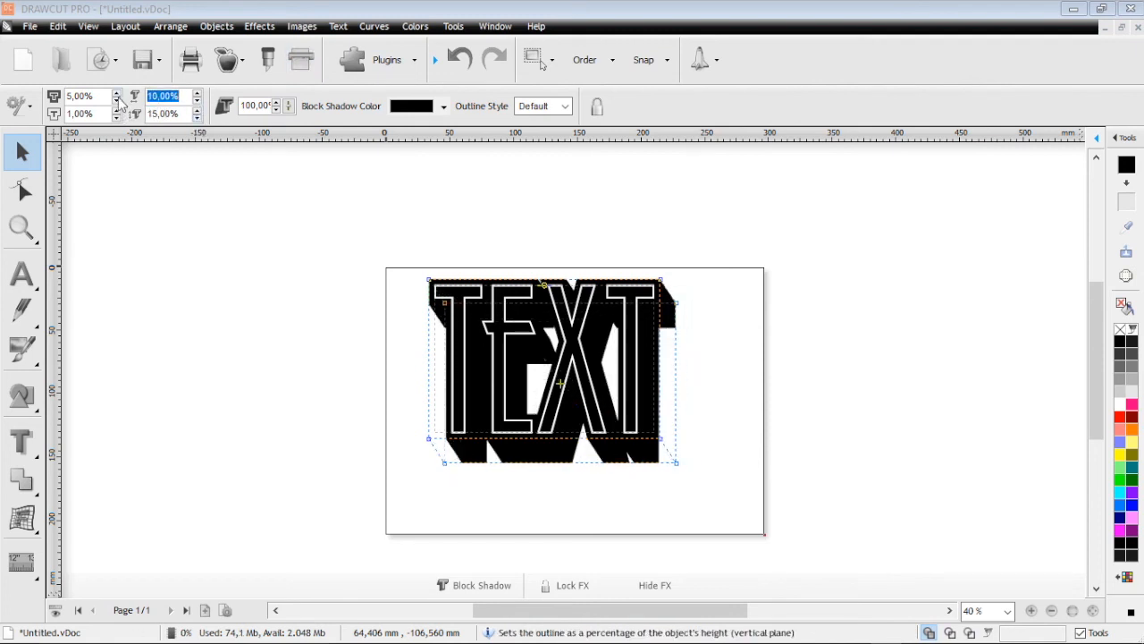
pyautogui.moveTo(447, 116)
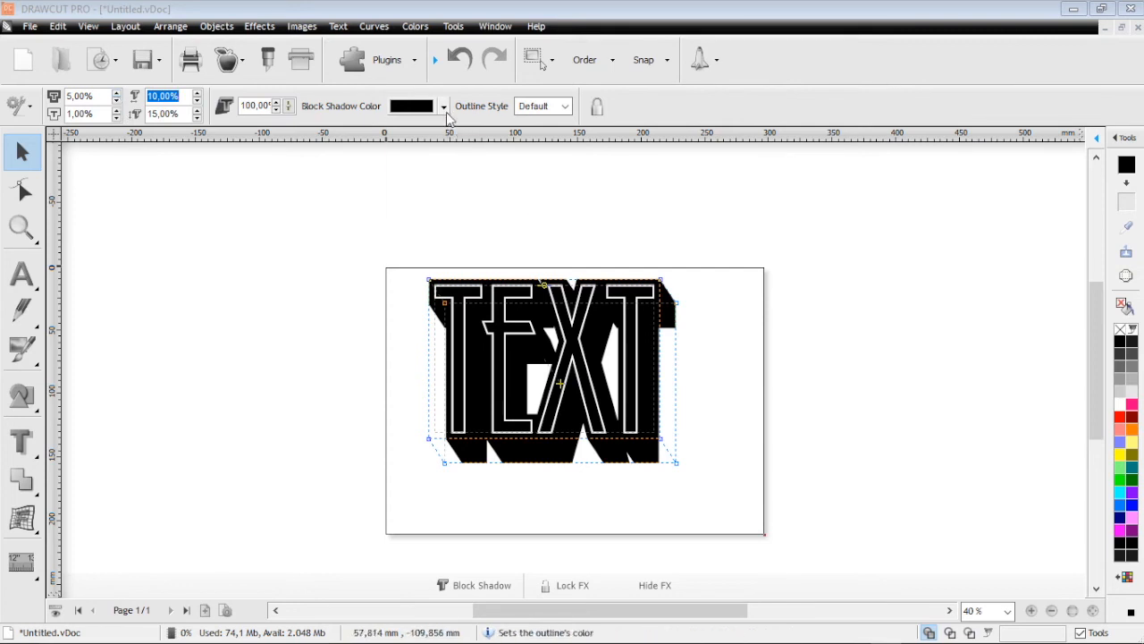
pyautogui.click(1126, 472)
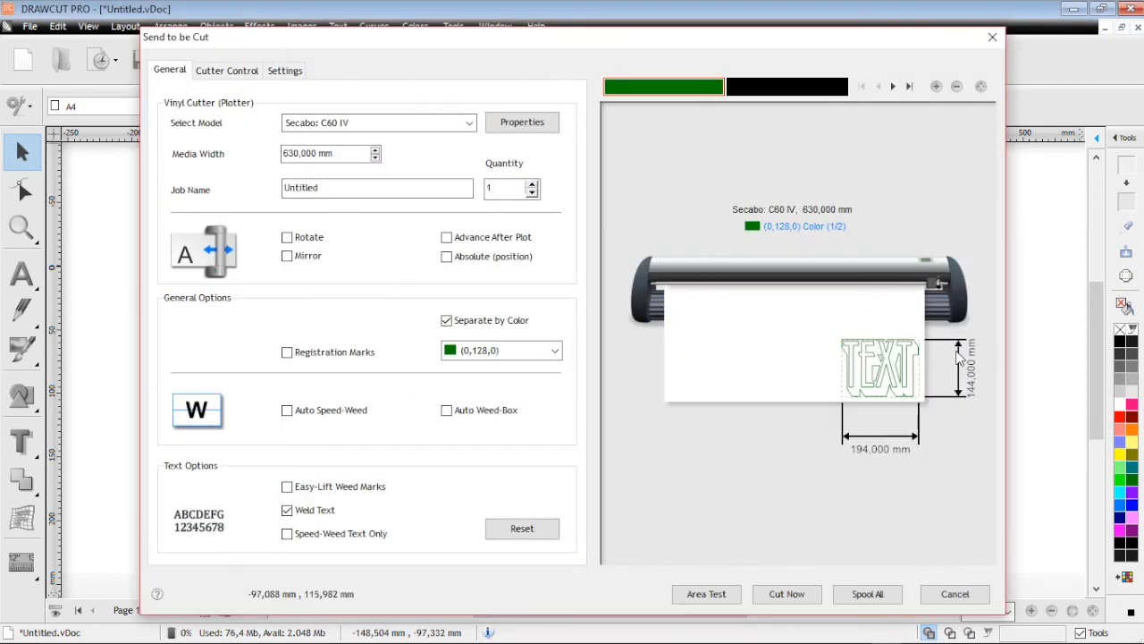
pyautogui.moveTo(905, 418)
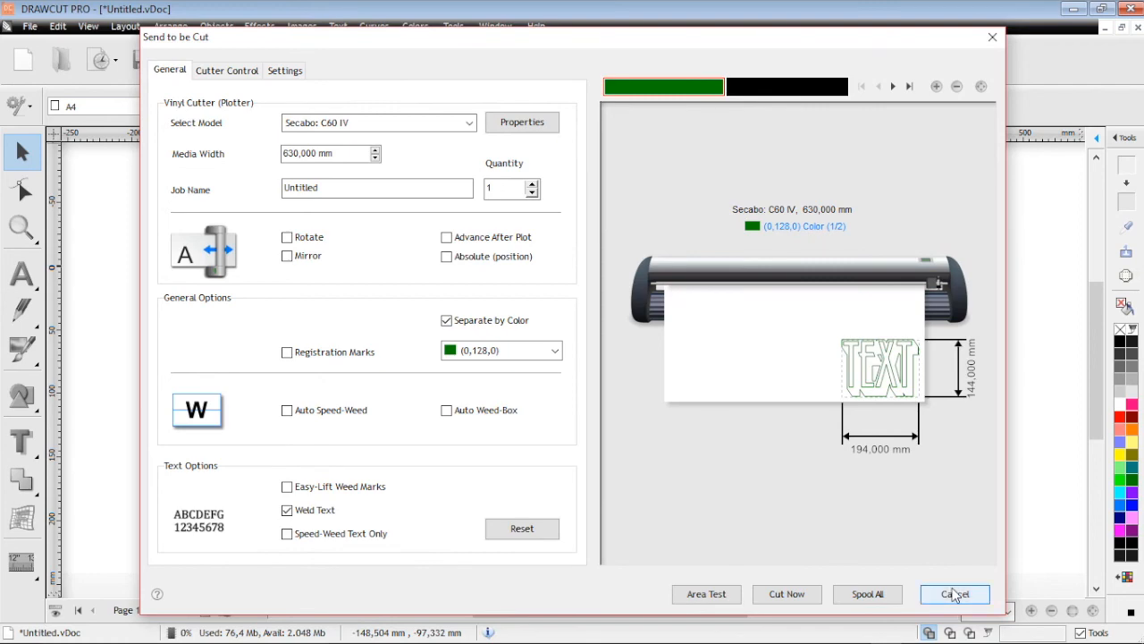
# Cancel the Send to Cut dialog, returning to the page with TEXT and its green block shadow
pyautogui.click(954, 594)
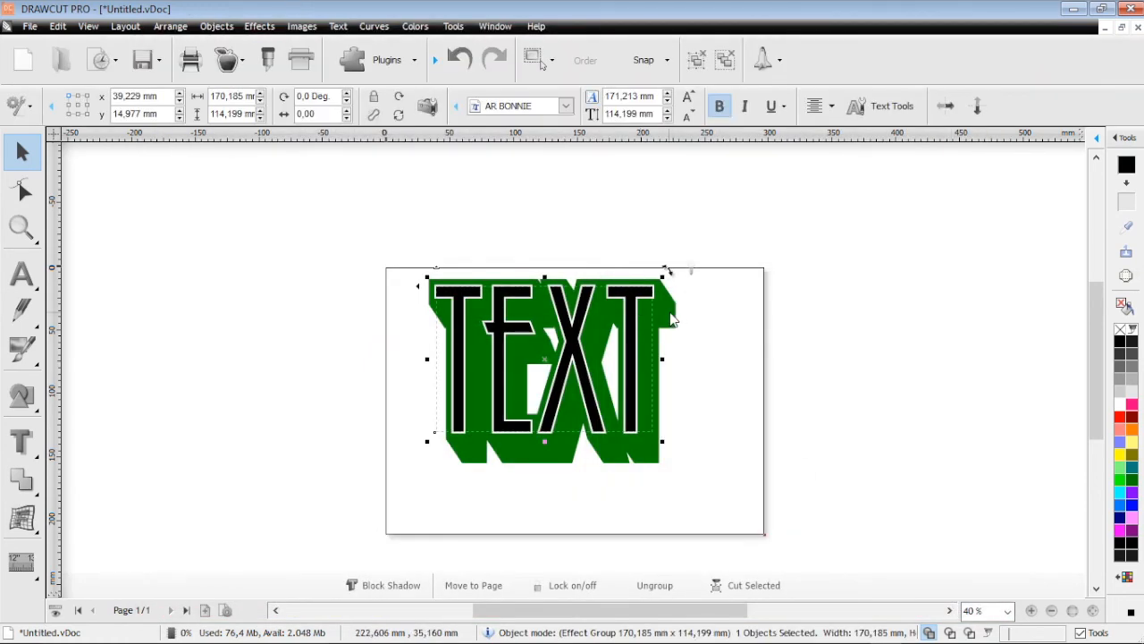
pyautogui.moveTo(670, 320)
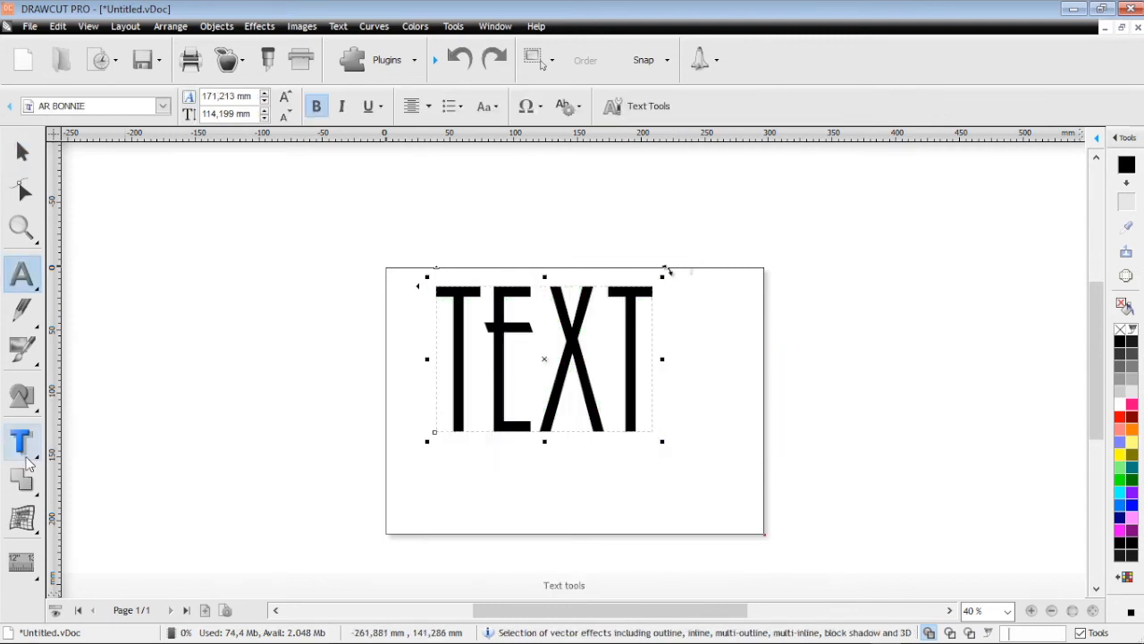
# Apply an Outline effect to TEXT, colour it blue, then deselect the outlined lettering
pyautogui.click(22, 479)
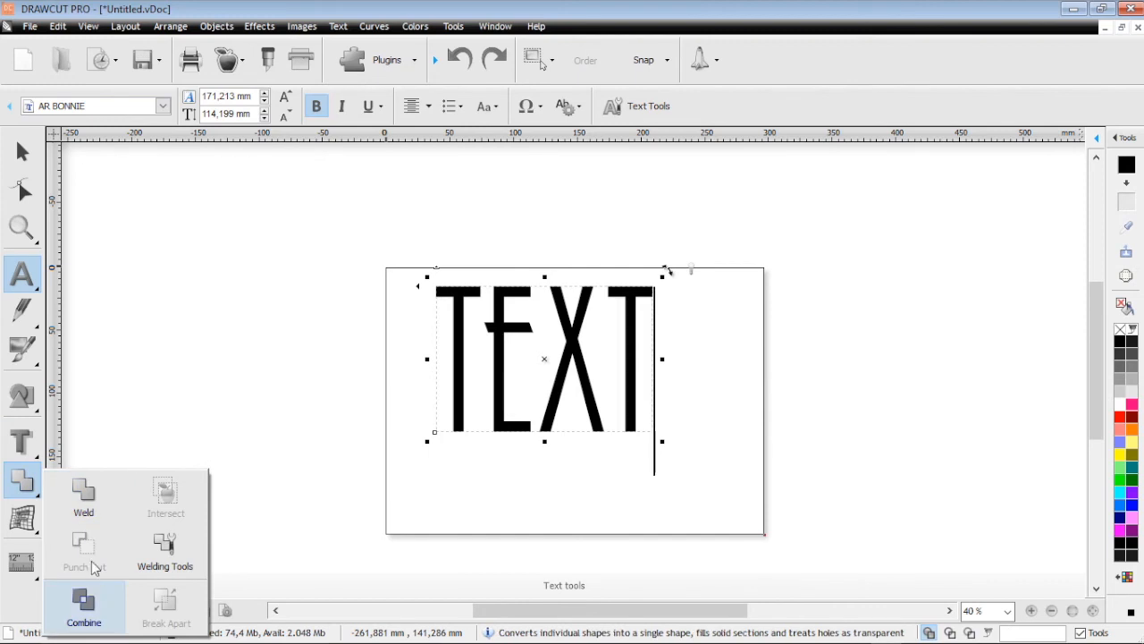
pyautogui.click(82, 608)
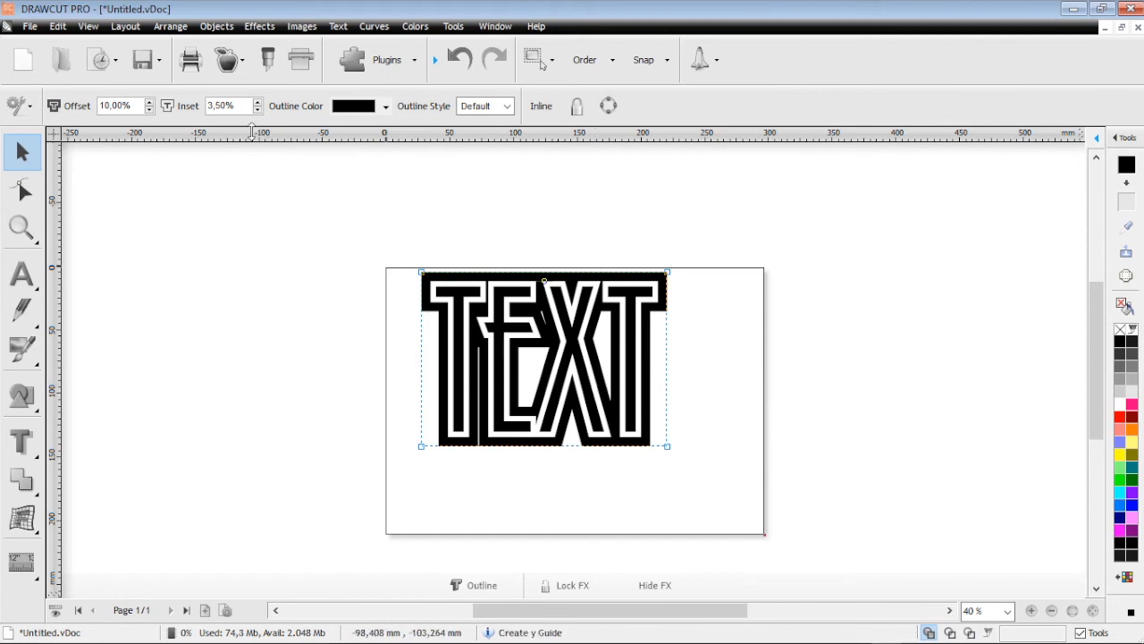
pyautogui.moveTo(152, 117)
pyautogui.write('8')
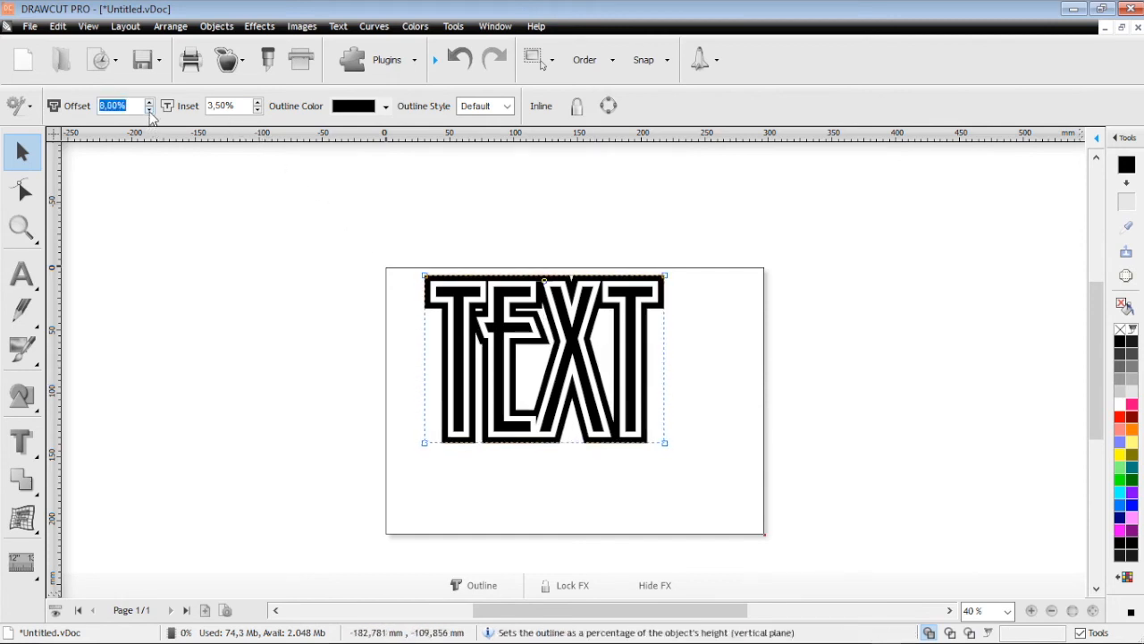
pyautogui.click(384, 106)
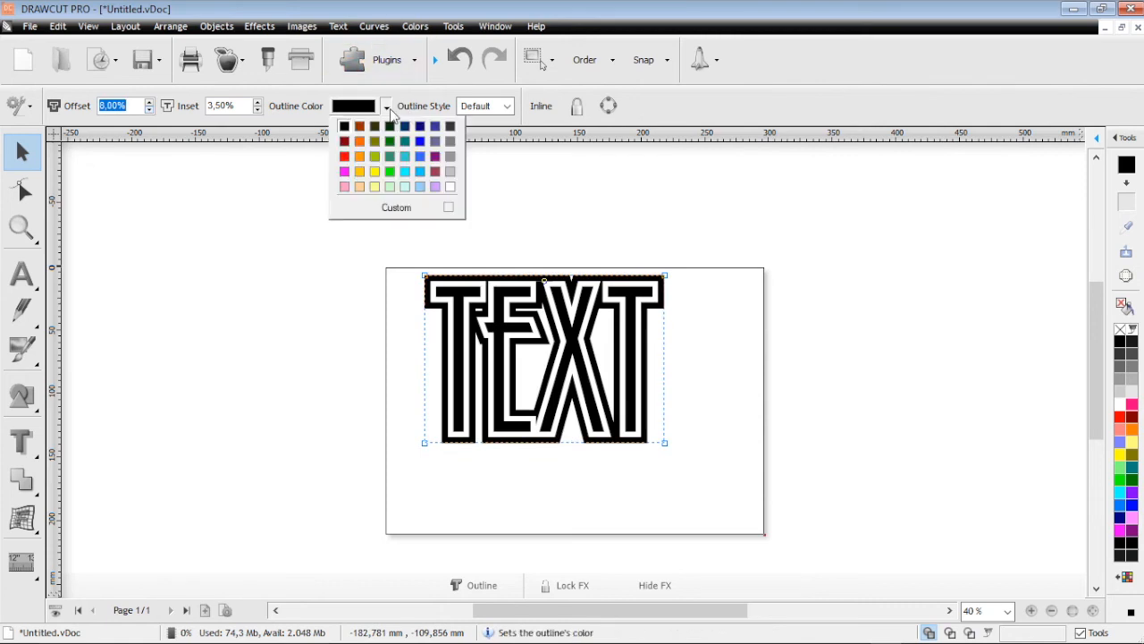
pyautogui.click(418, 125)
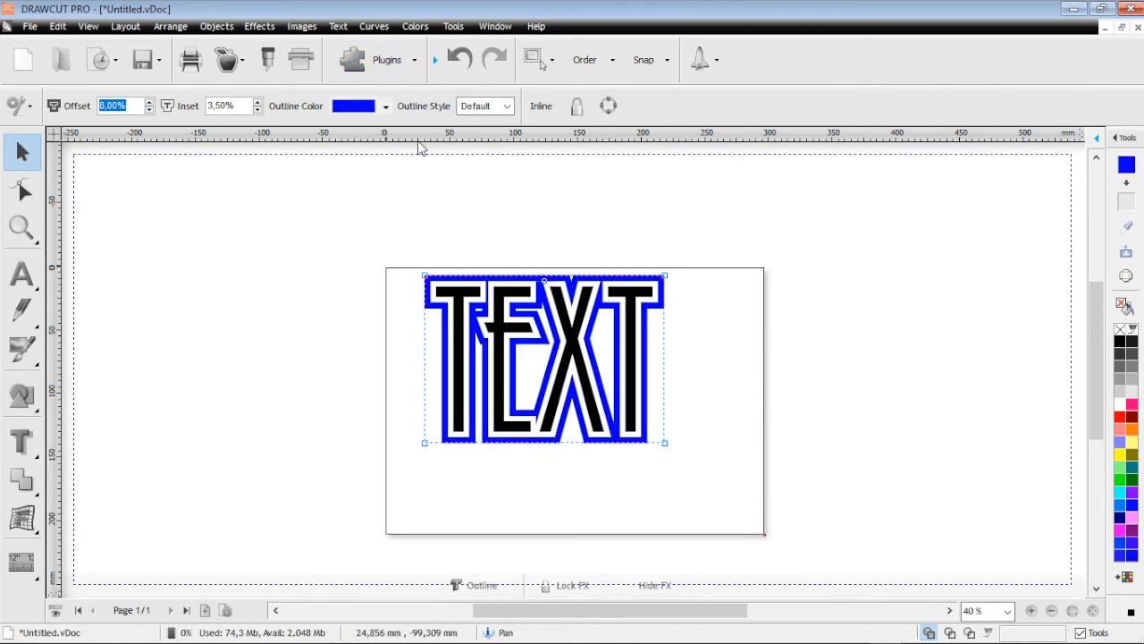
pyautogui.moveTo(168, 147)
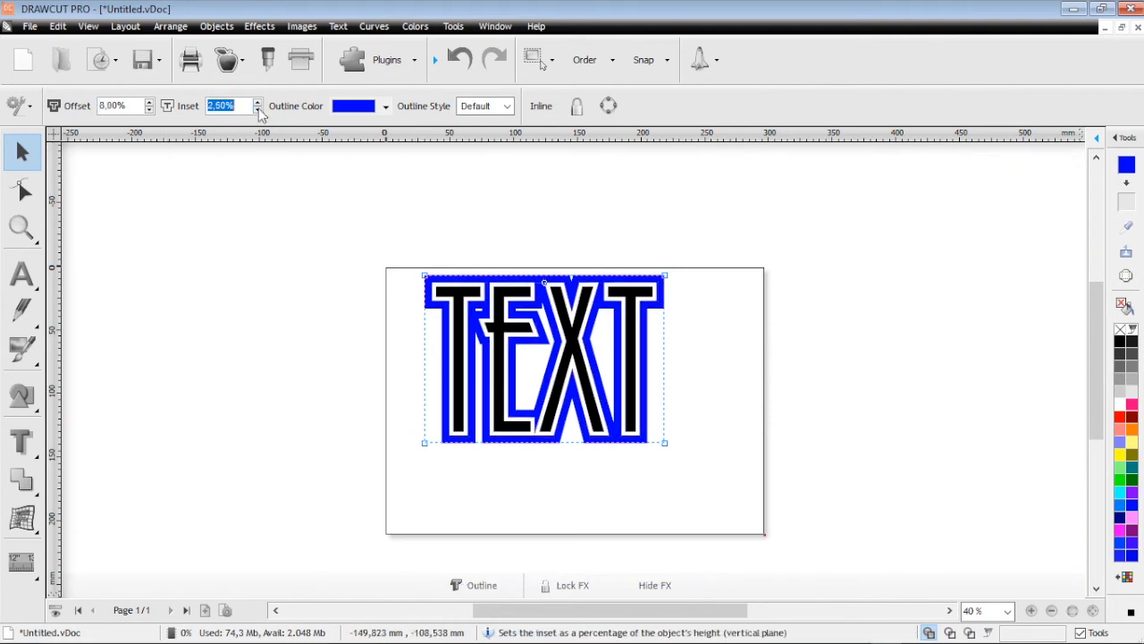
pyautogui.moveTo(249, 125)
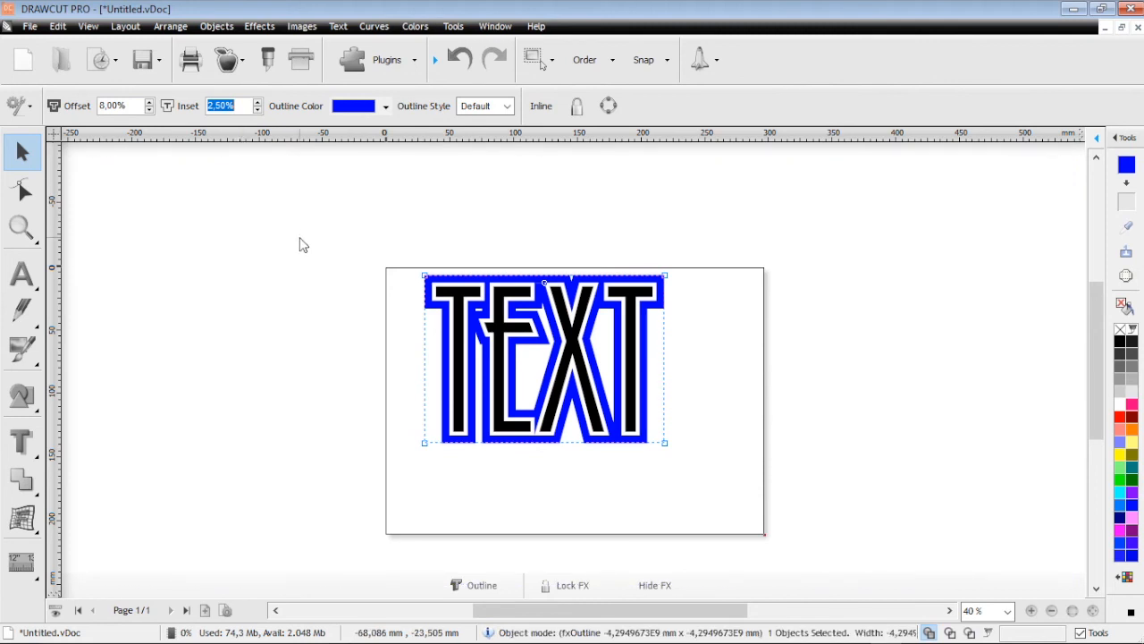
pyautogui.click(247, 253)
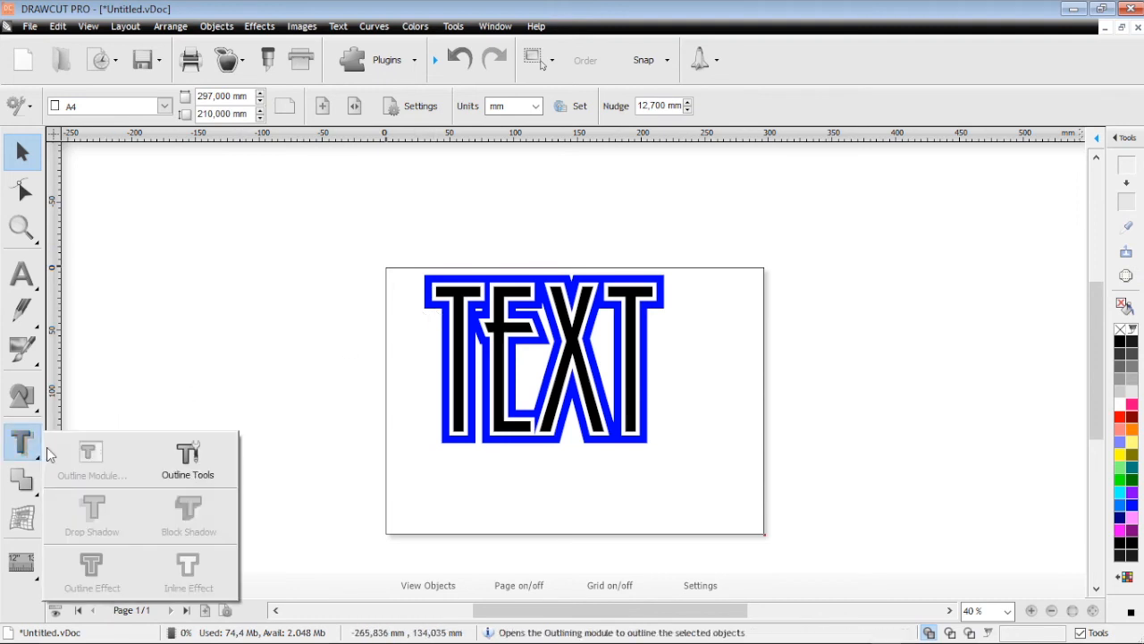
pyautogui.moveTo(195, 572)
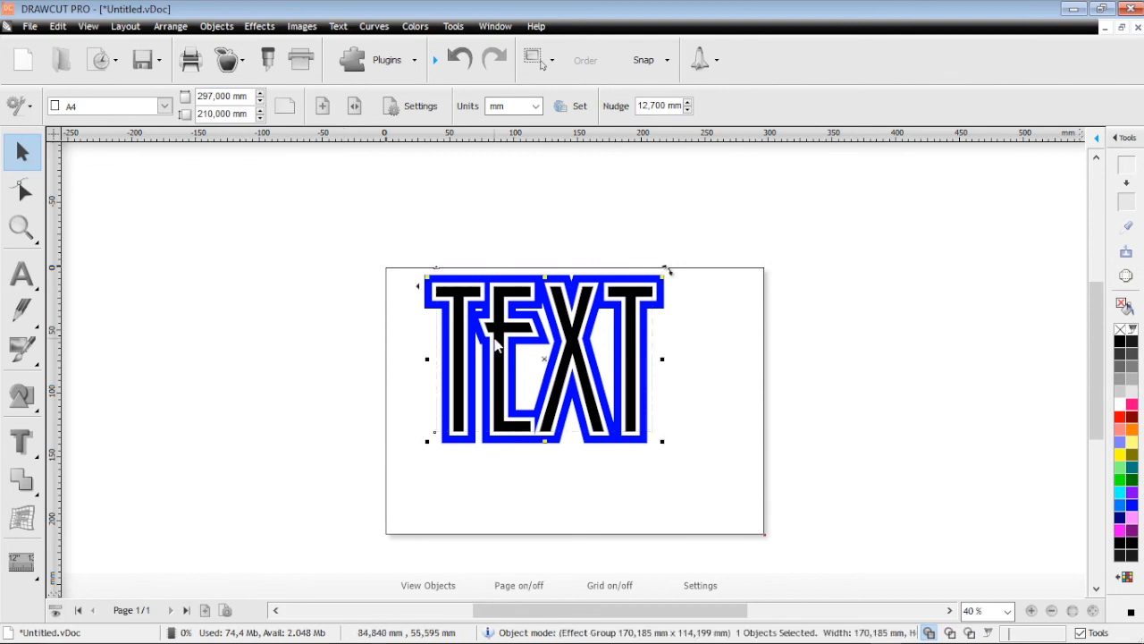
# Reopen Send to Cut for the outlined text and choose the Black layer from the colour-separation list
pyautogui.doubleClick(543, 357)
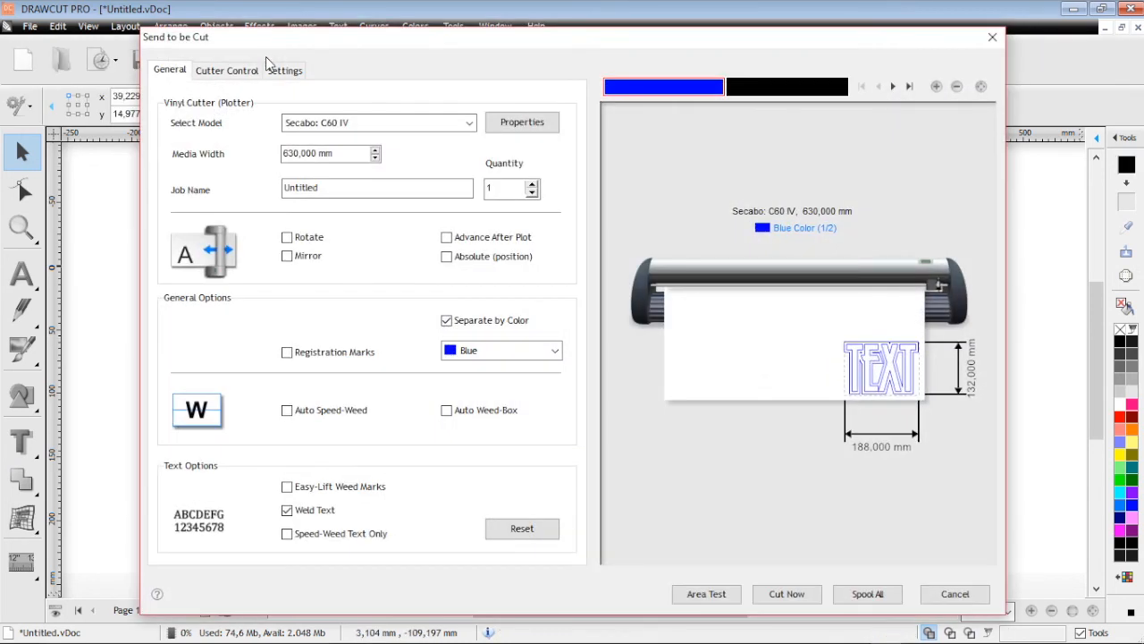
pyautogui.moveTo(572, 231)
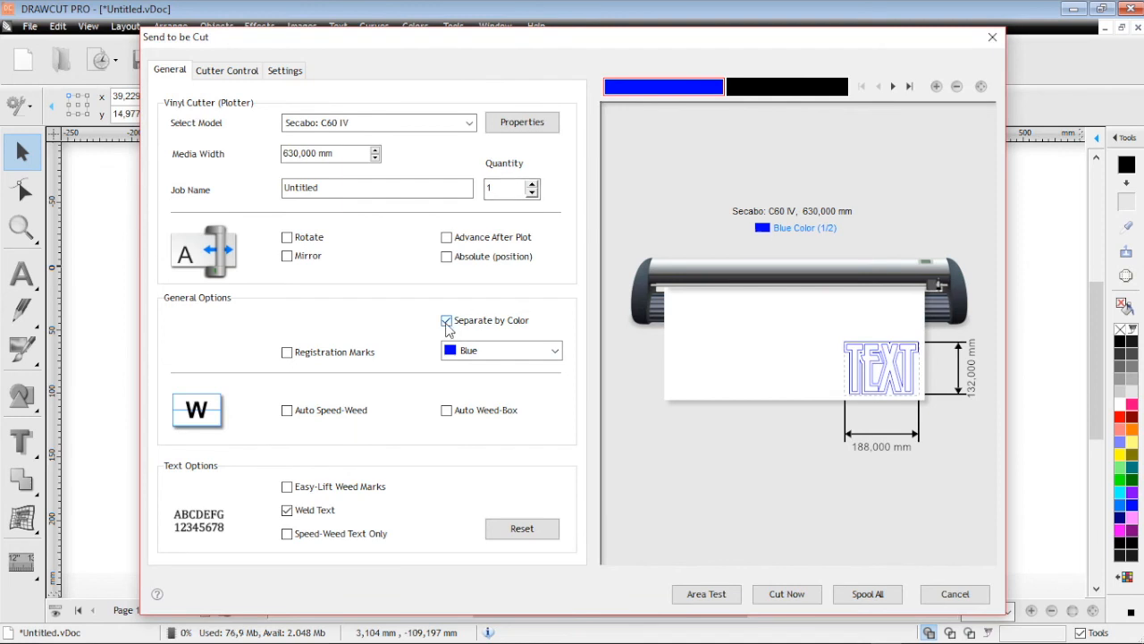
pyautogui.click(554, 349)
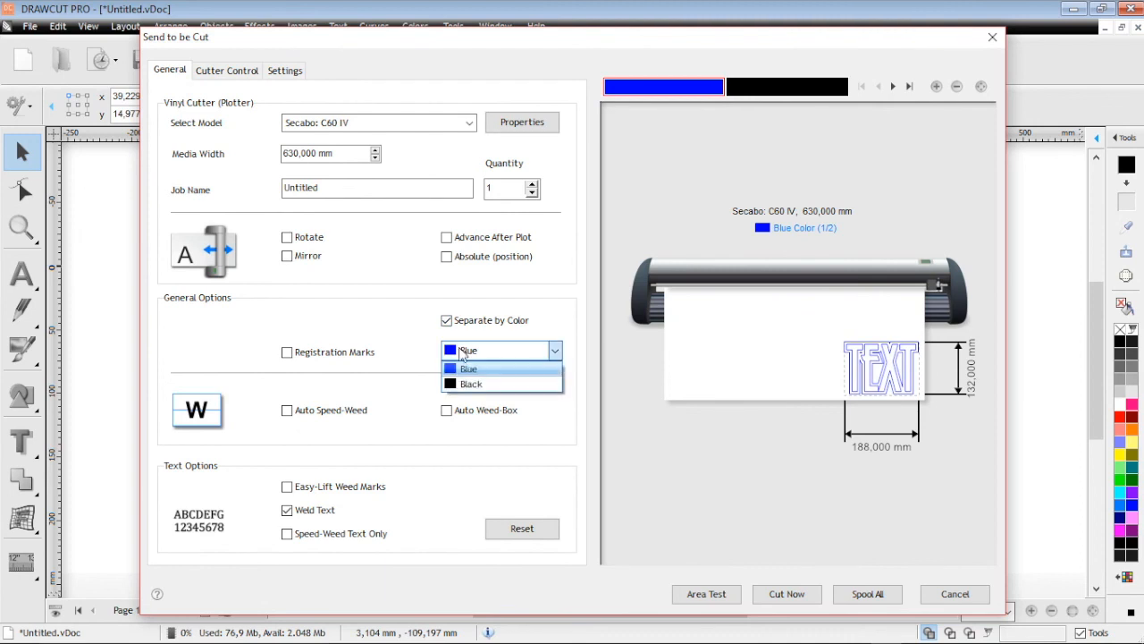
pyautogui.click(472, 383)
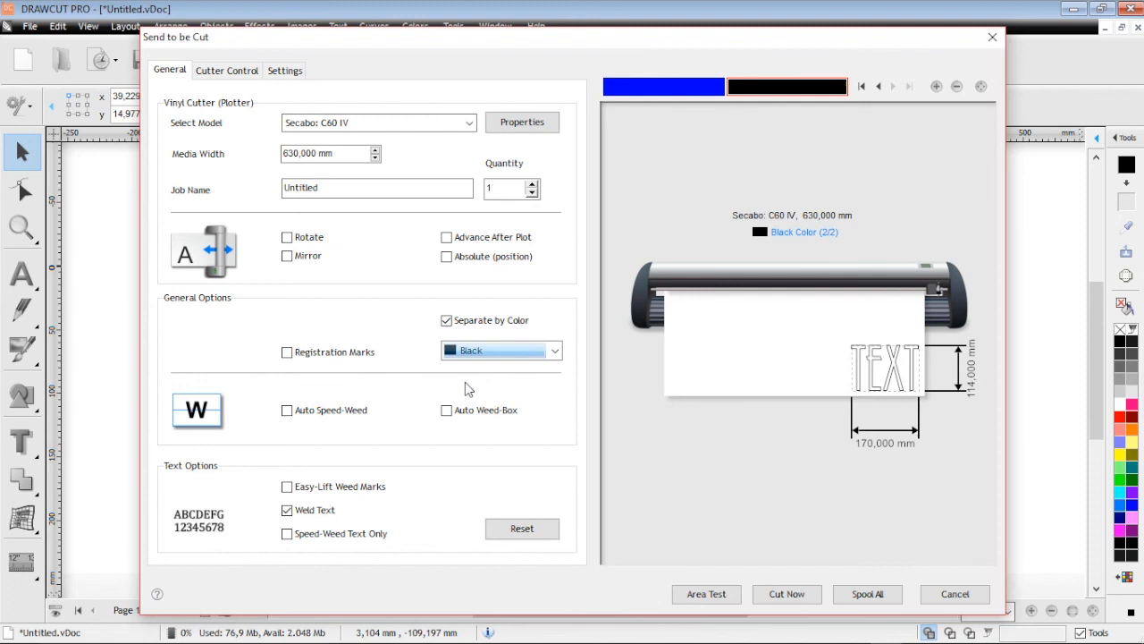
pyautogui.moveTo(326, 264)
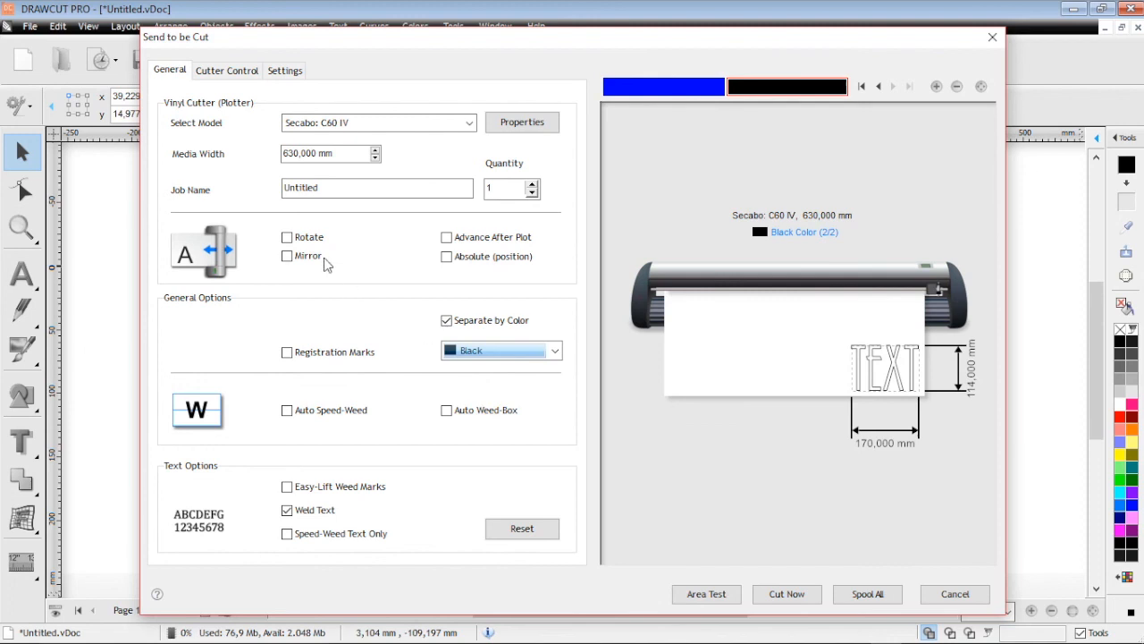
# Toggle Rotate on and off, set the black layer to Mirror and enable Auto Speed-Weed boxes
pyautogui.click(286, 236)
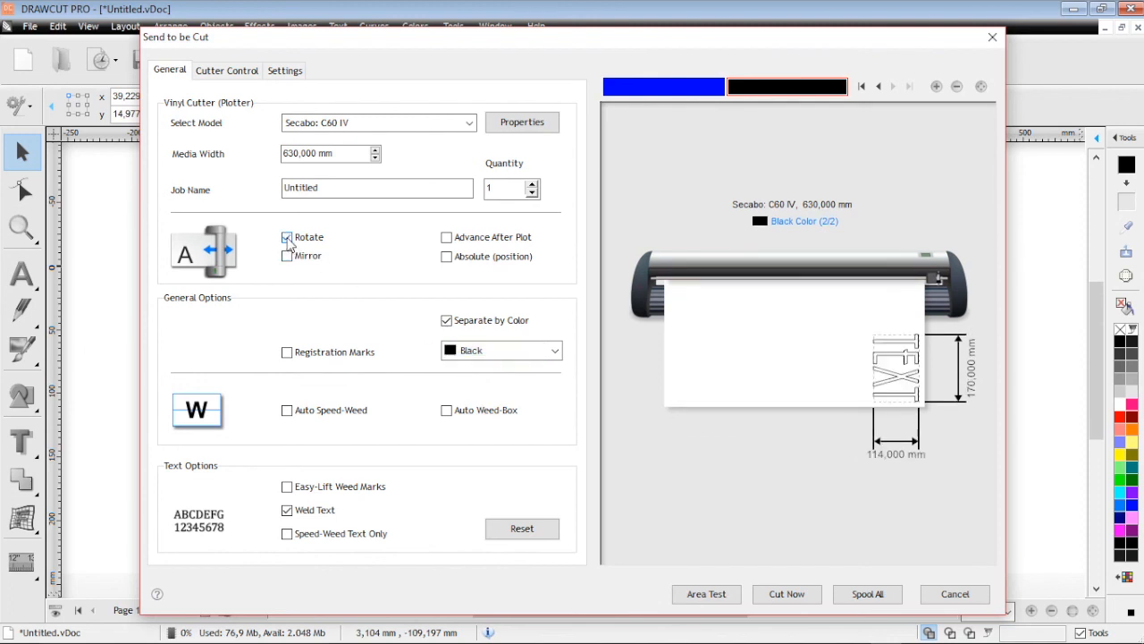
pyautogui.click(286, 236)
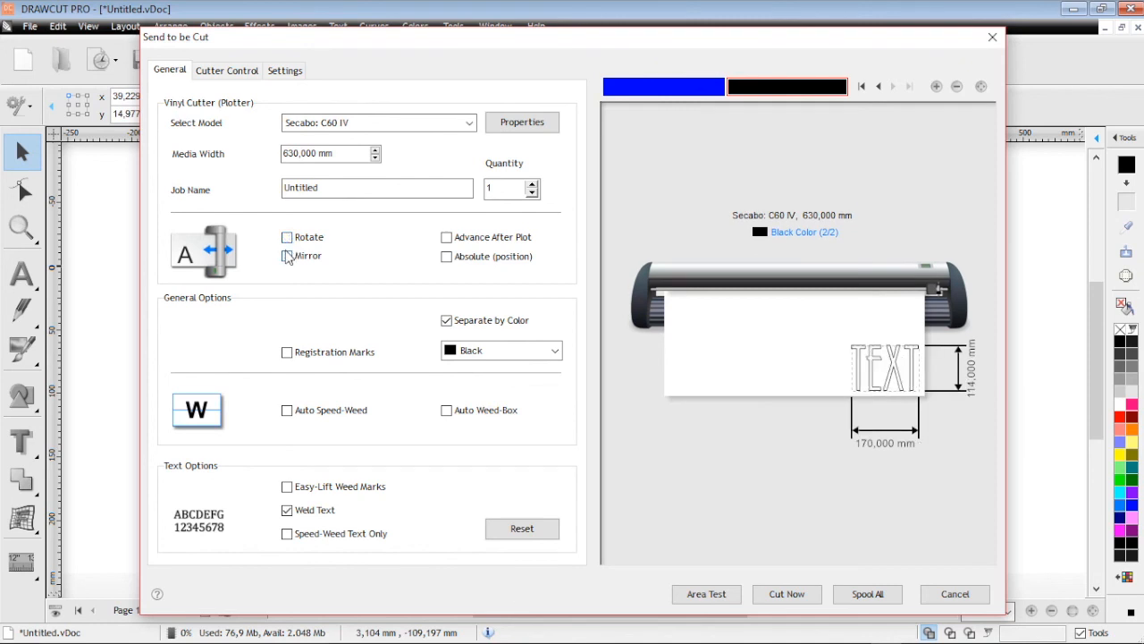
pyautogui.click(286, 256)
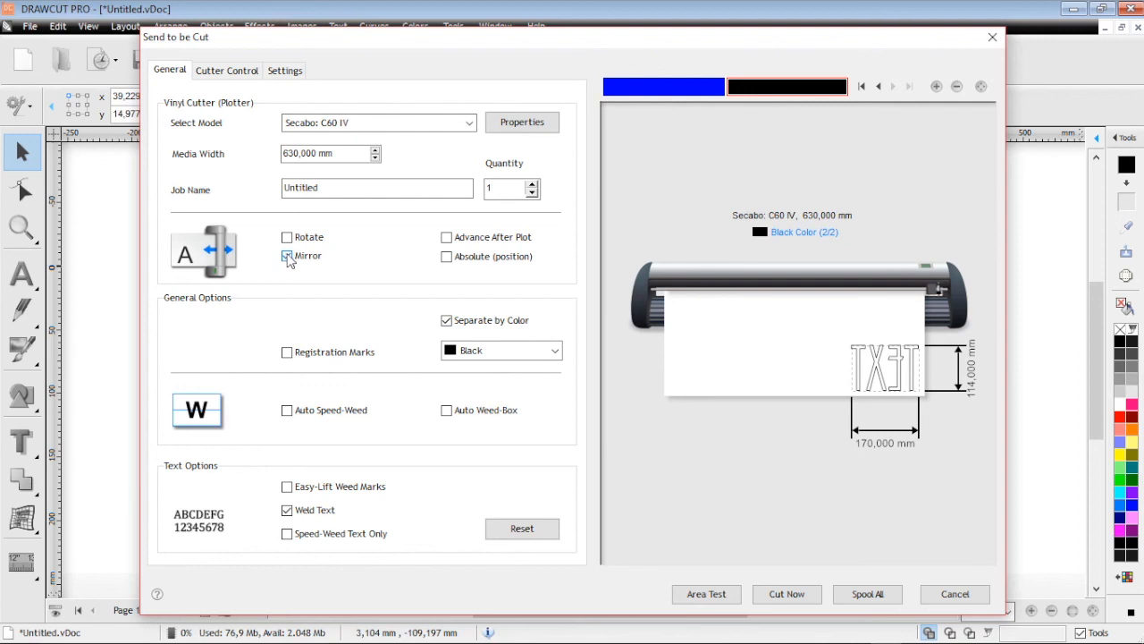
pyautogui.click(286, 255)
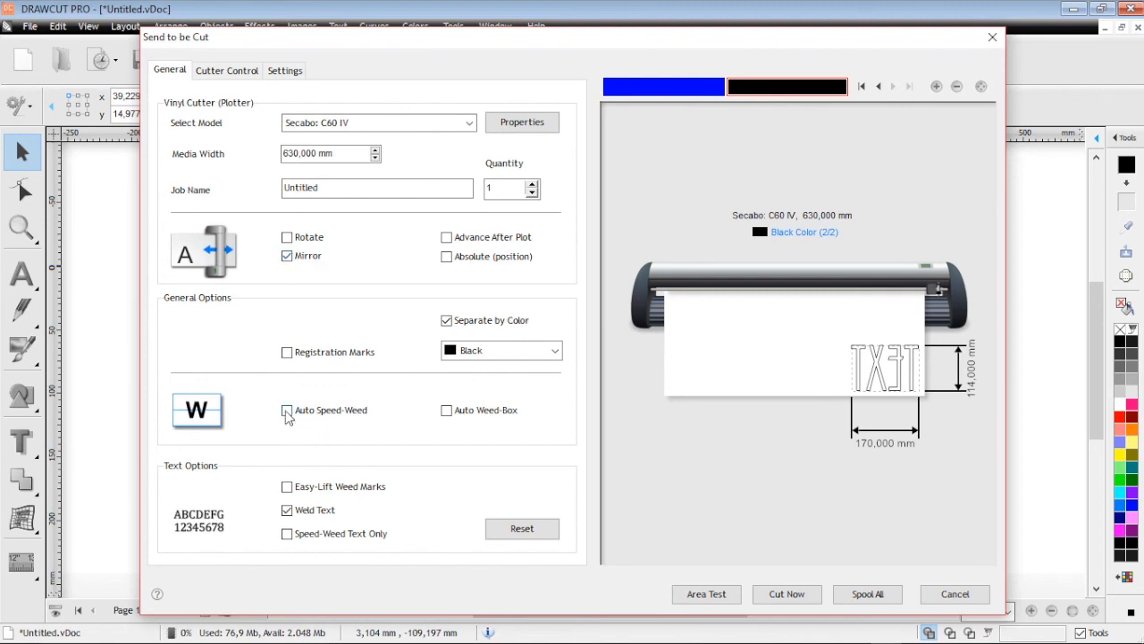
pyautogui.click(286, 410)
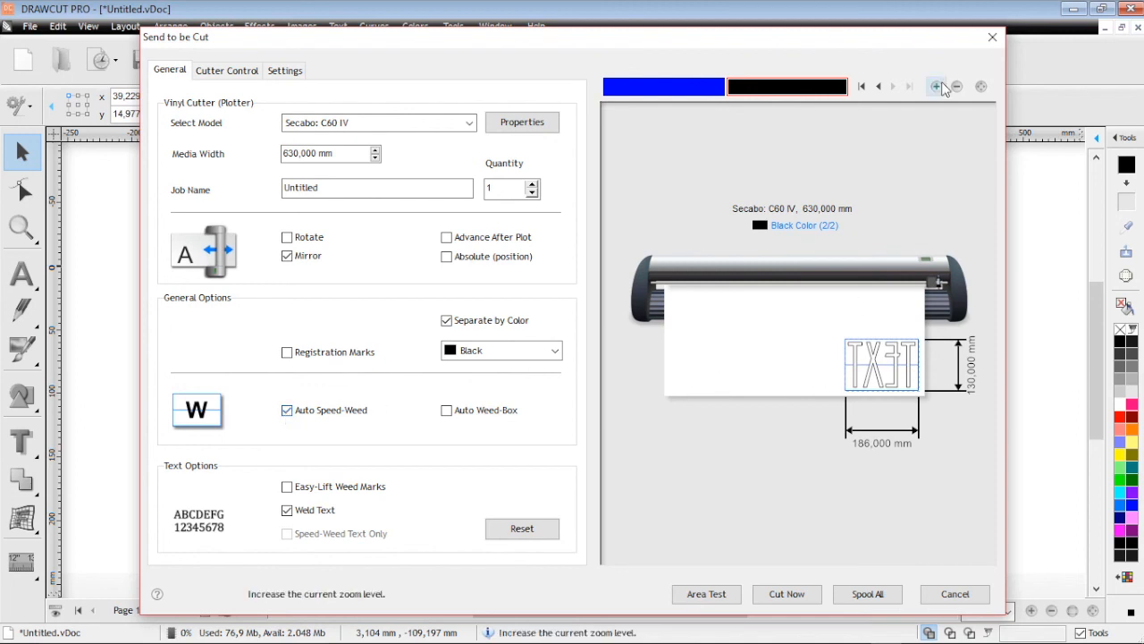
# Zoom in and back out on the mirrored lettering preview, then view the Cutter Control options
pyautogui.click(937, 86)
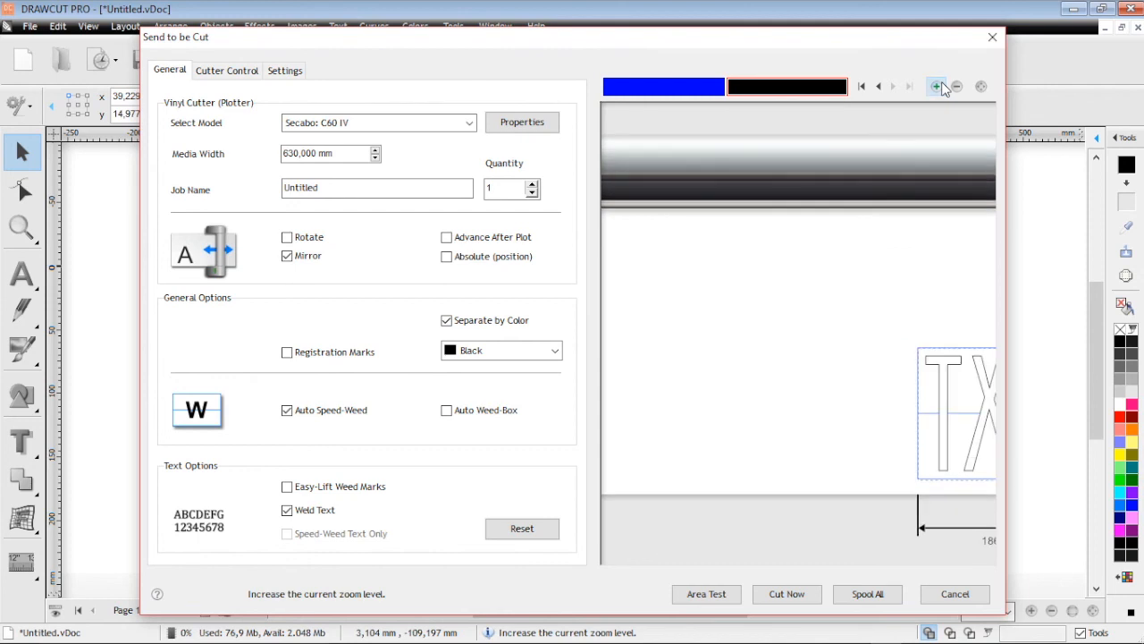
pyautogui.click(936, 86)
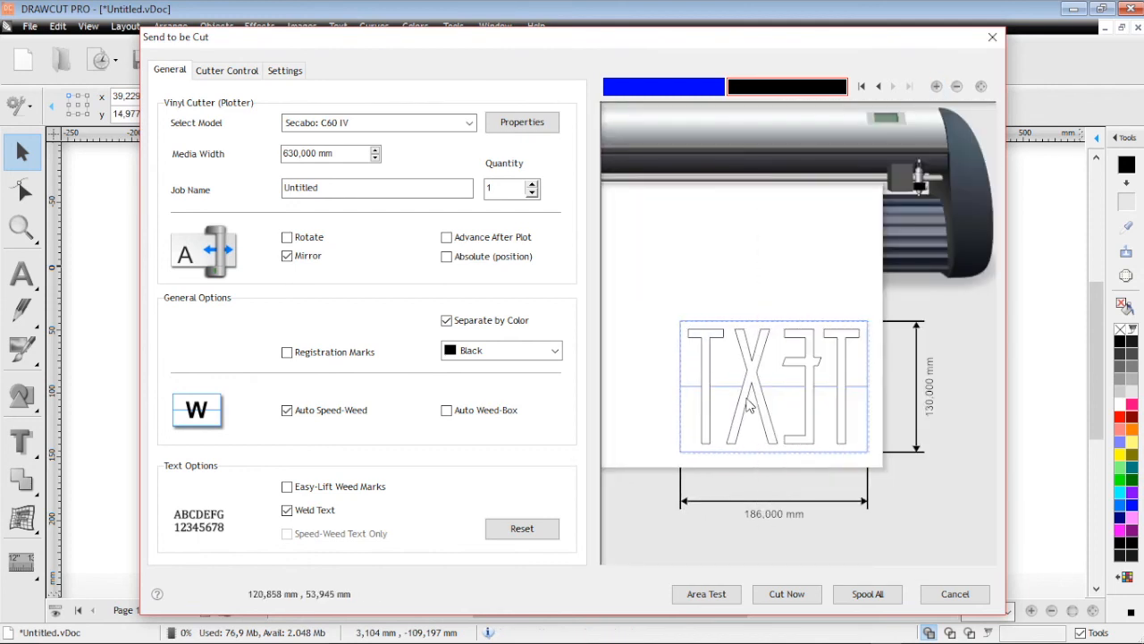
pyautogui.moveTo(822, 395)
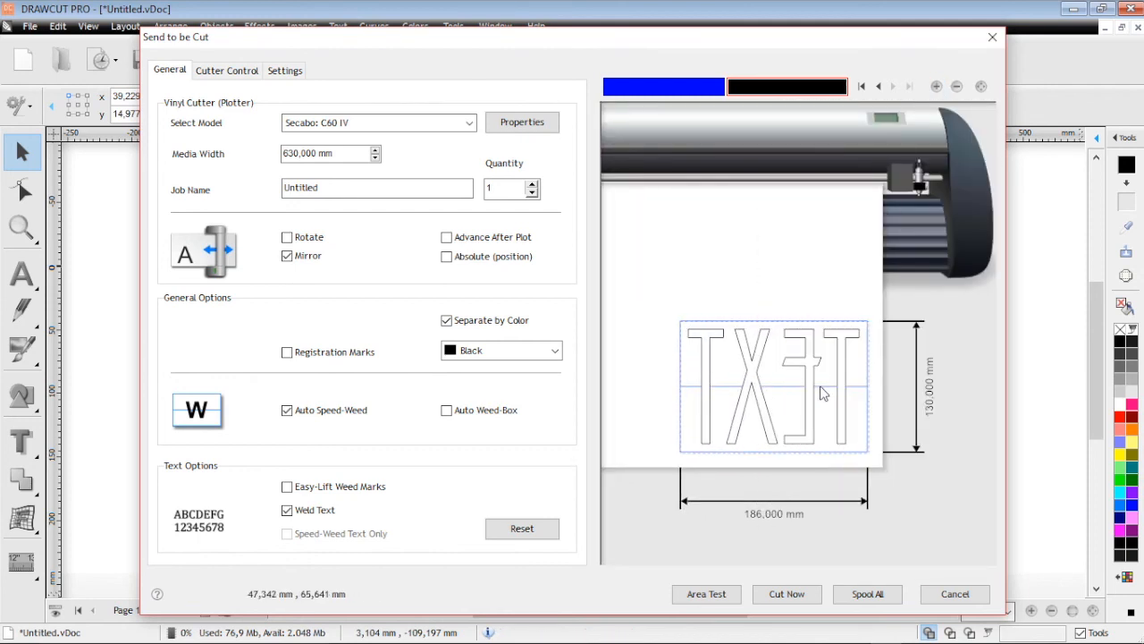
pyautogui.moveTo(826, 397)
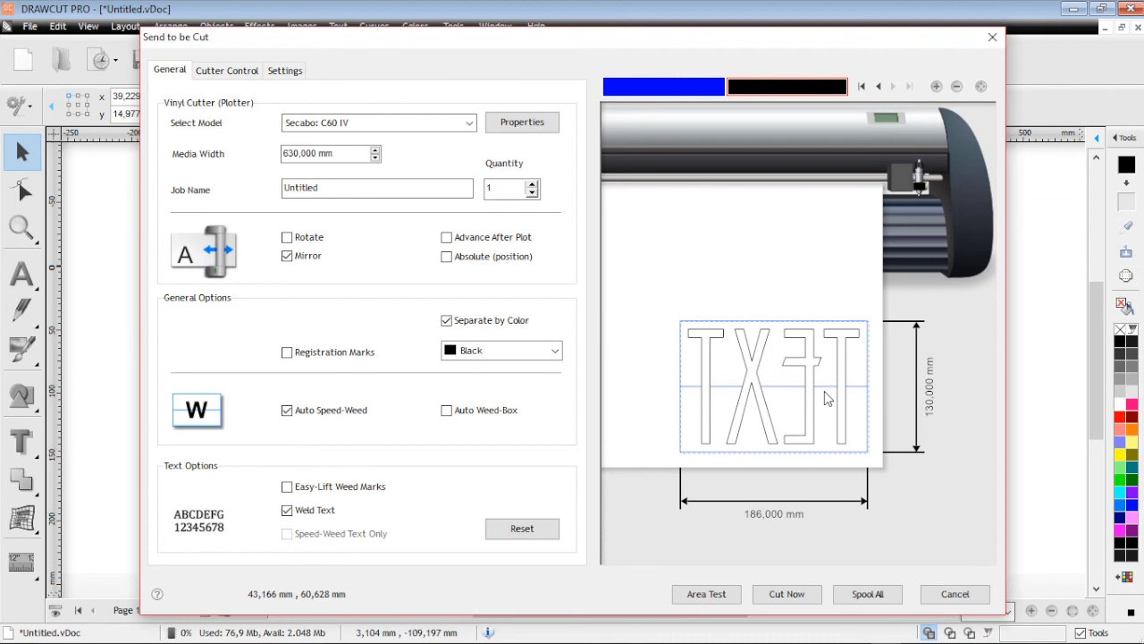
pyautogui.moveTo(697, 401)
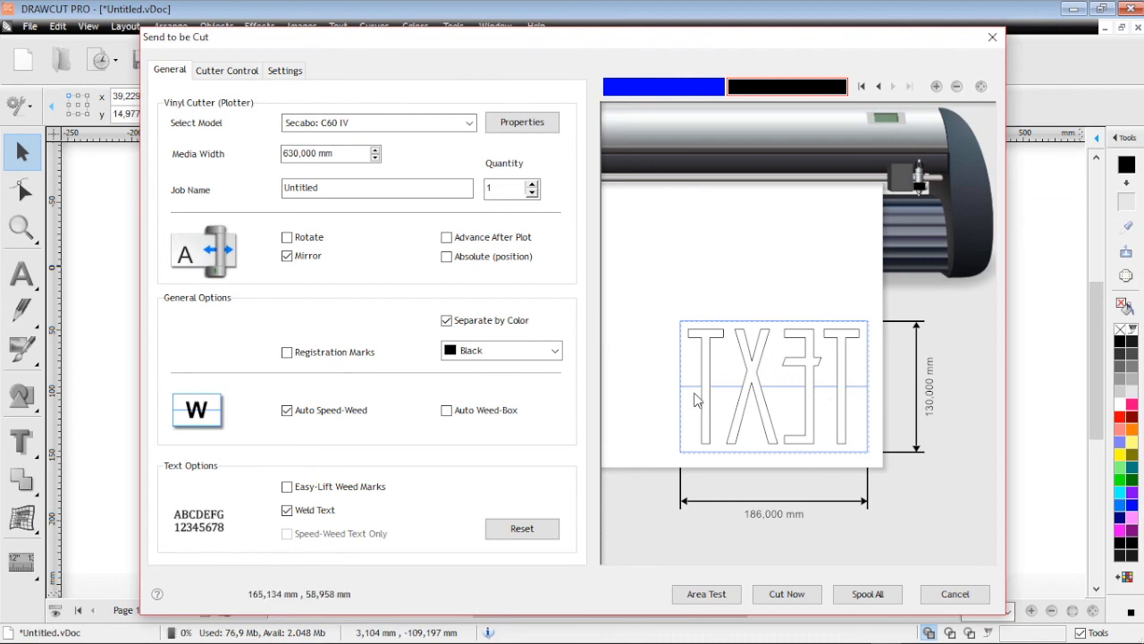
pyautogui.moveTo(619, 394)
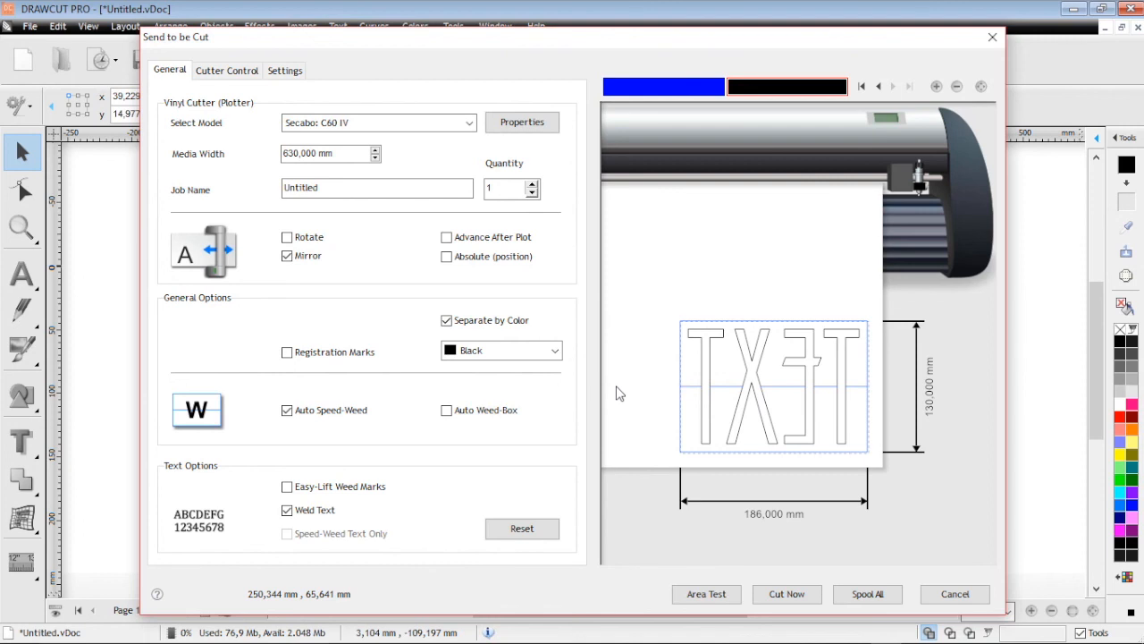
pyautogui.moveTo(500, 472)
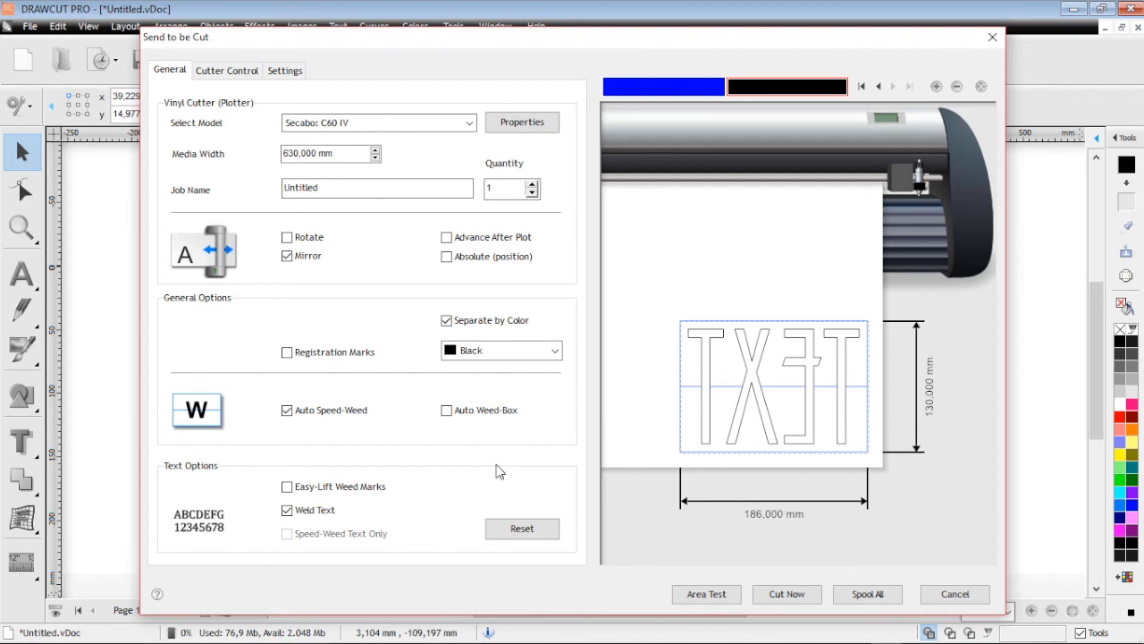
pyautogui.click(225, 70)
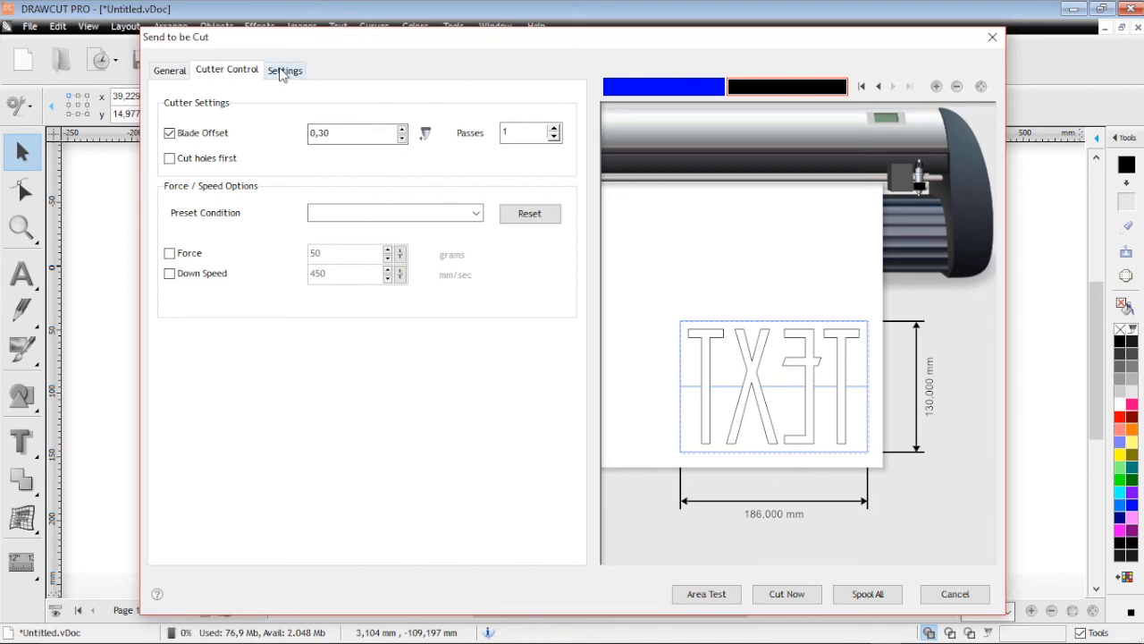
# Review the Settings and General tabs, cancel the cut dialog, and delete the outlined TEXT
pyautogui.click(286, 69)
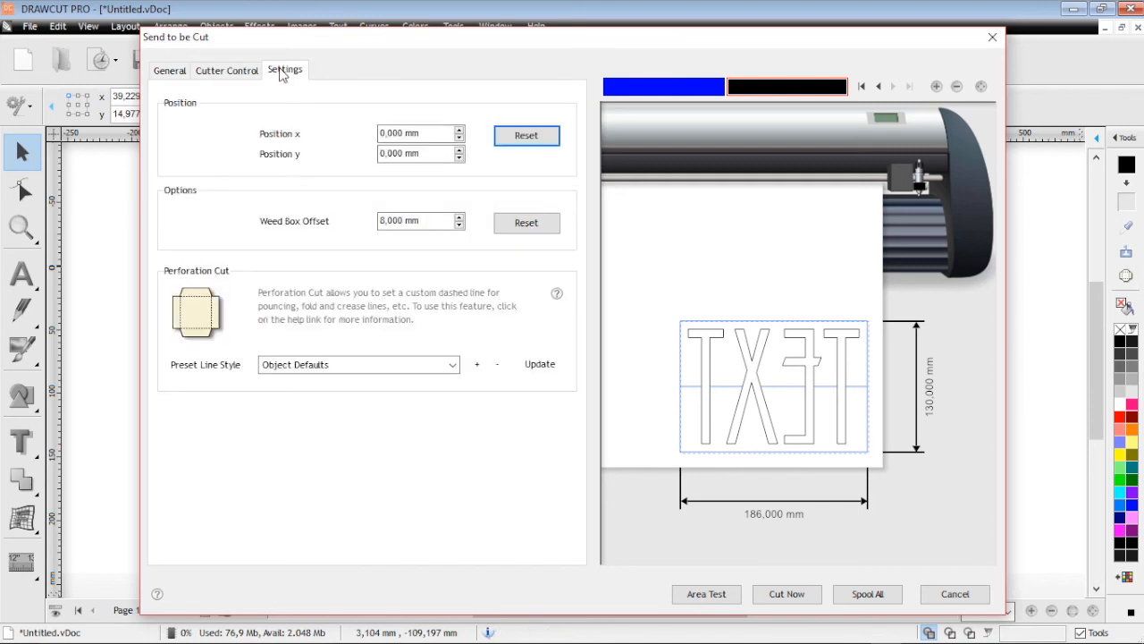
pyautogui.click(168, 69)
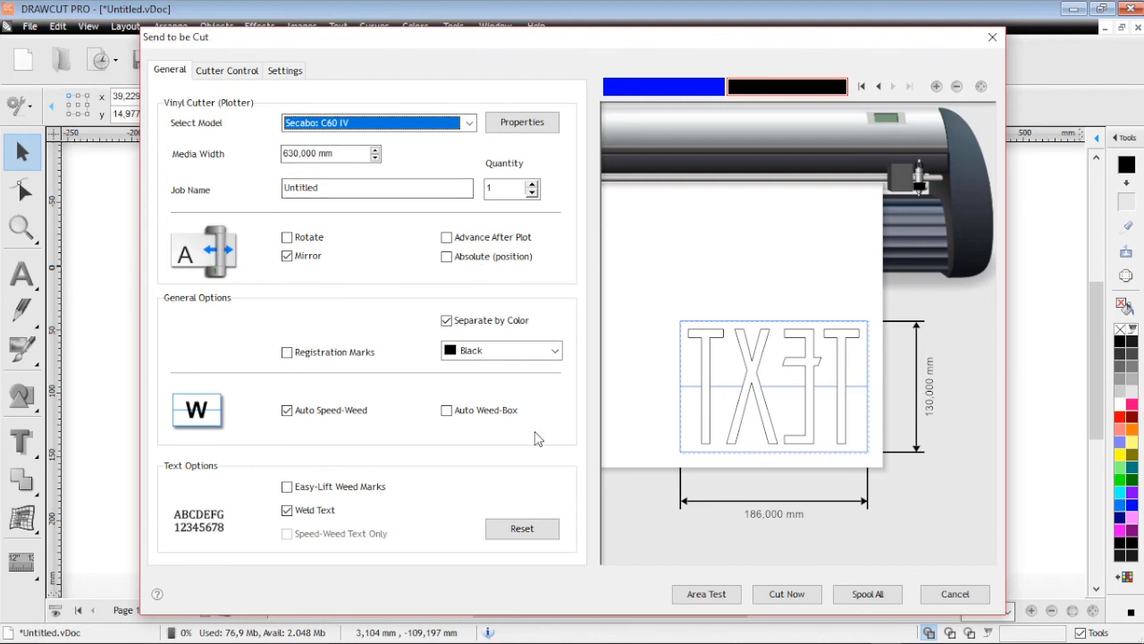
pyautogui.moveTo(841, 527)
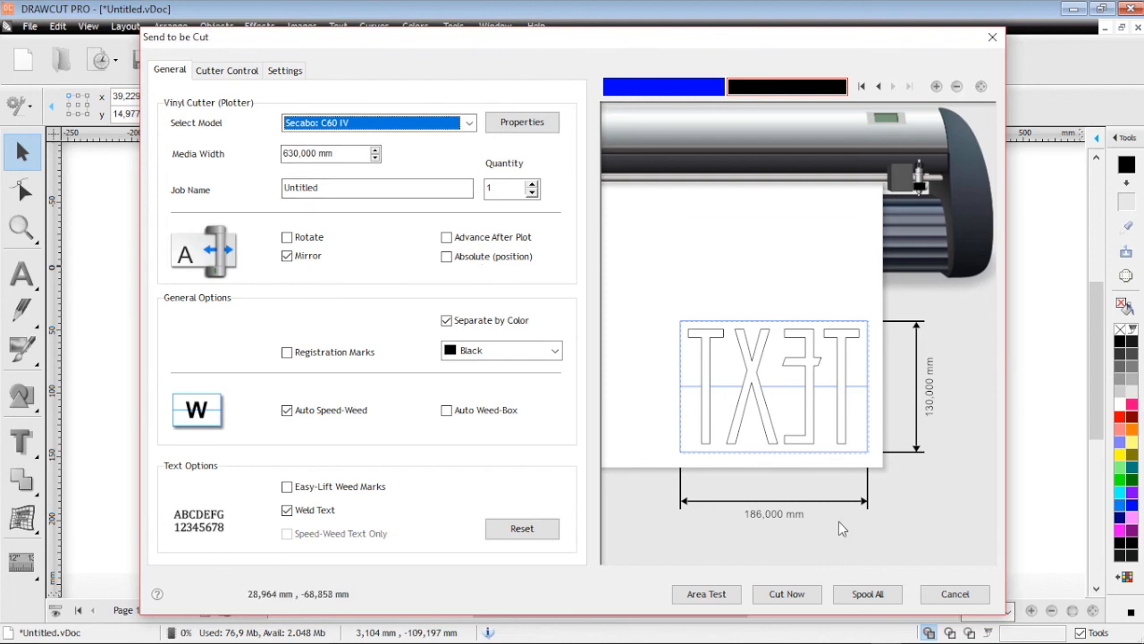
pyautogui.moveTo(946, 531)
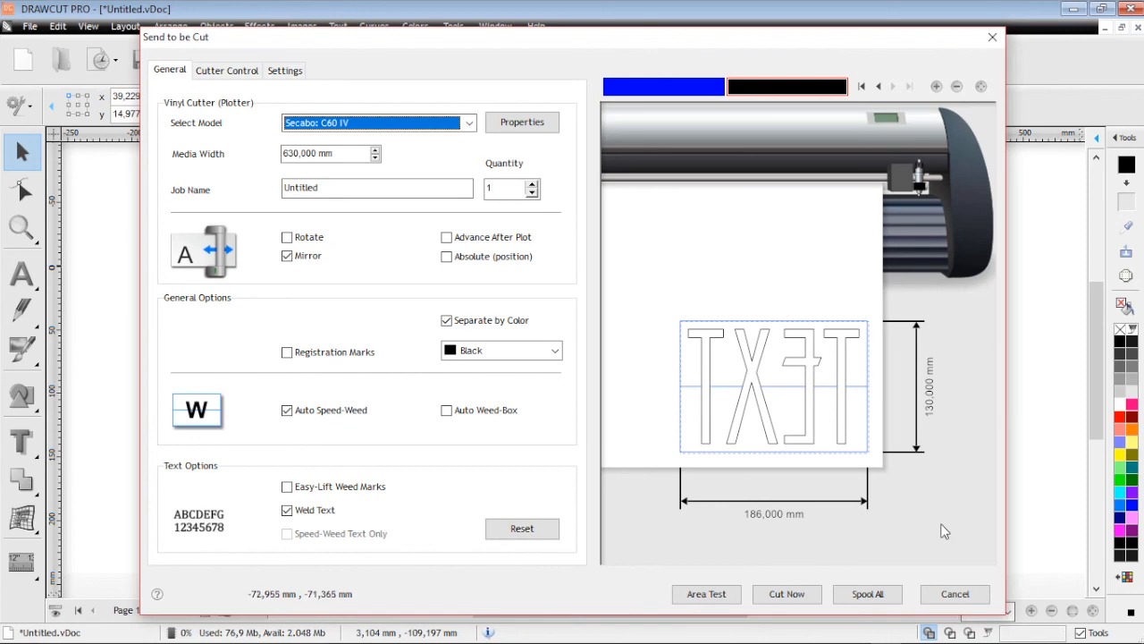
pyautogui.click(955, 594)
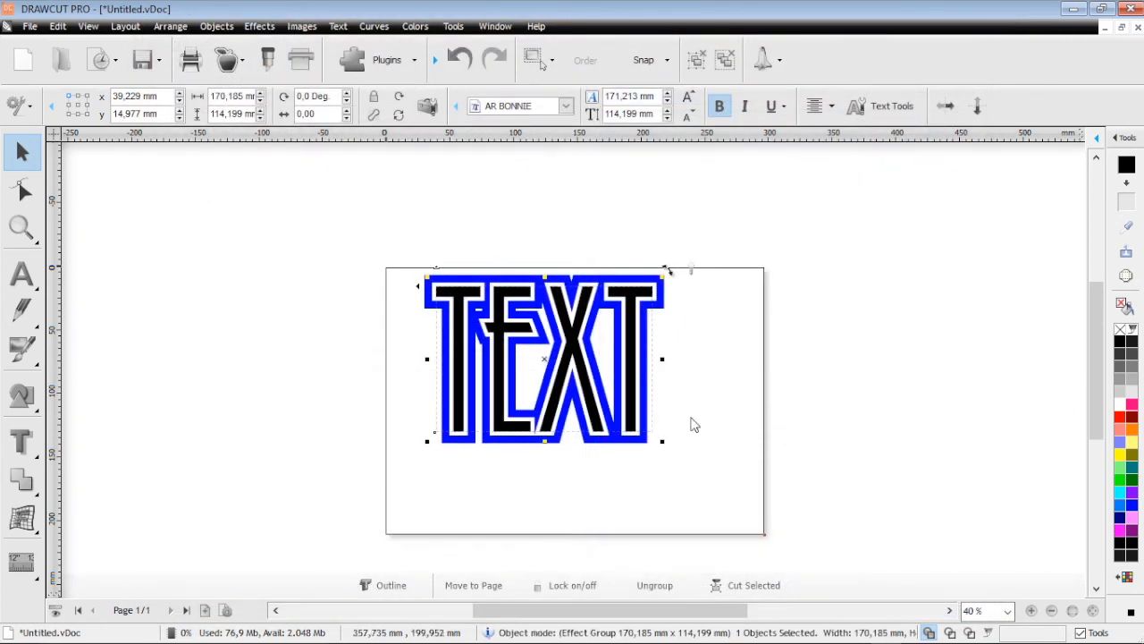
pyautogui.press('Delete')
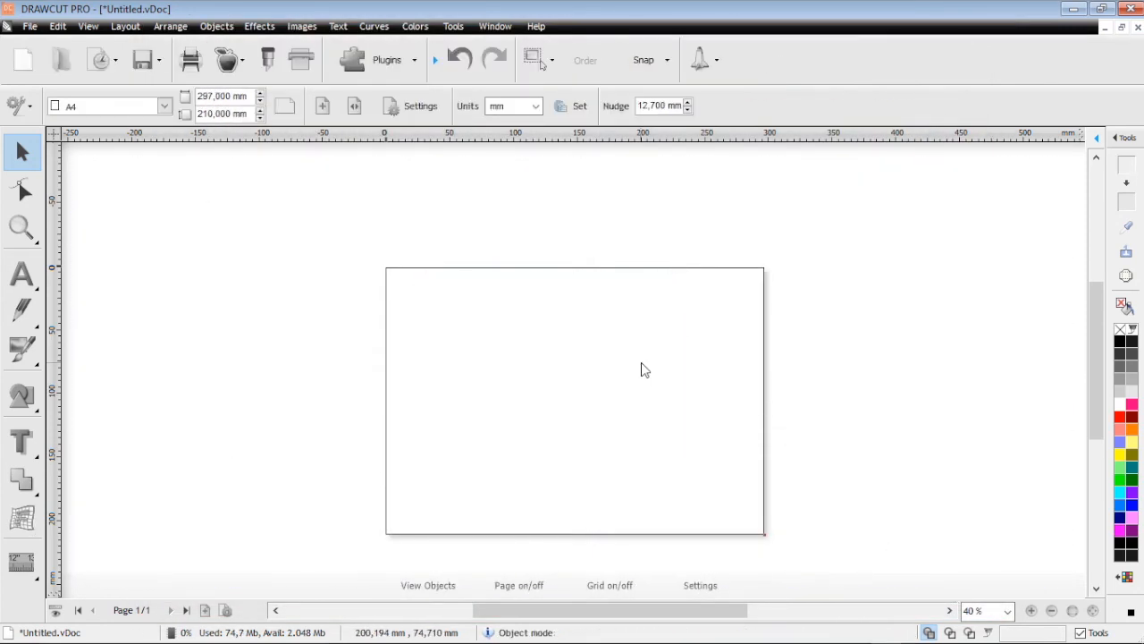